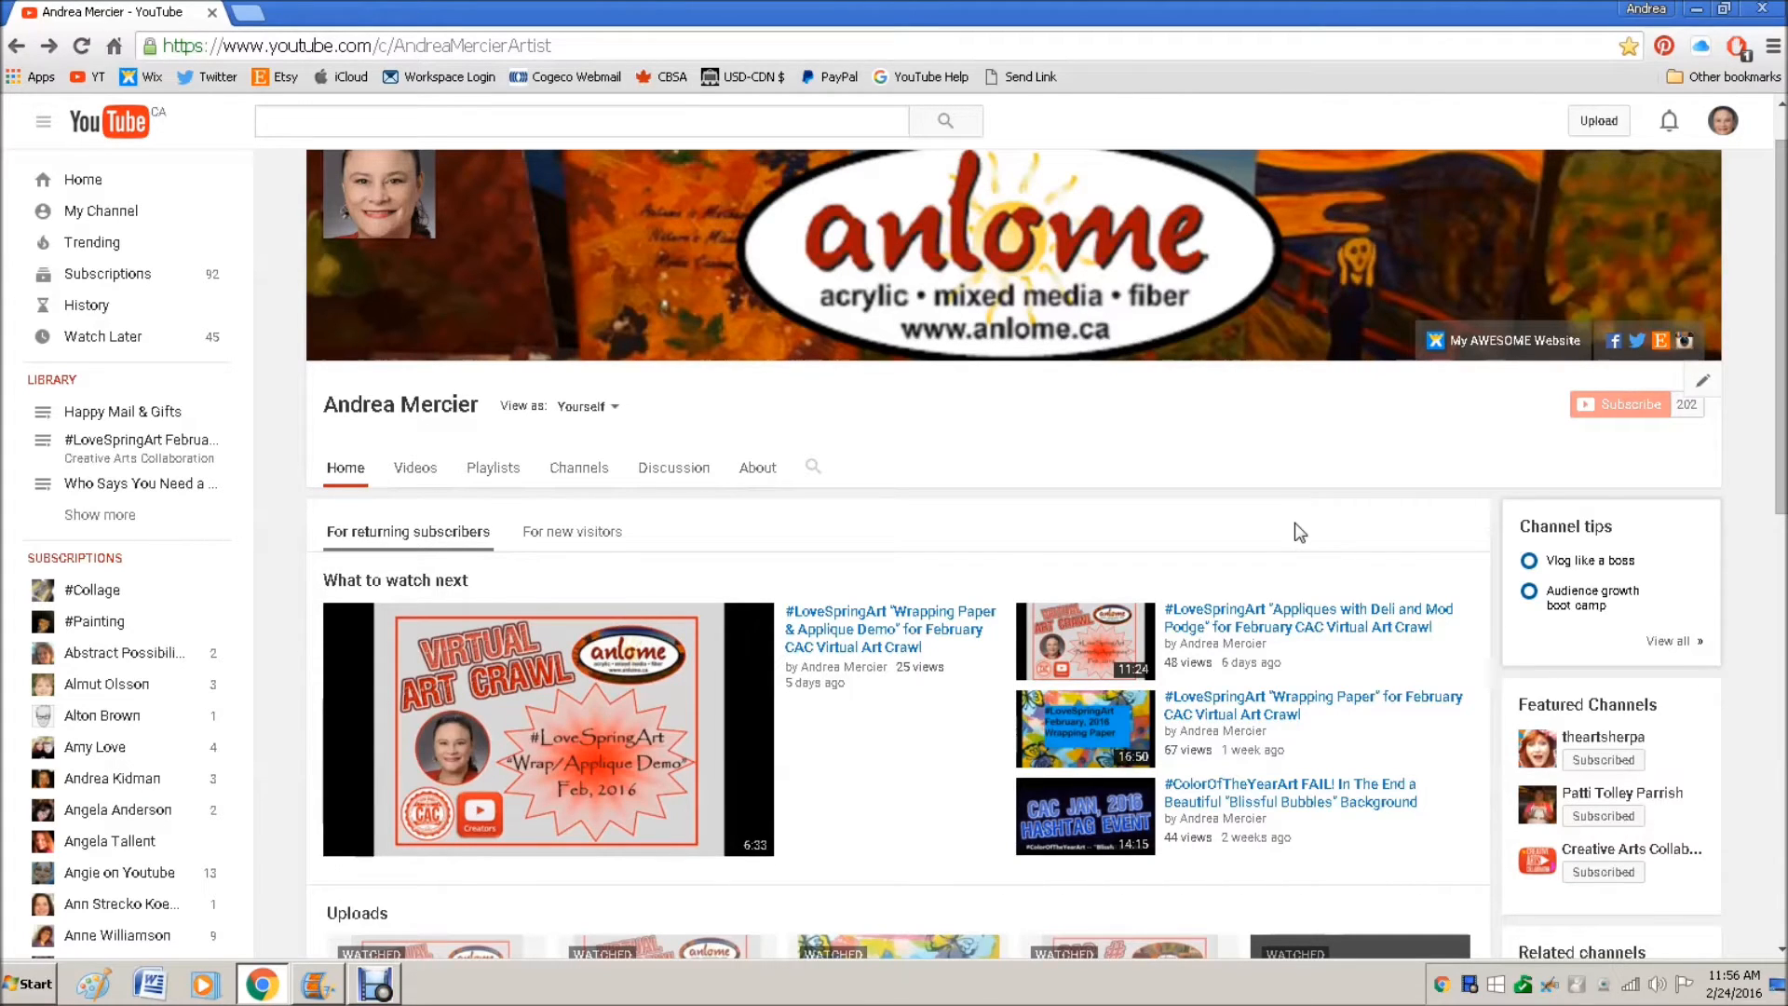
mouse_move(385, 490)
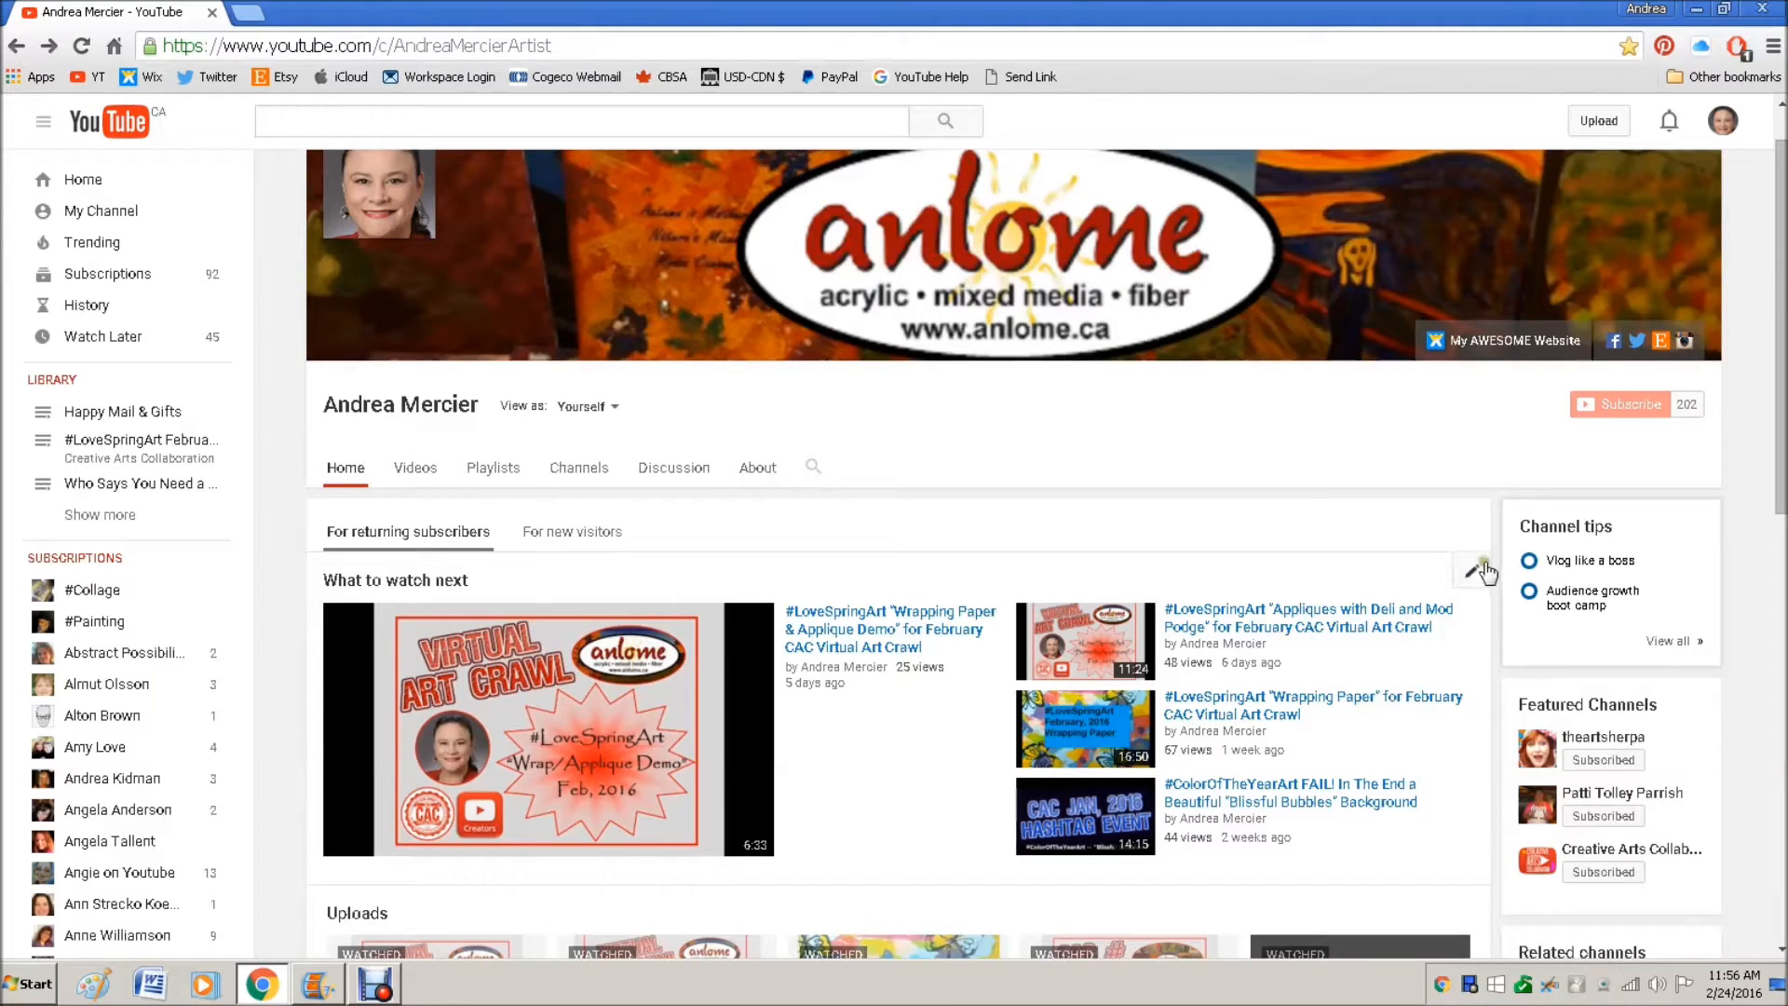
mouse_move(1376, 557)
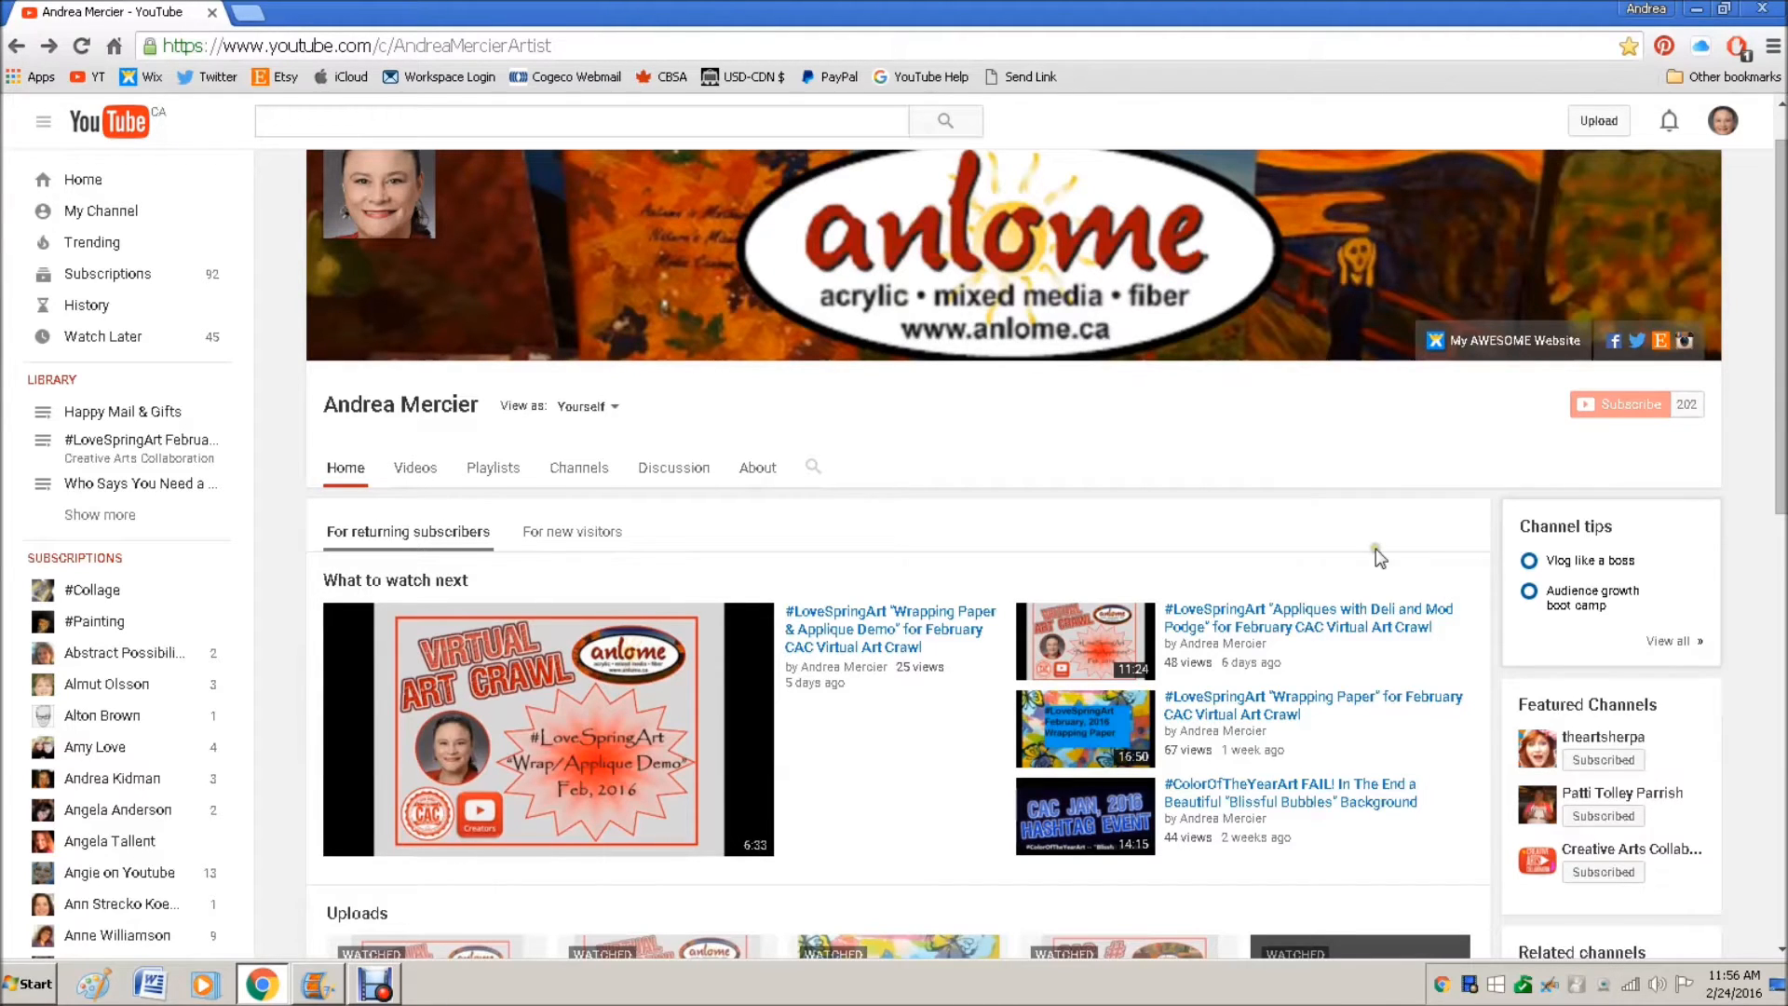
- Preview the home page as new visitors, return to returning subscribers, and edit 'What to watch next'
scroll(down, 3)
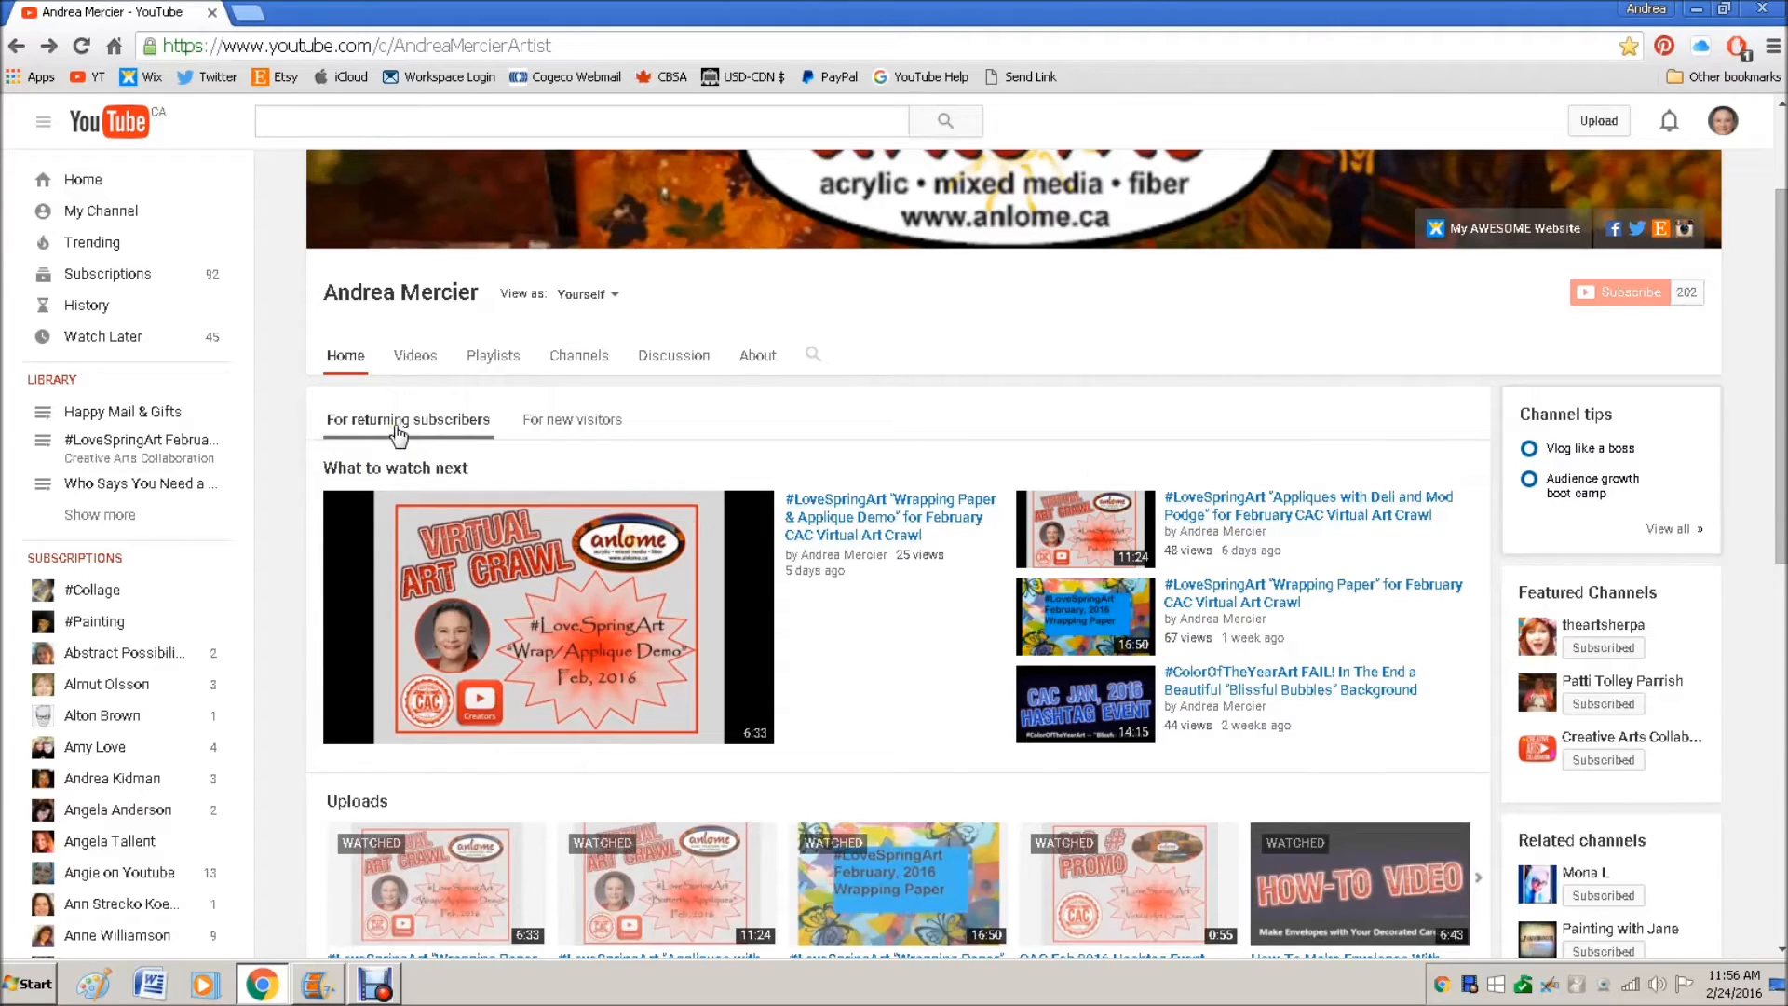
click(572, 419)
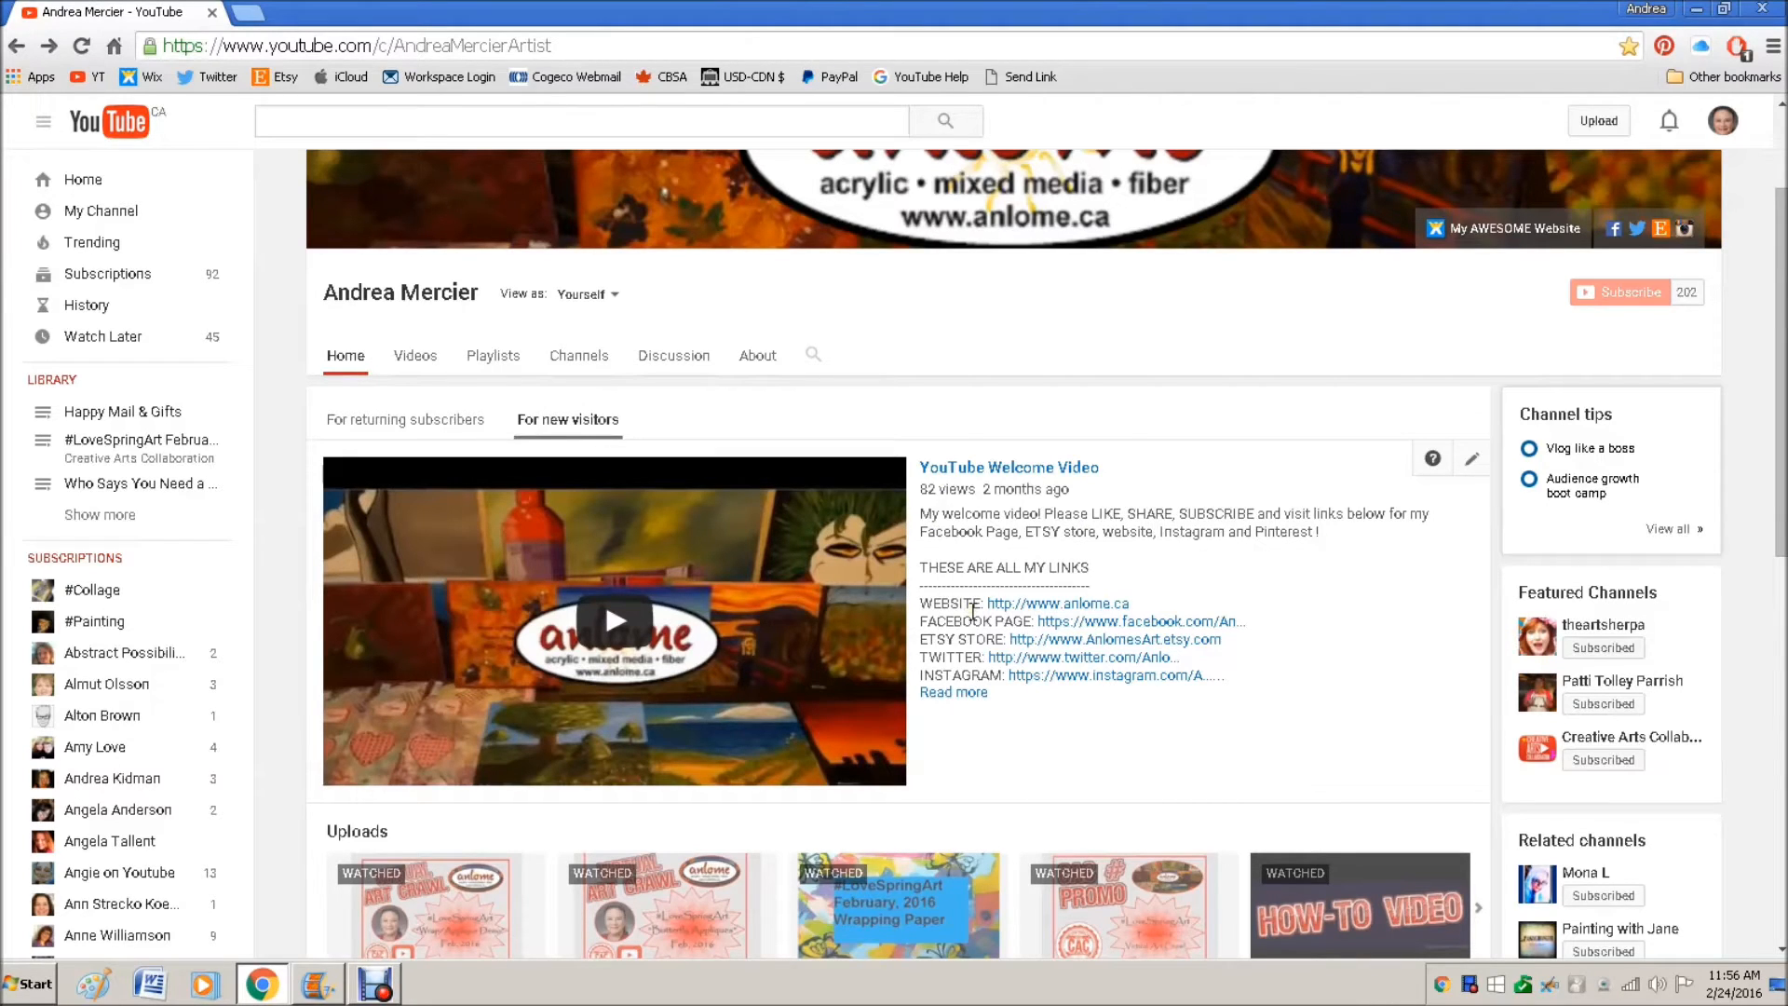
mouse_move(1011, 613)
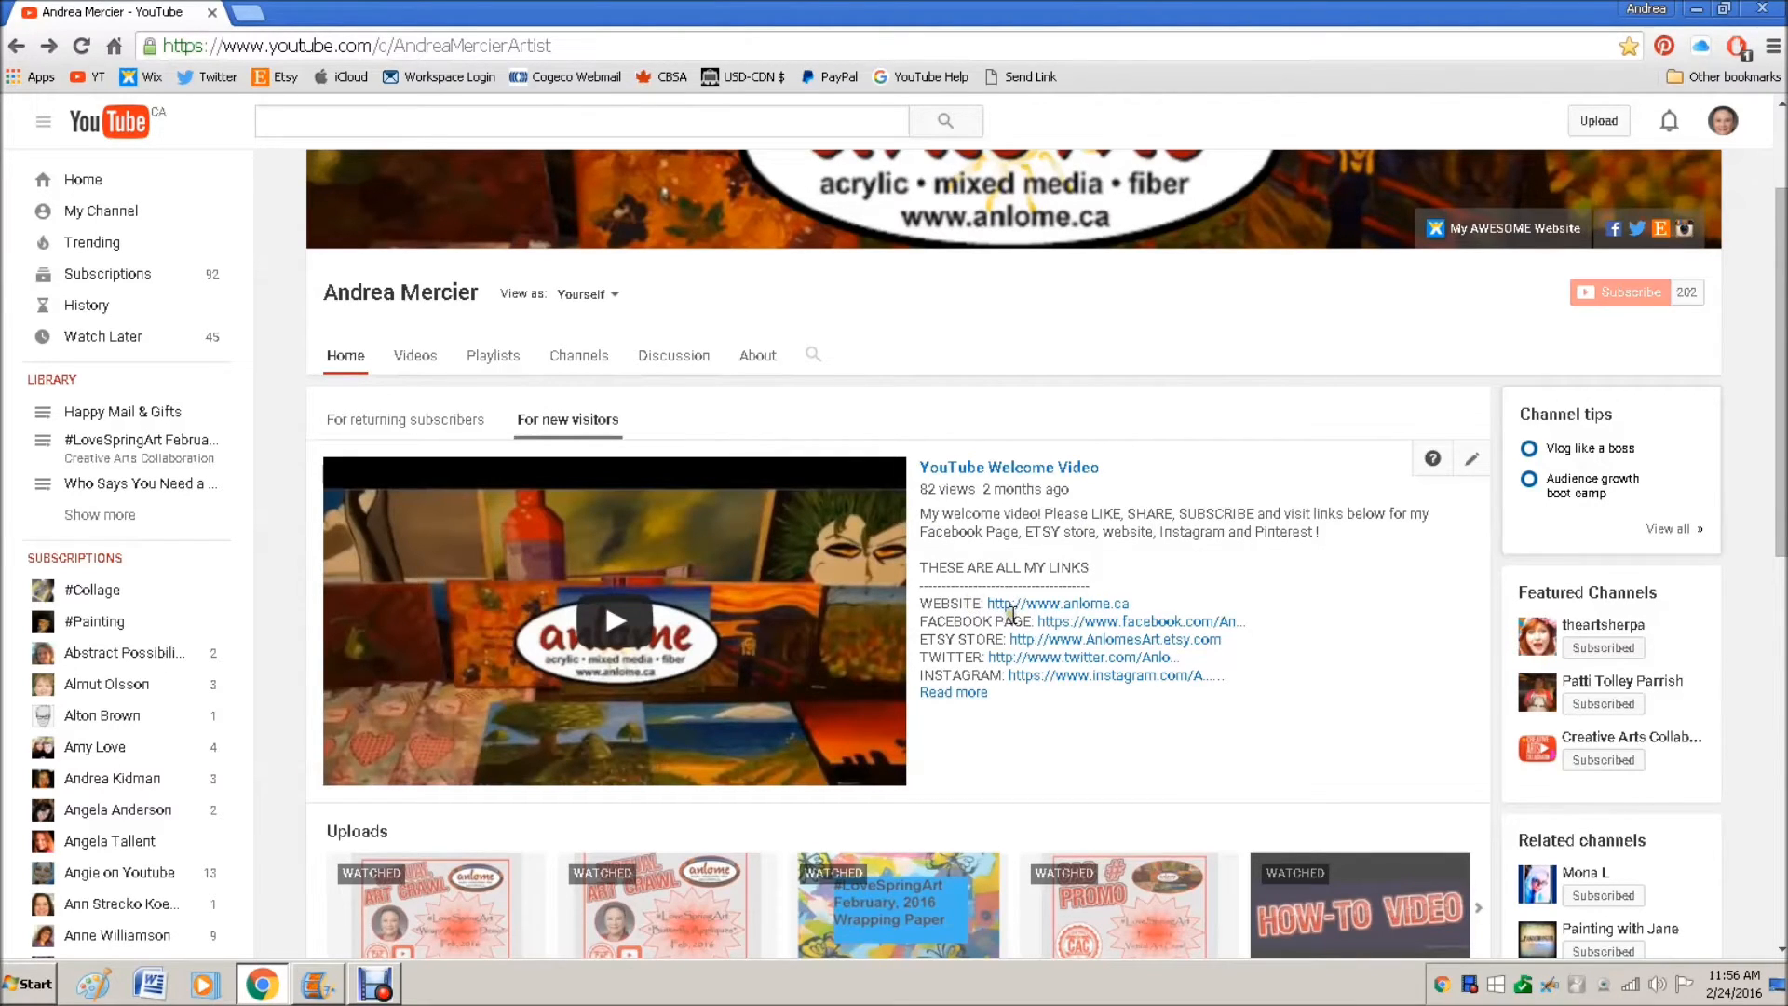
mouse_move(625, 522)
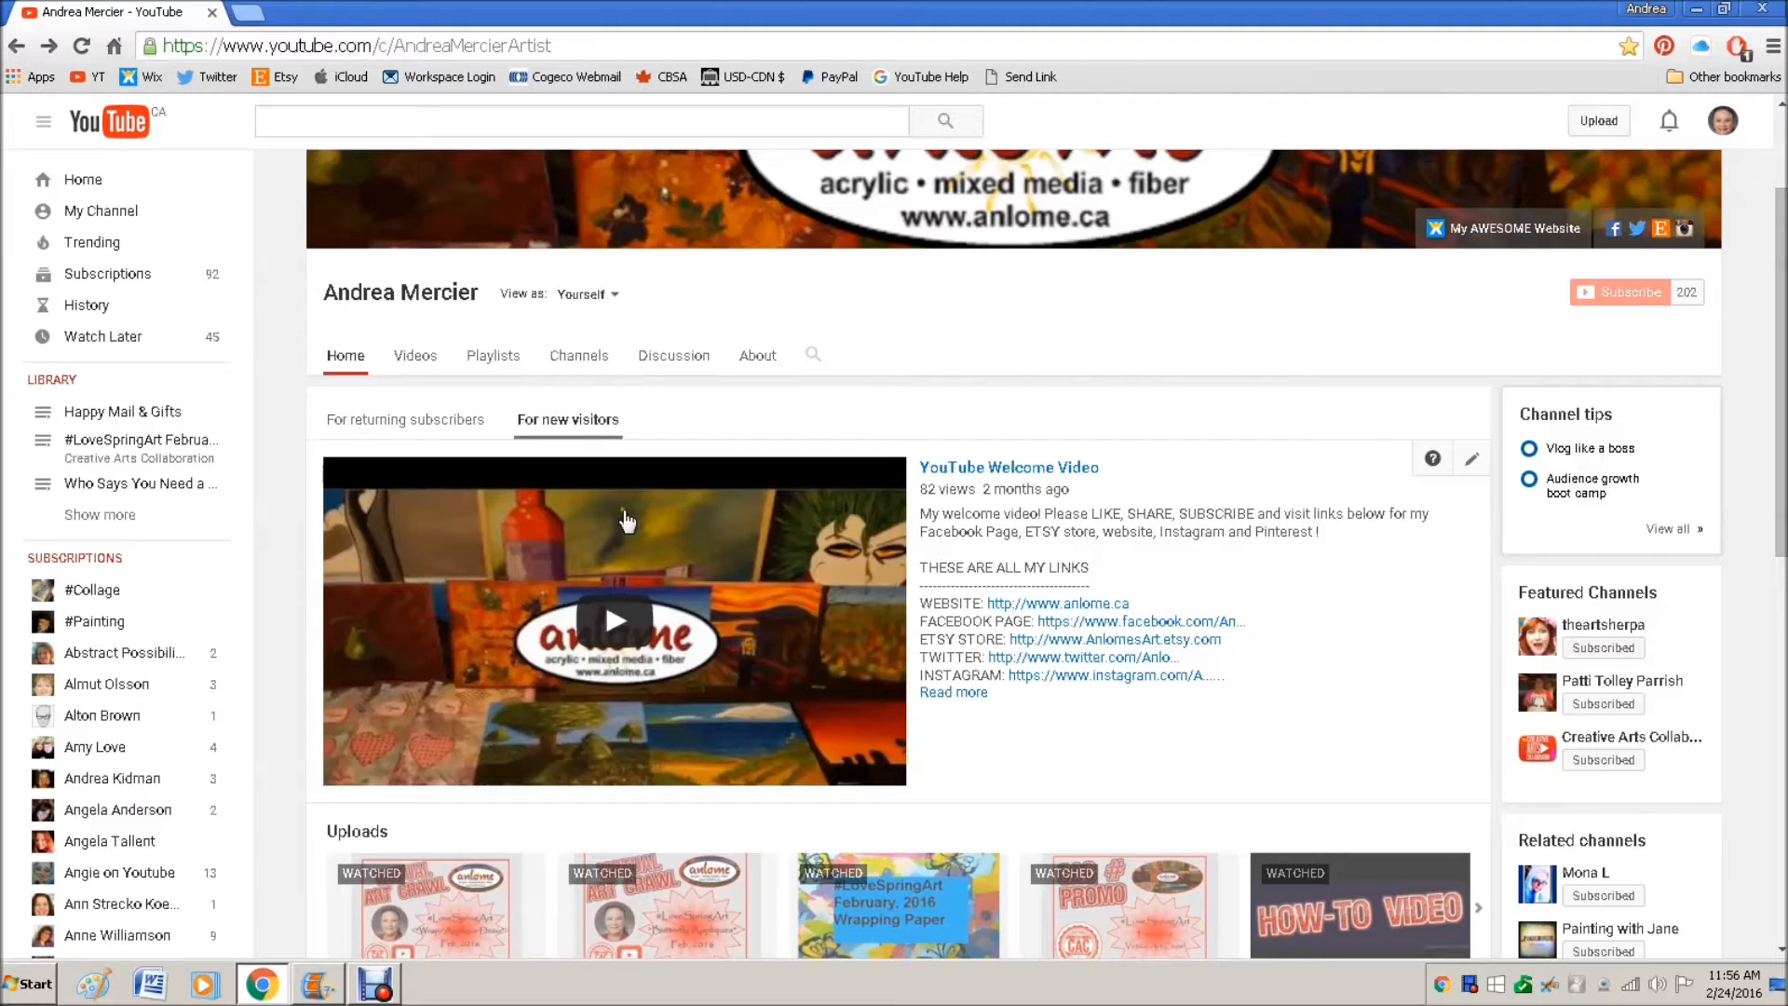
click(408, 419)
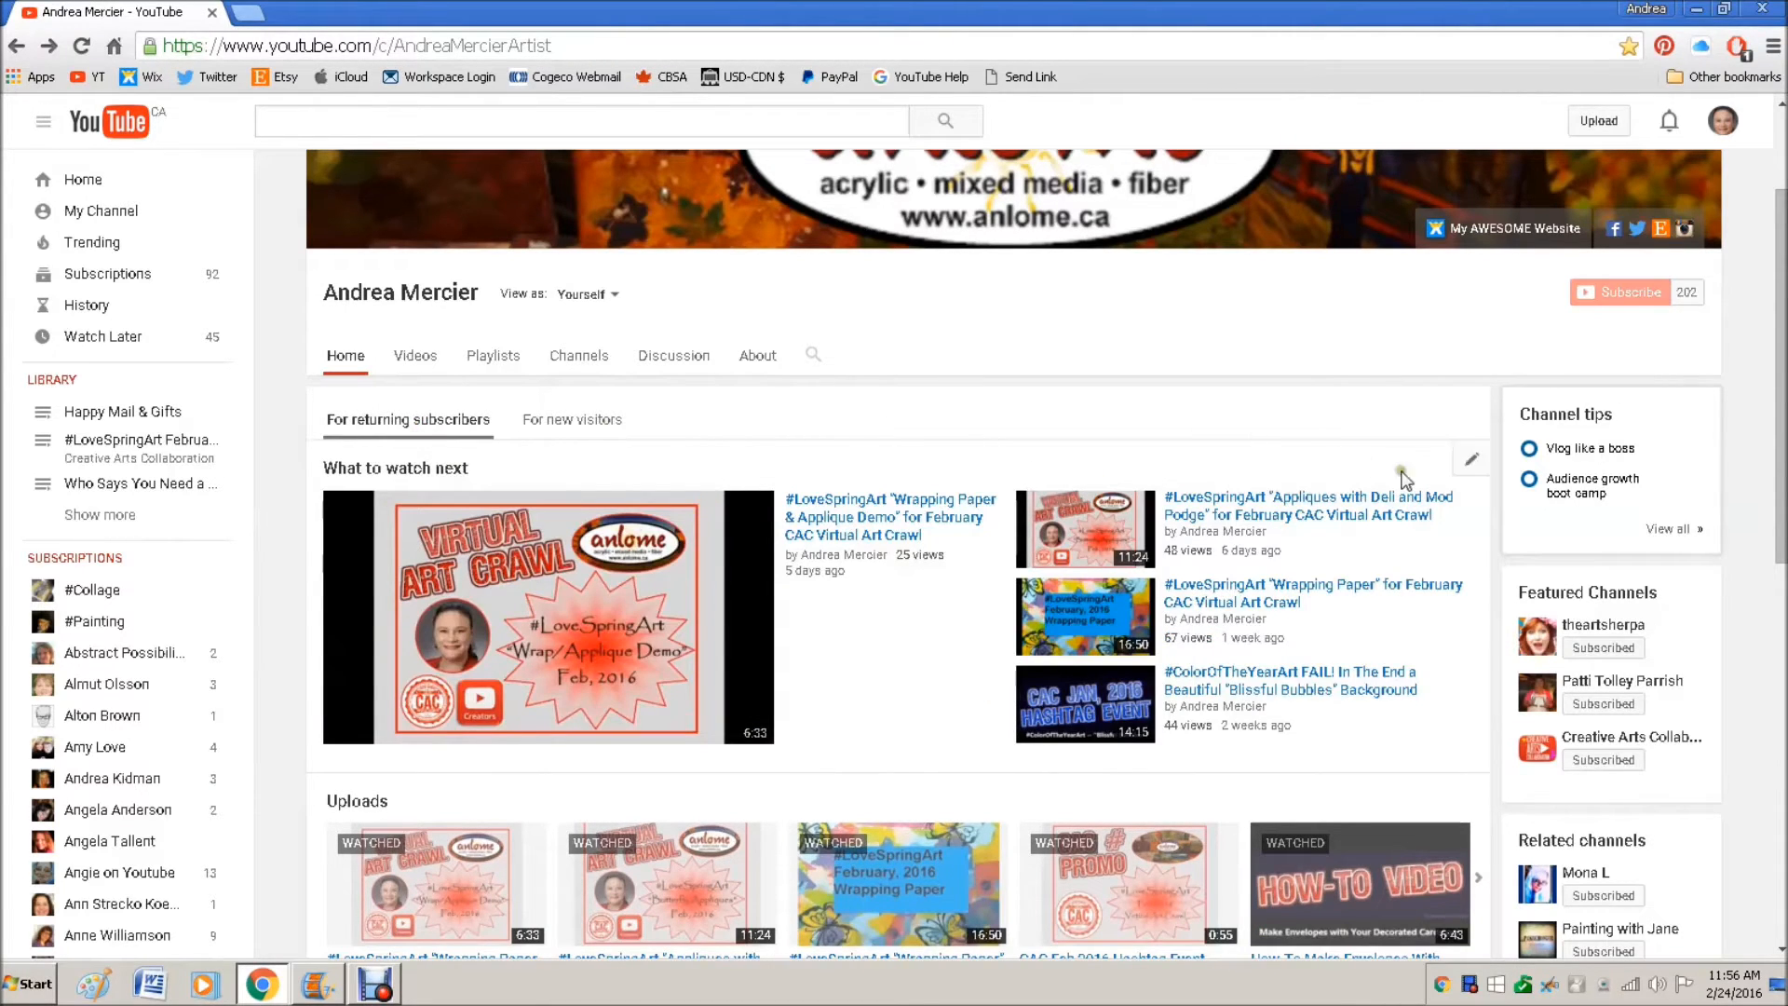
click(1471, 460)
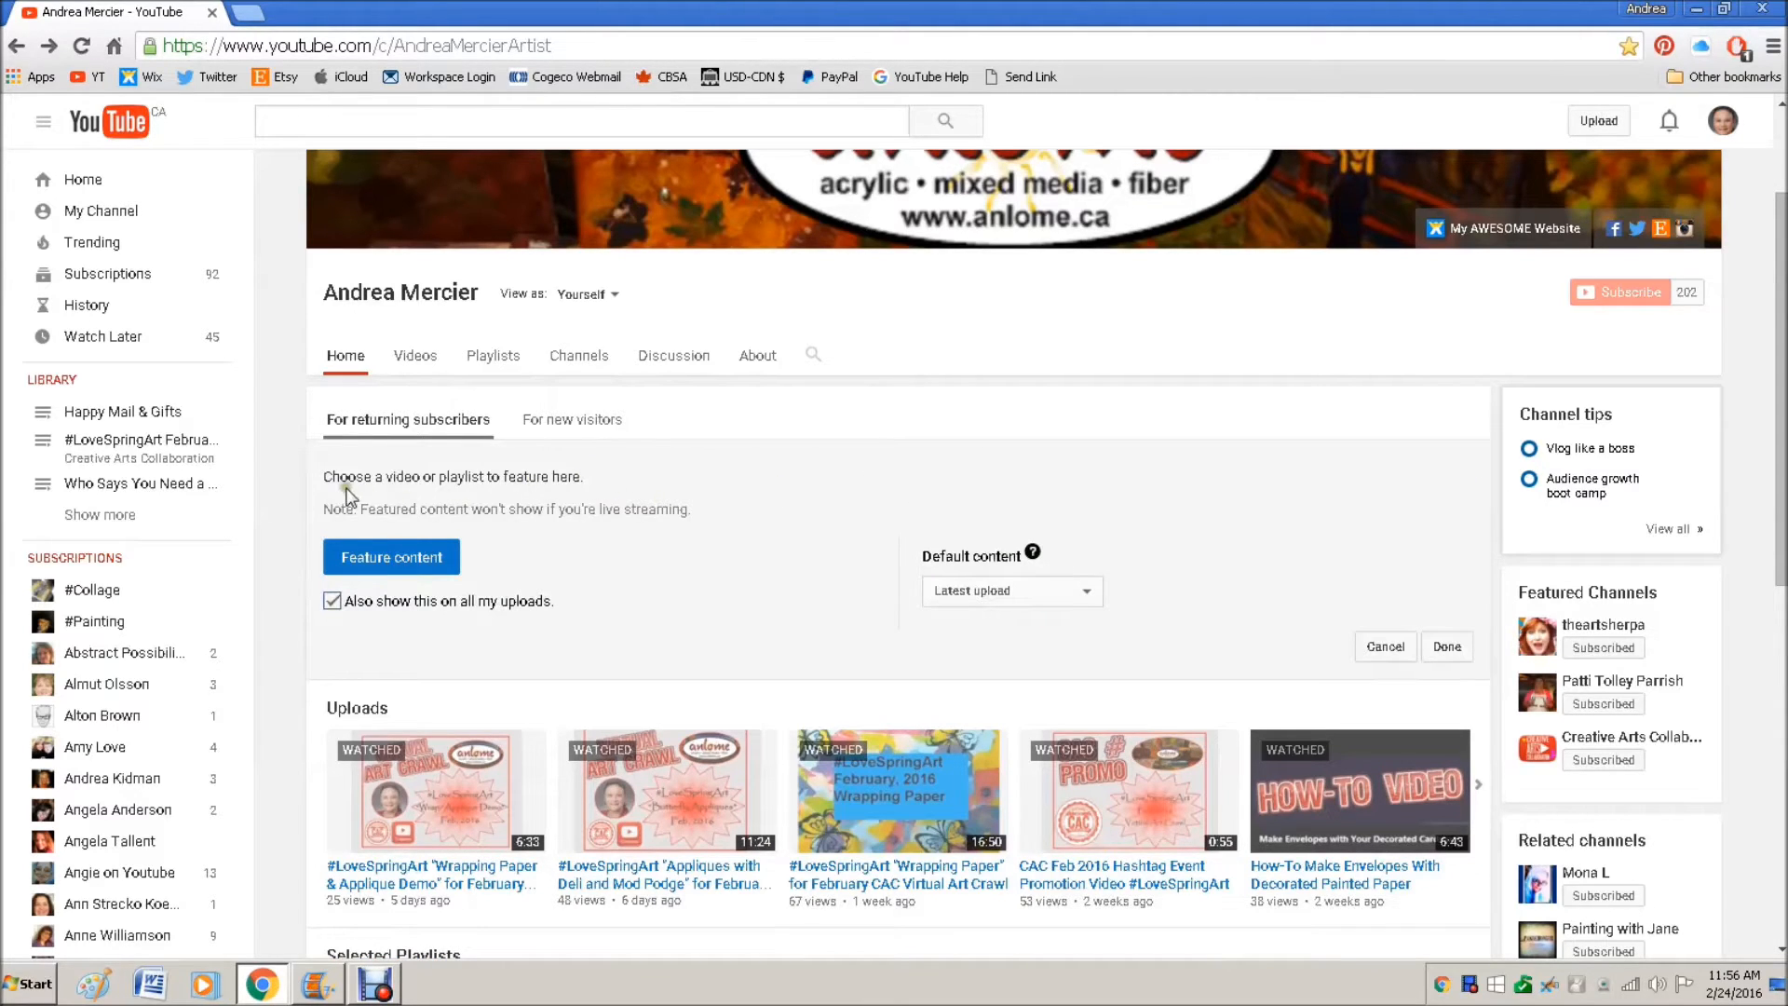
mouse_move(534, 477)
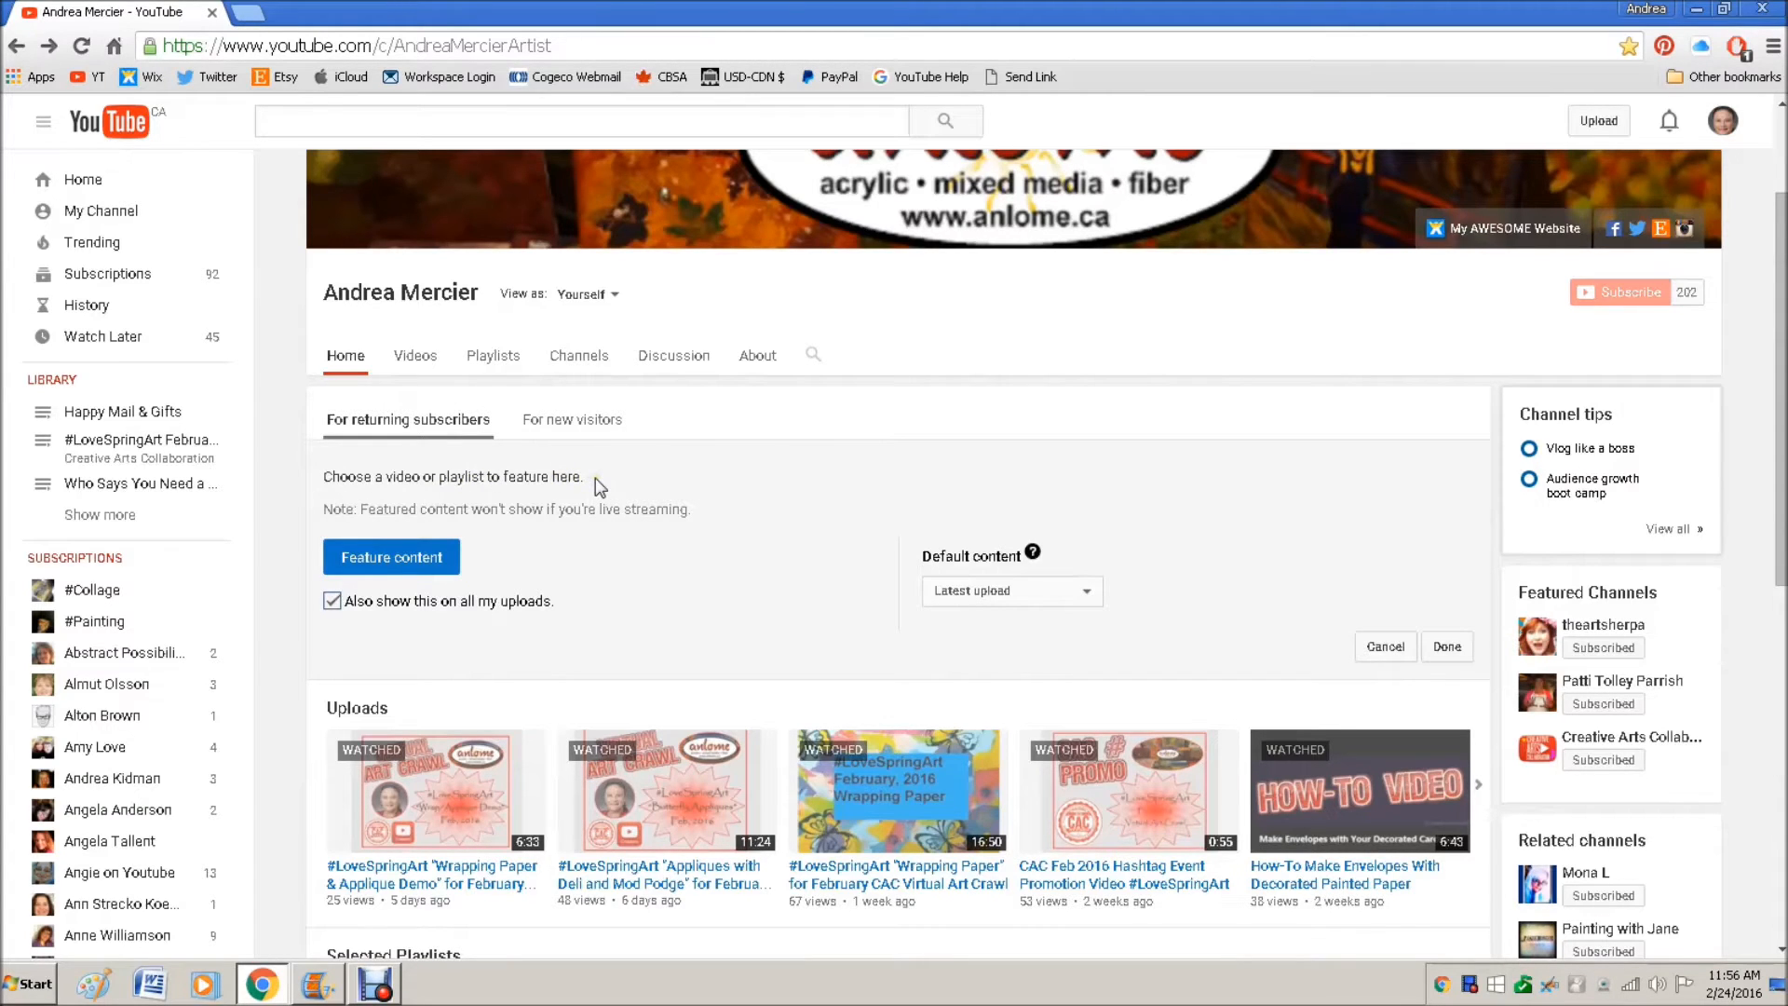
- Keep featured content showing on all uploads and set Latest upload as the default content
click(331, 602)
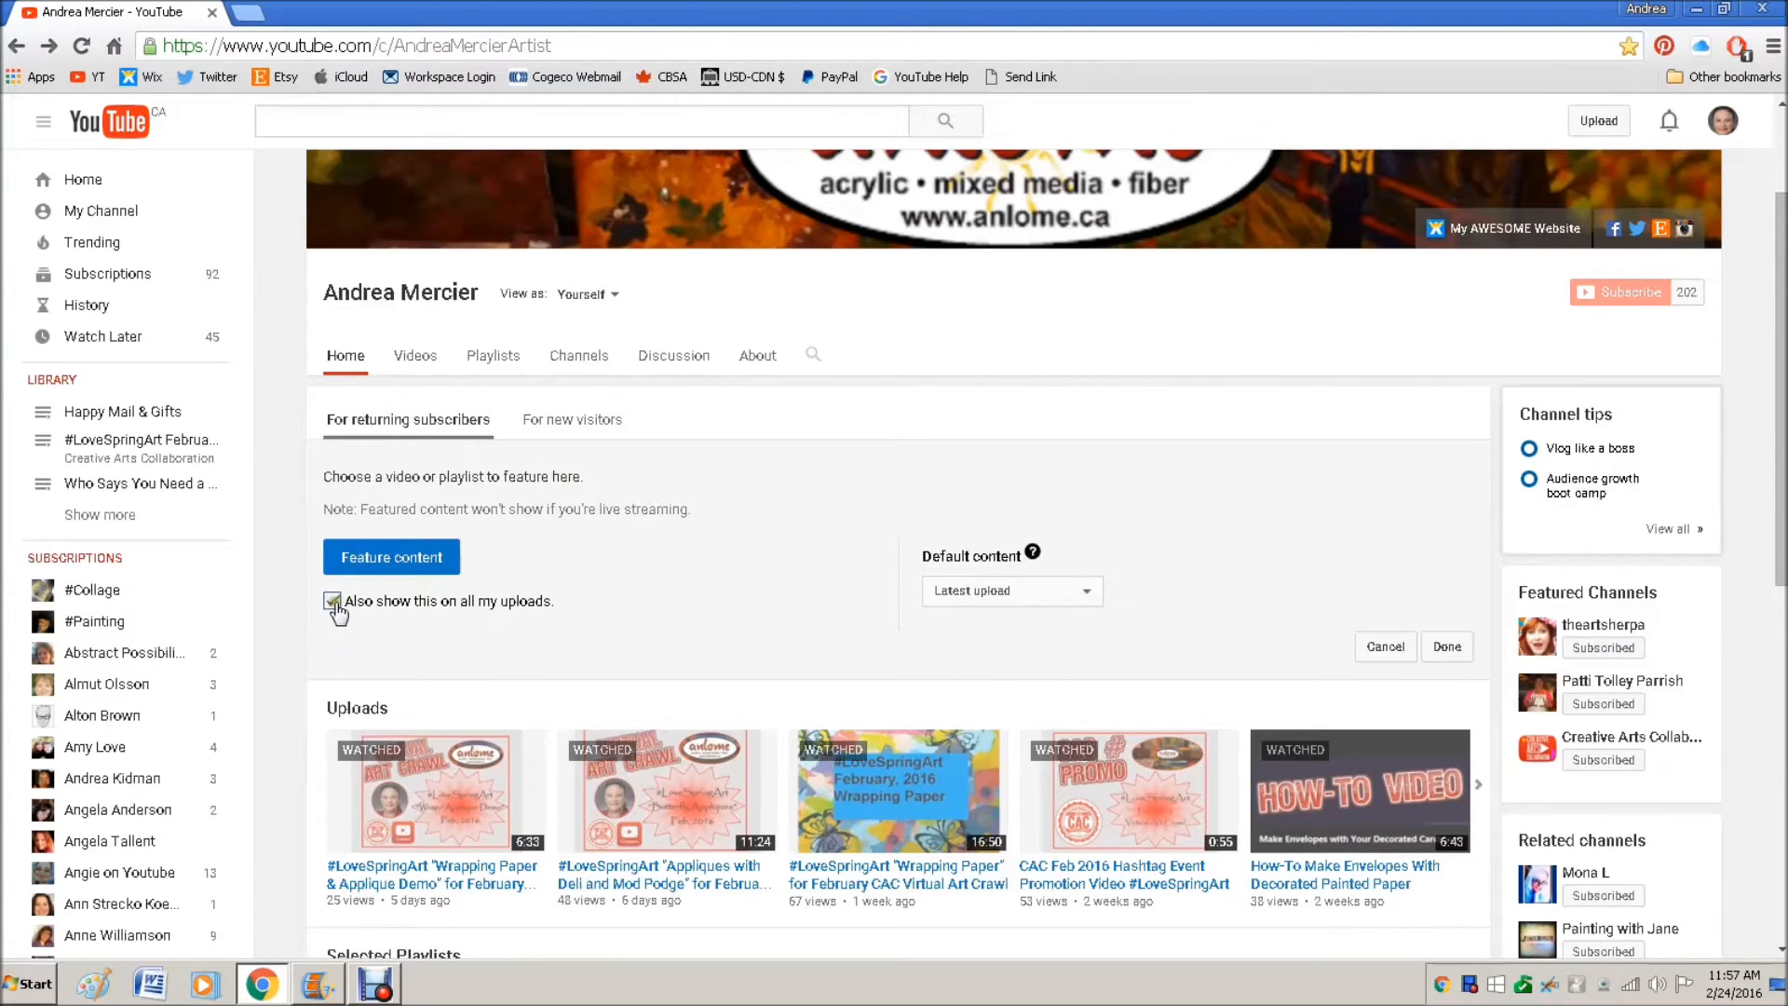
click(332, 602)
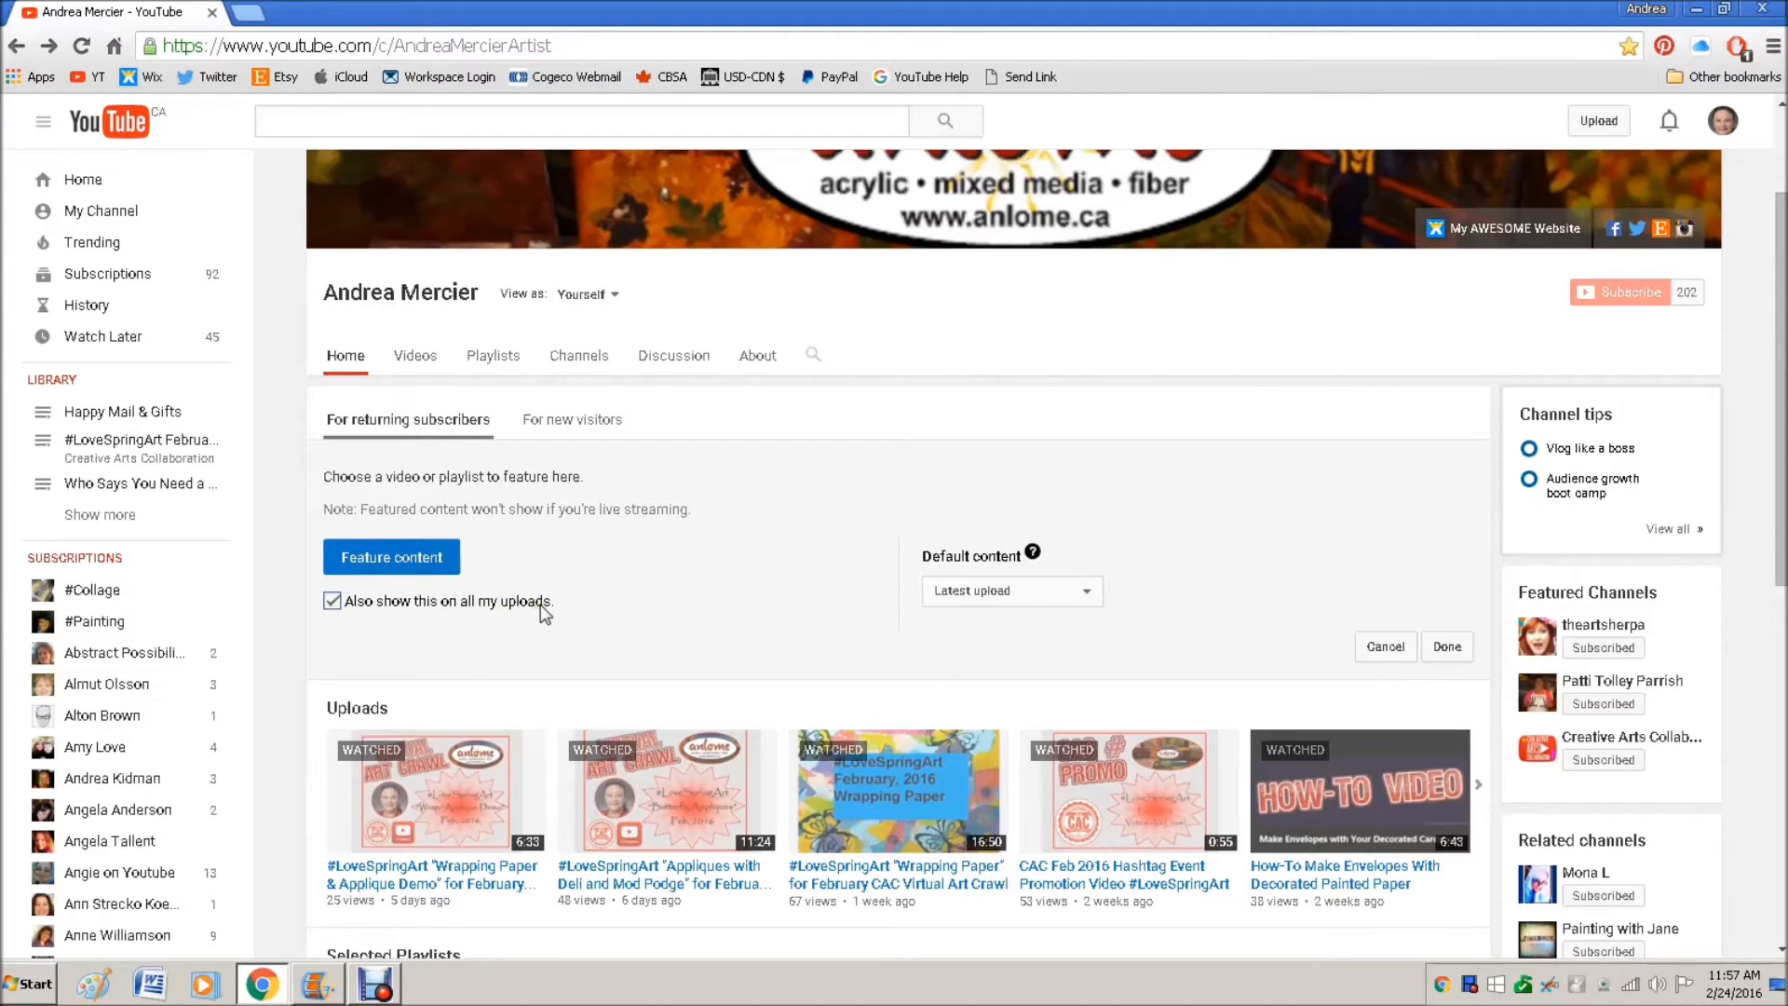
mouse_move(570, 598)
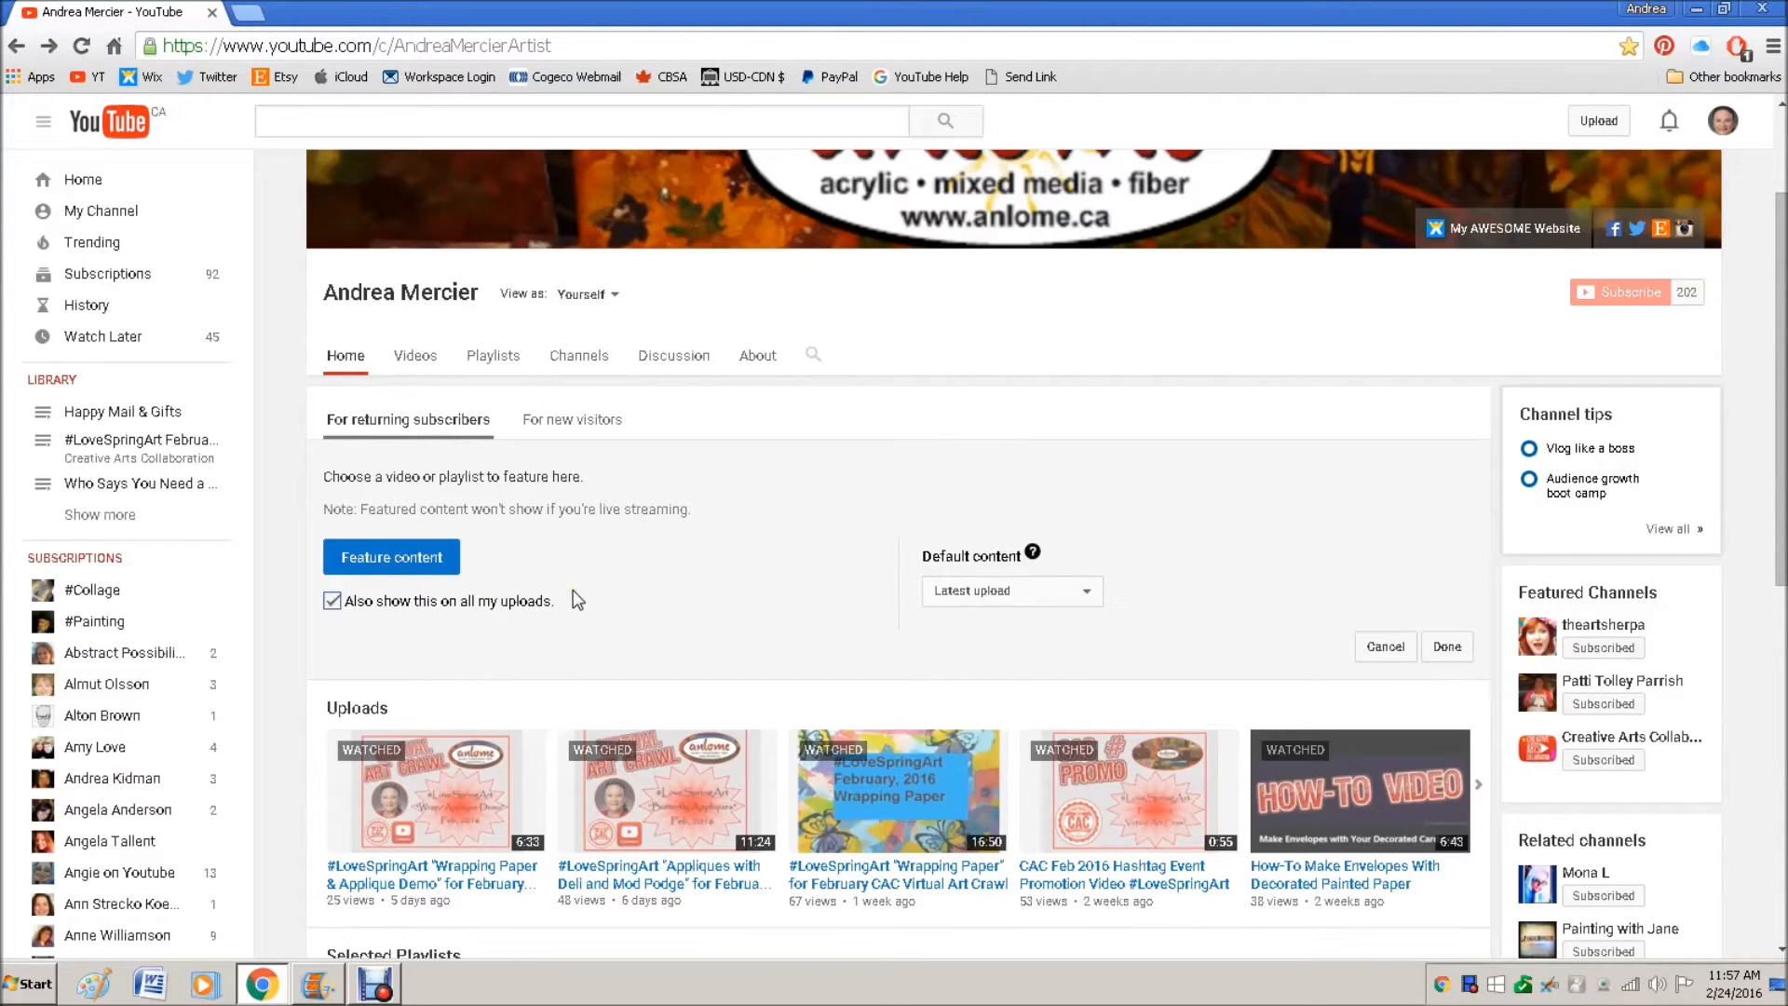
mouse_move(574, 598)
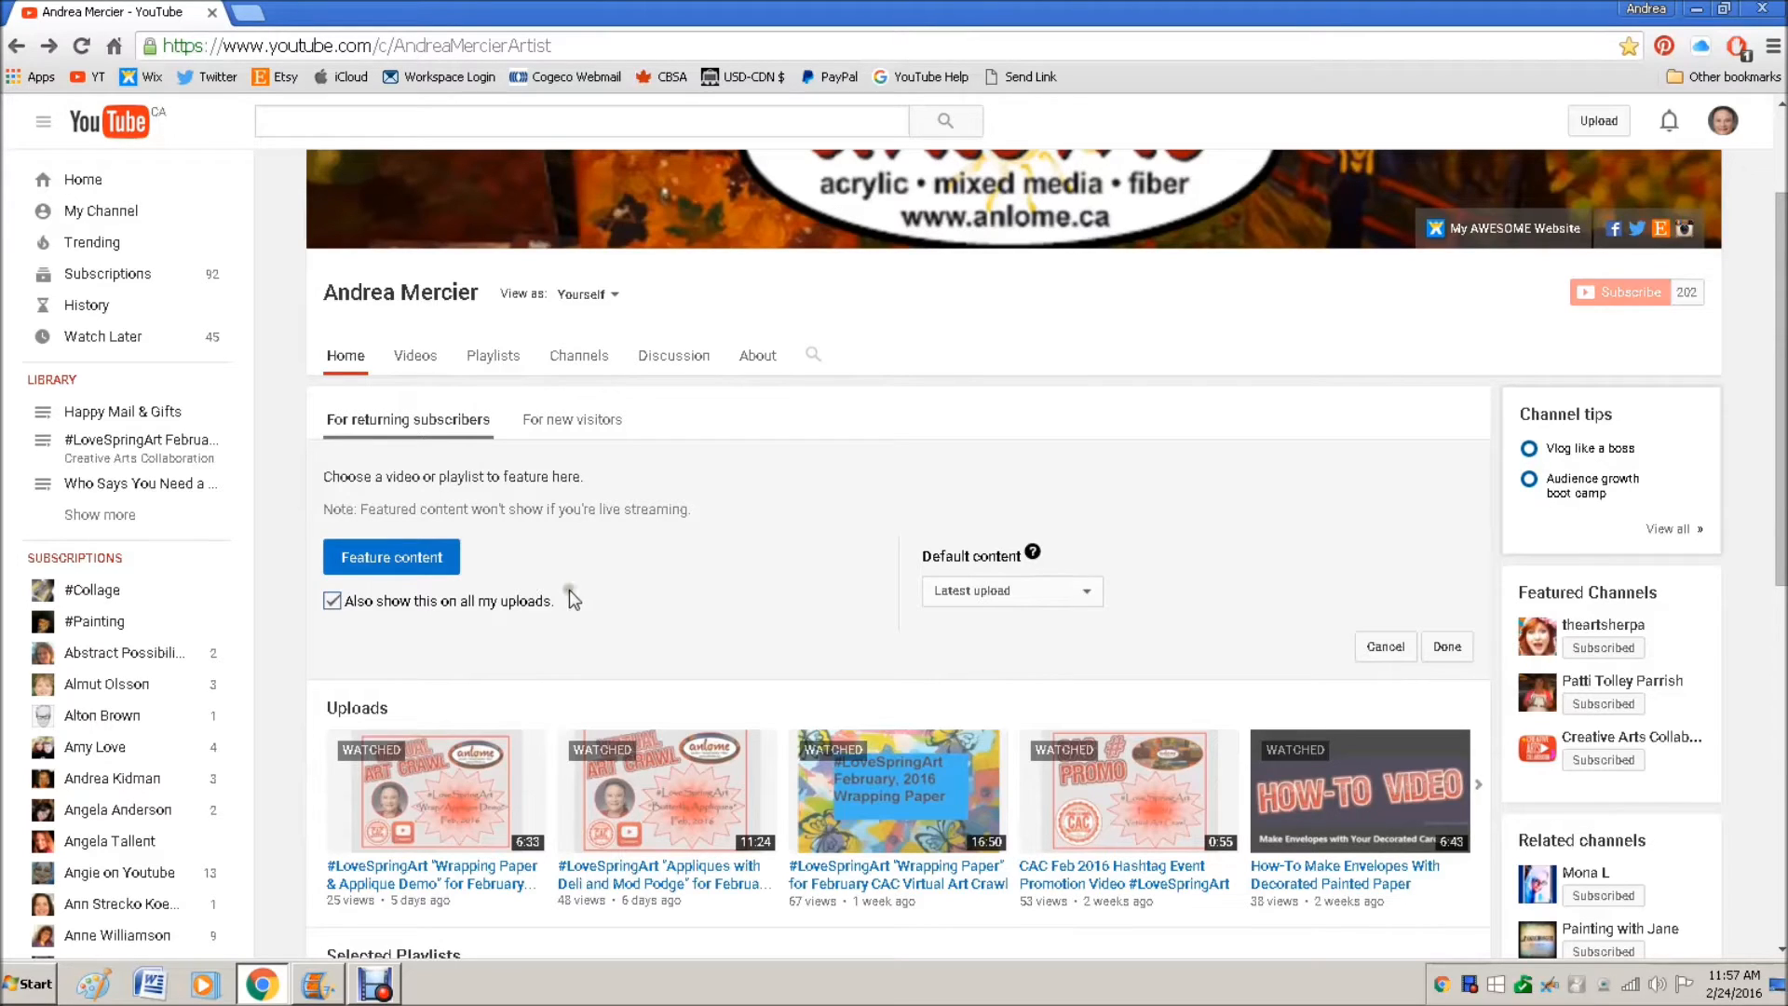
mouse_move(536, 617)
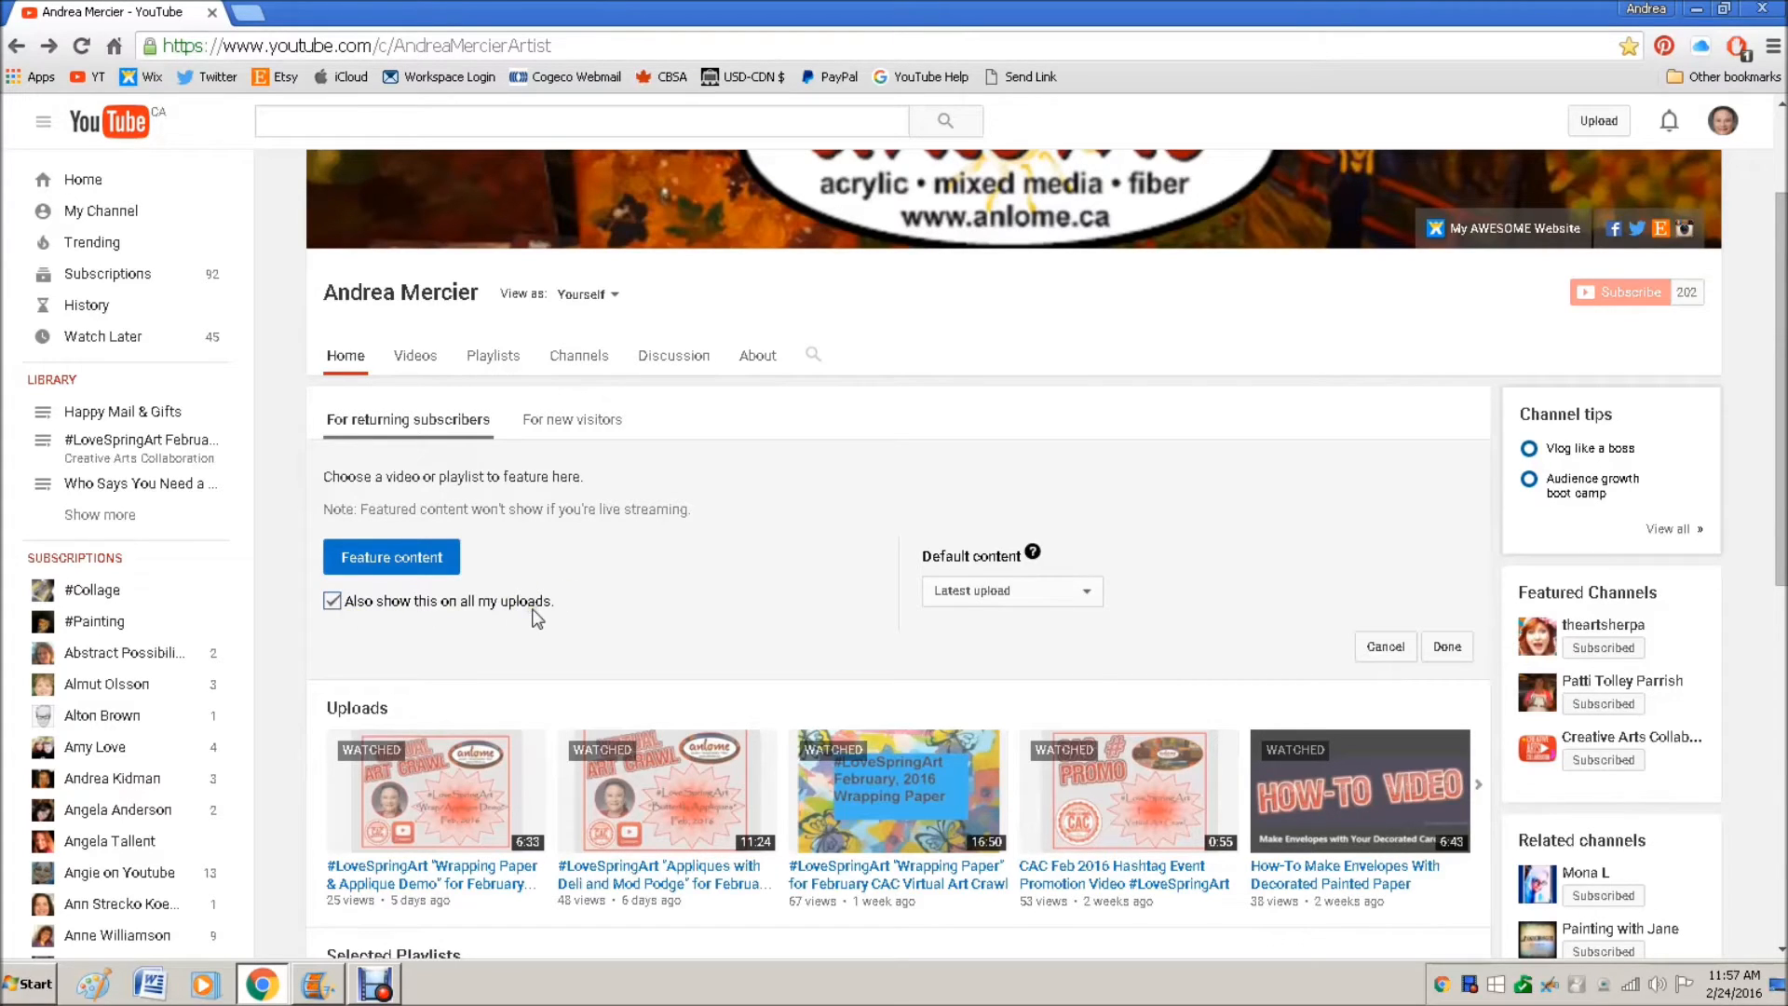
mouse_move(558, 618)
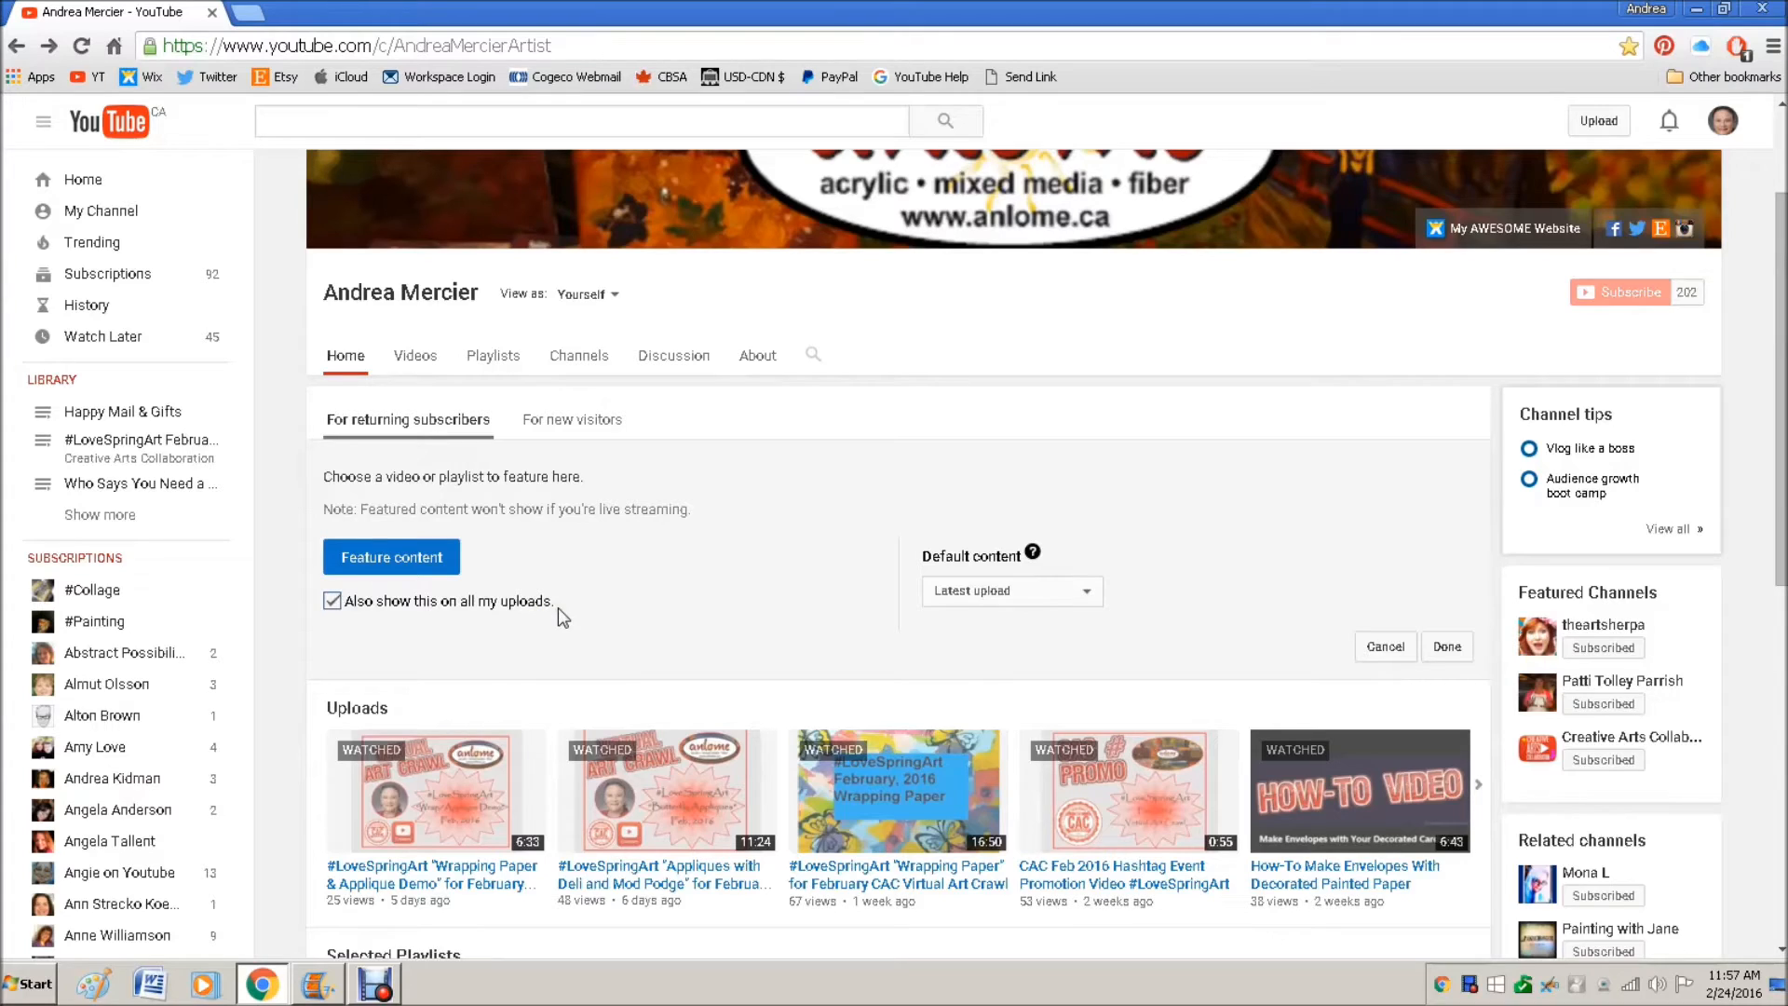
mouse_move(568, 605)
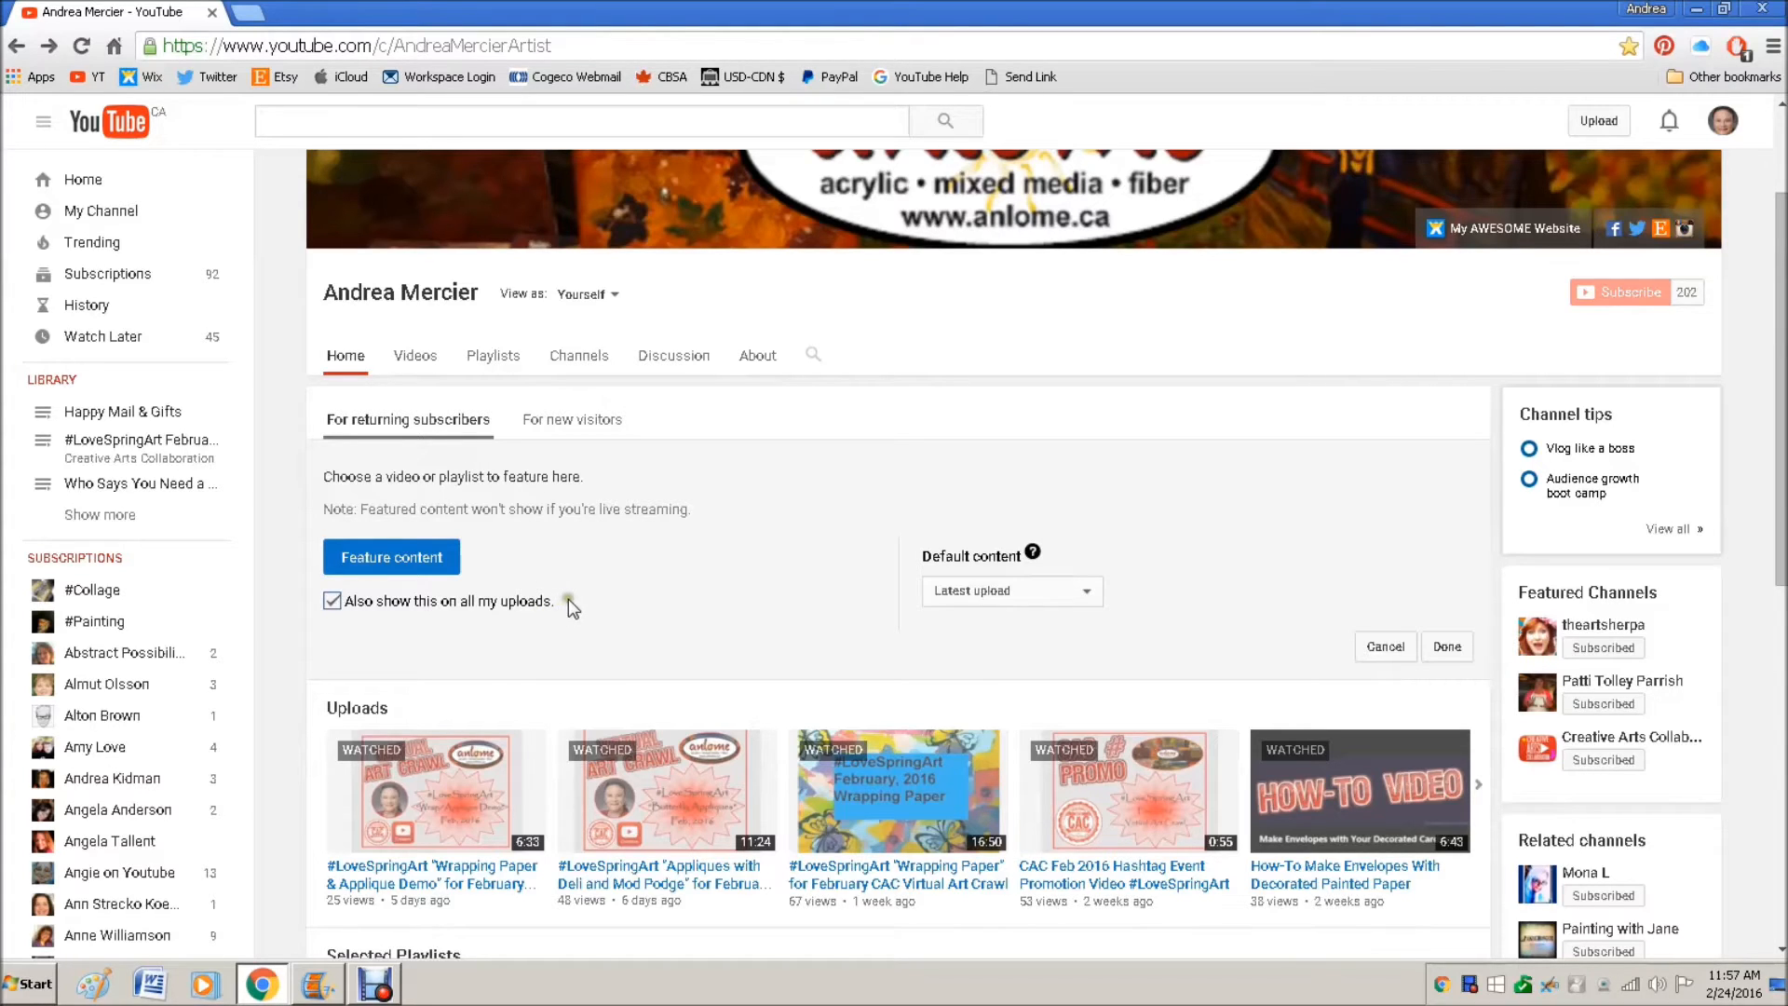
mouse_move(561, 603)
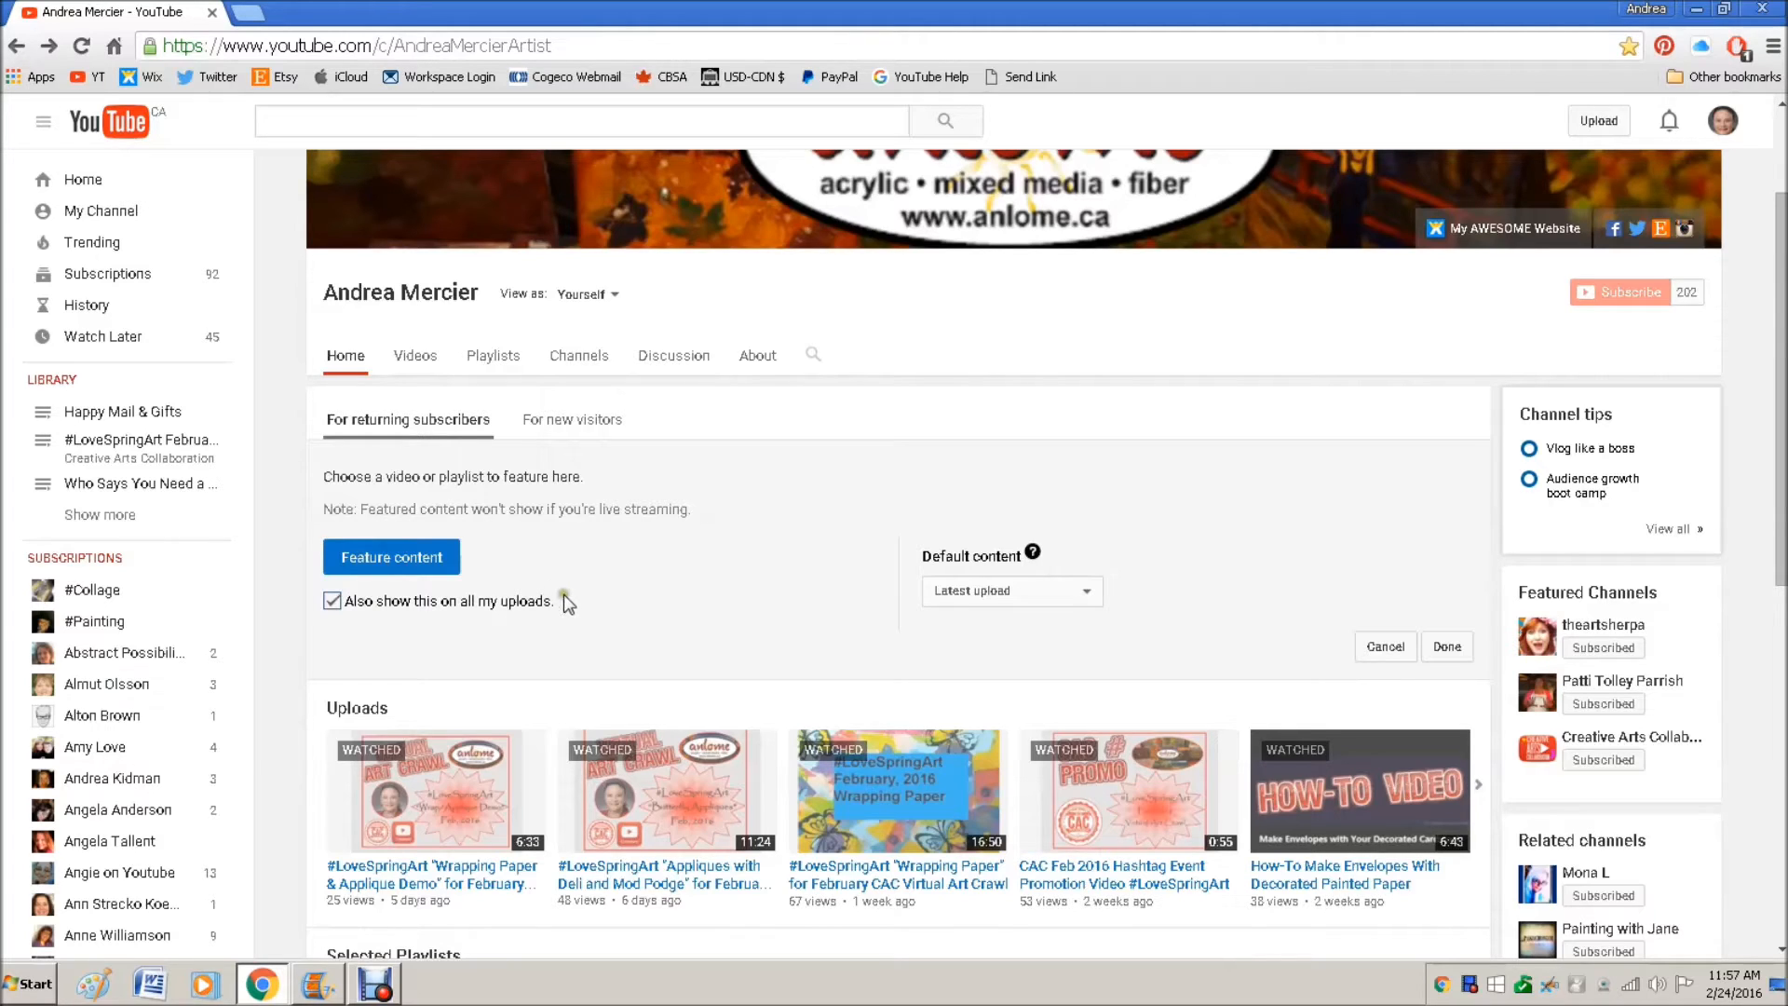
click(1012, 590)
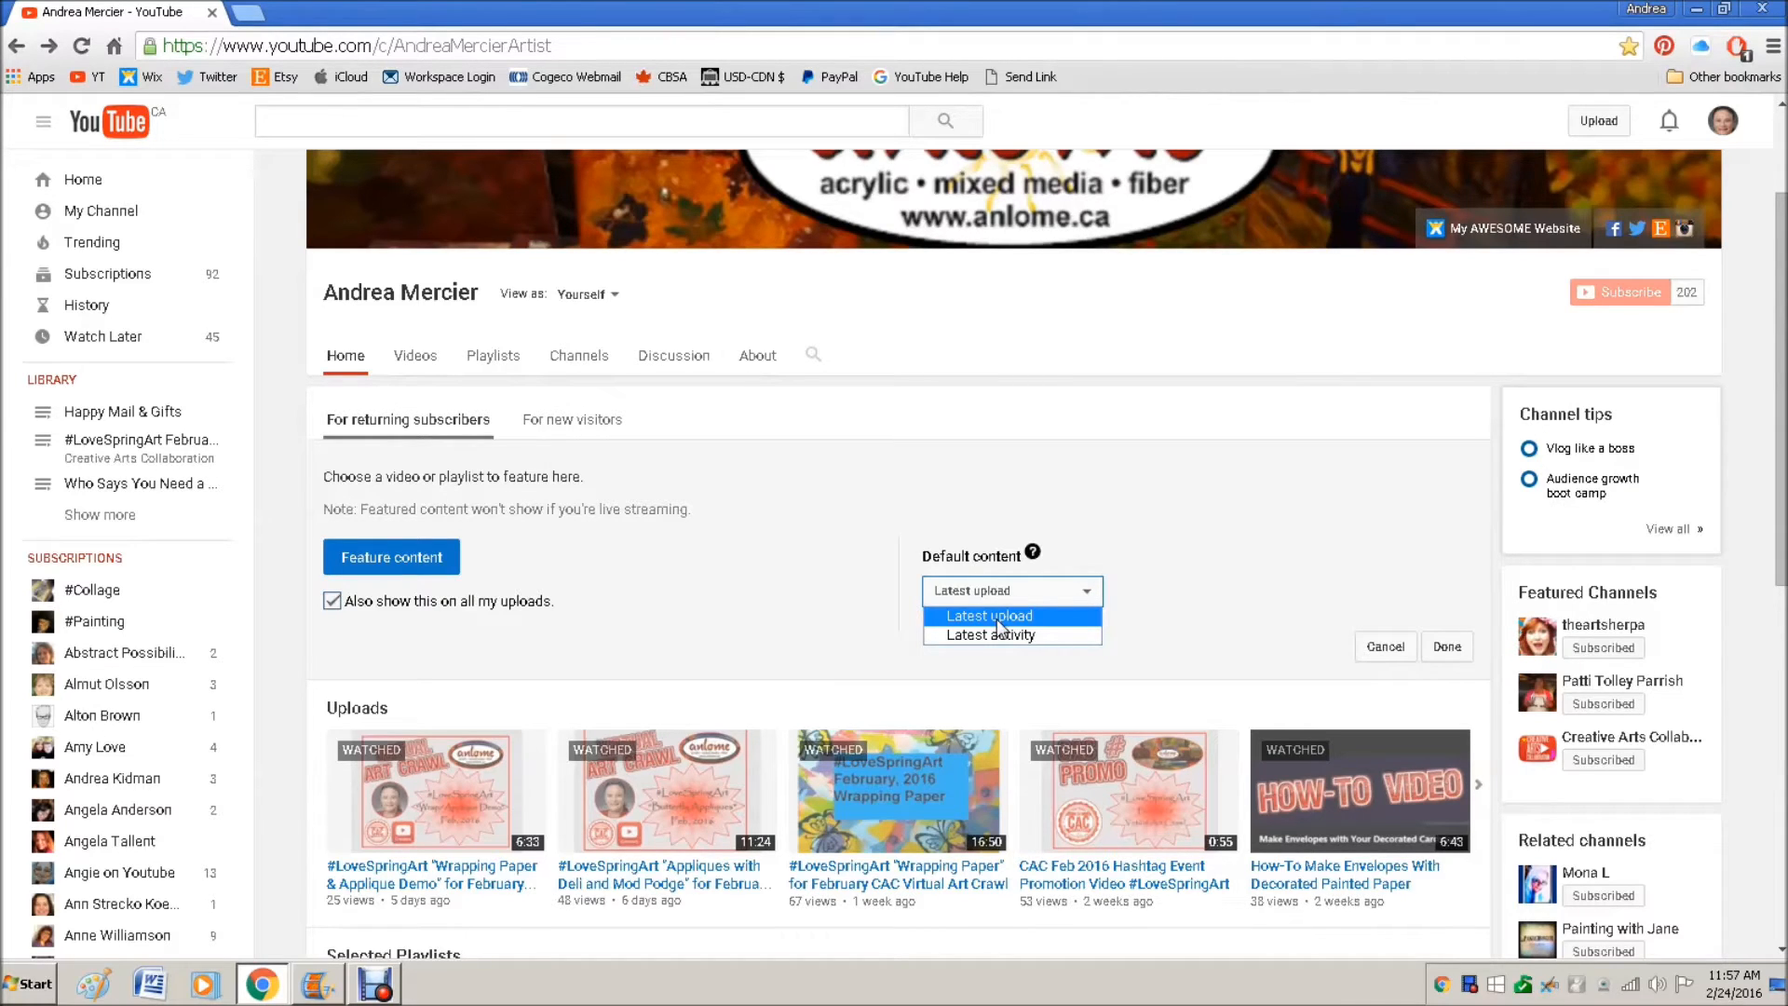
click(989, 616)
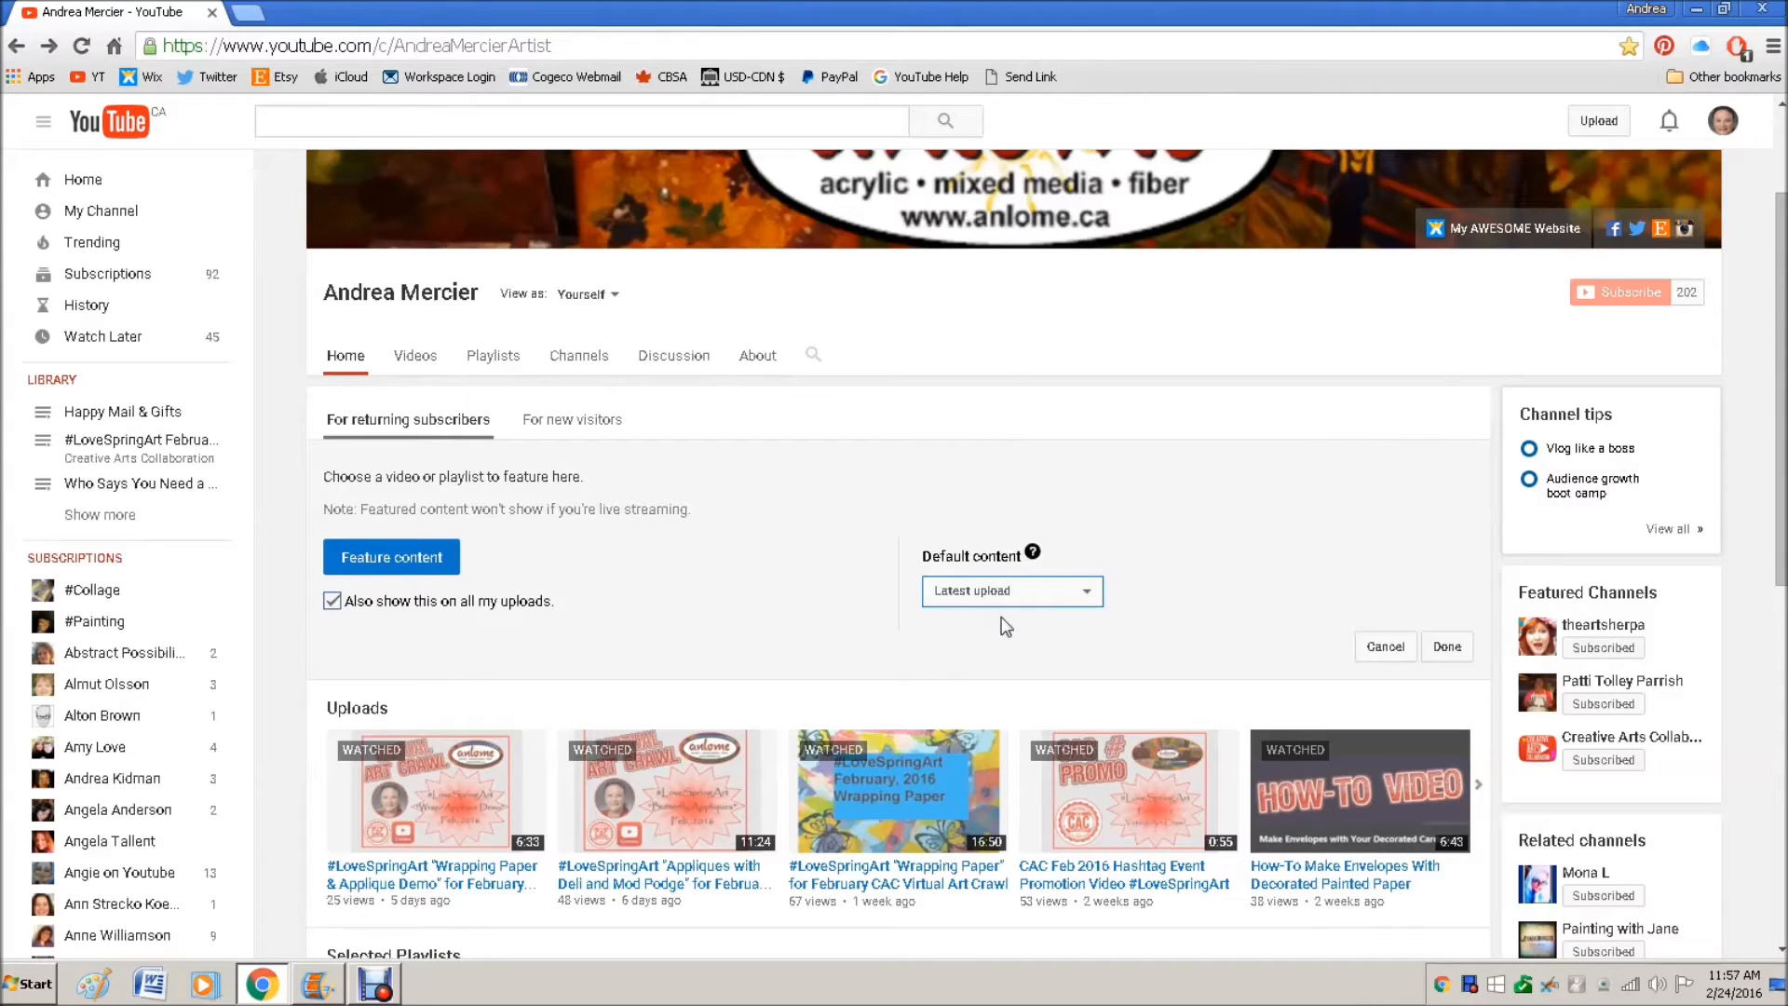
click(391, 556)
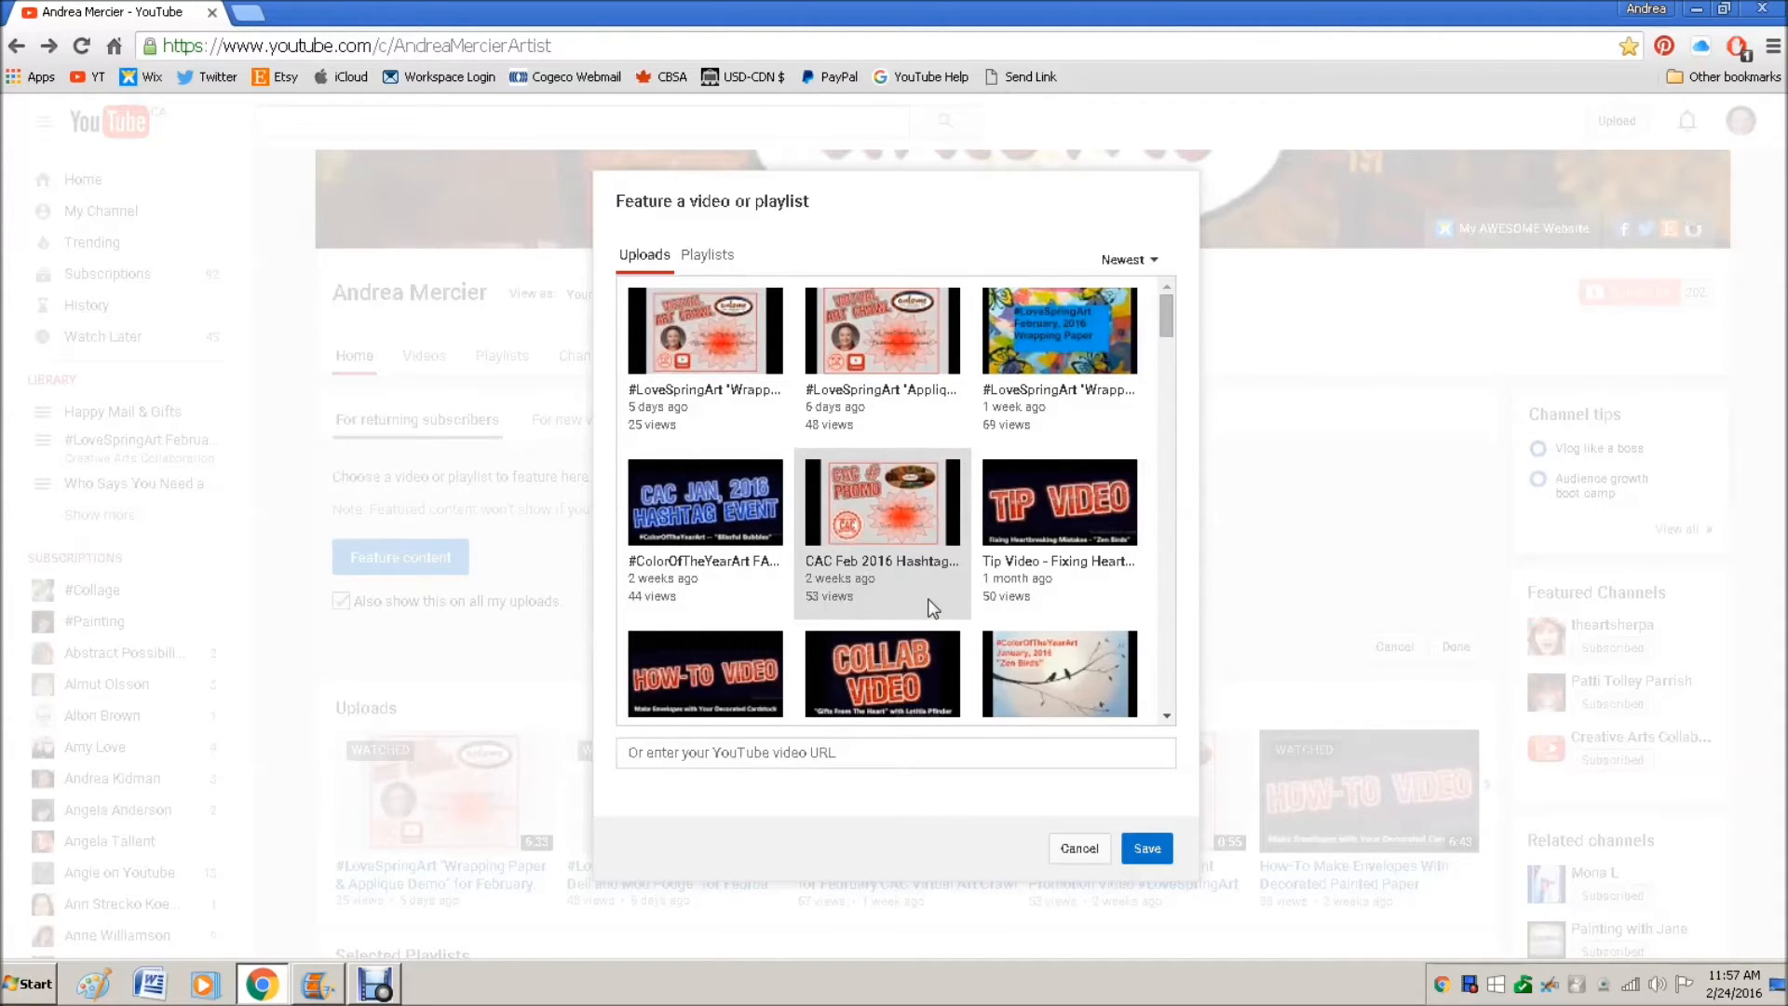
mouse_move(931, 605)
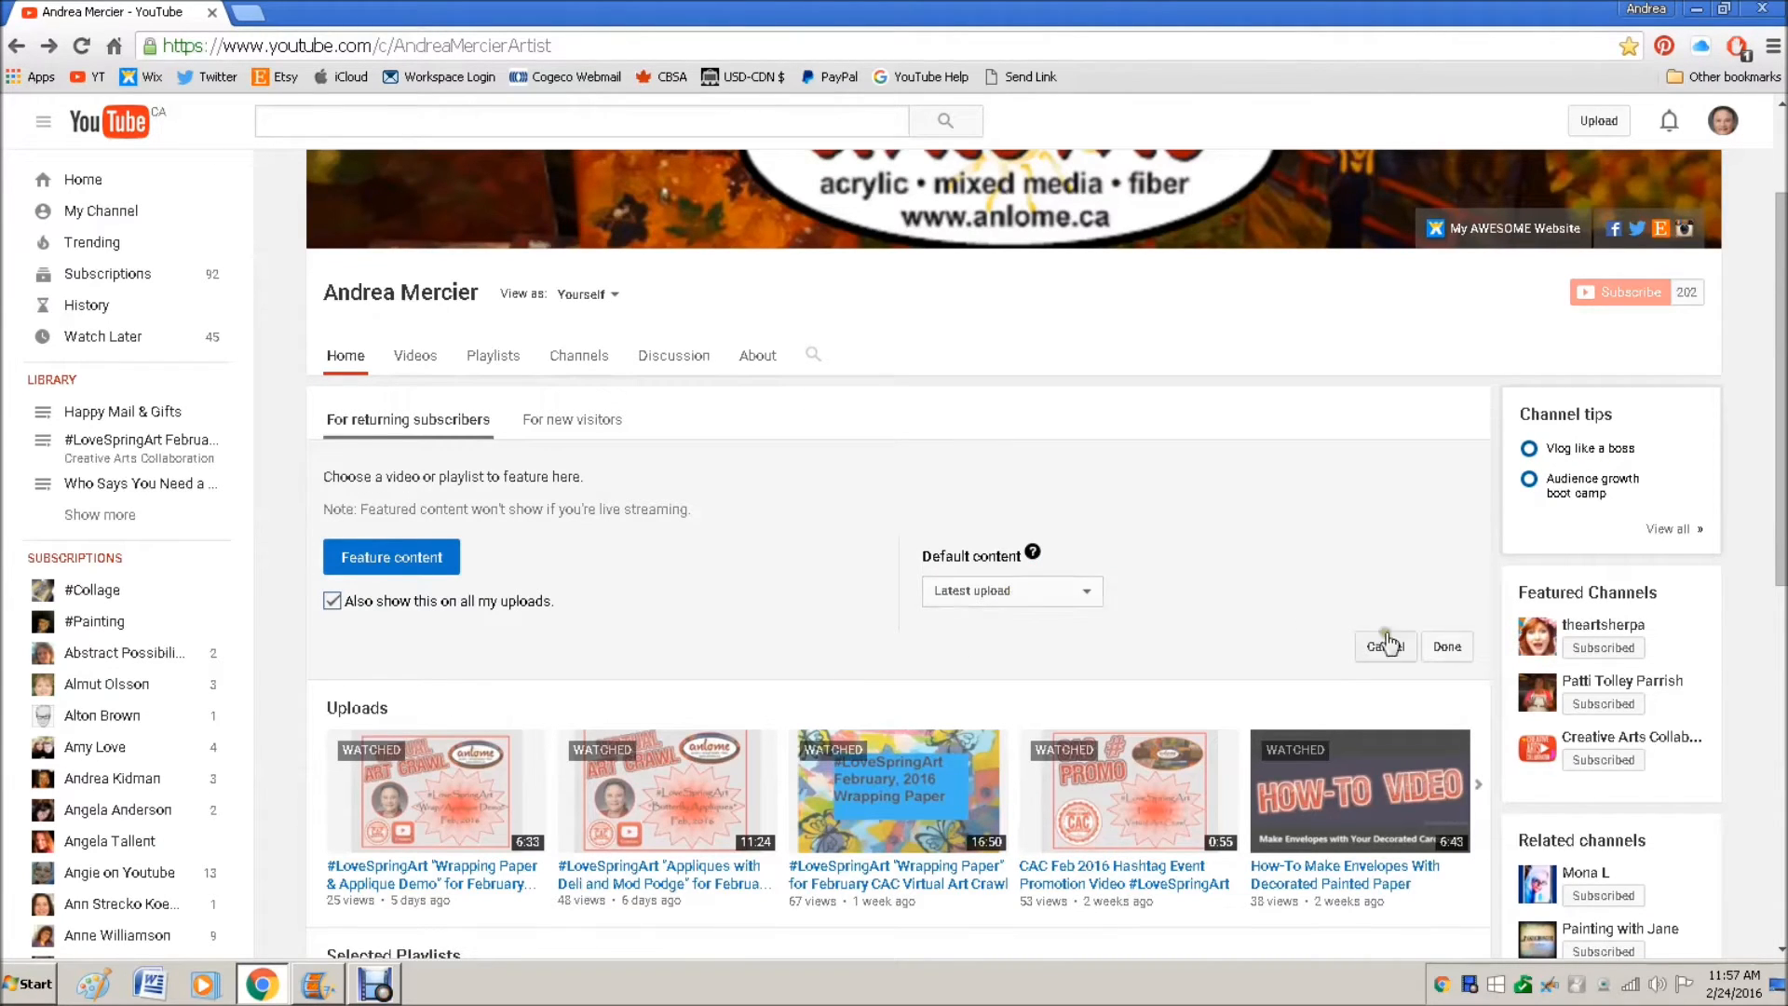
- Discard the featured-section changes and move down to the Uploads section
click(1445, 647)
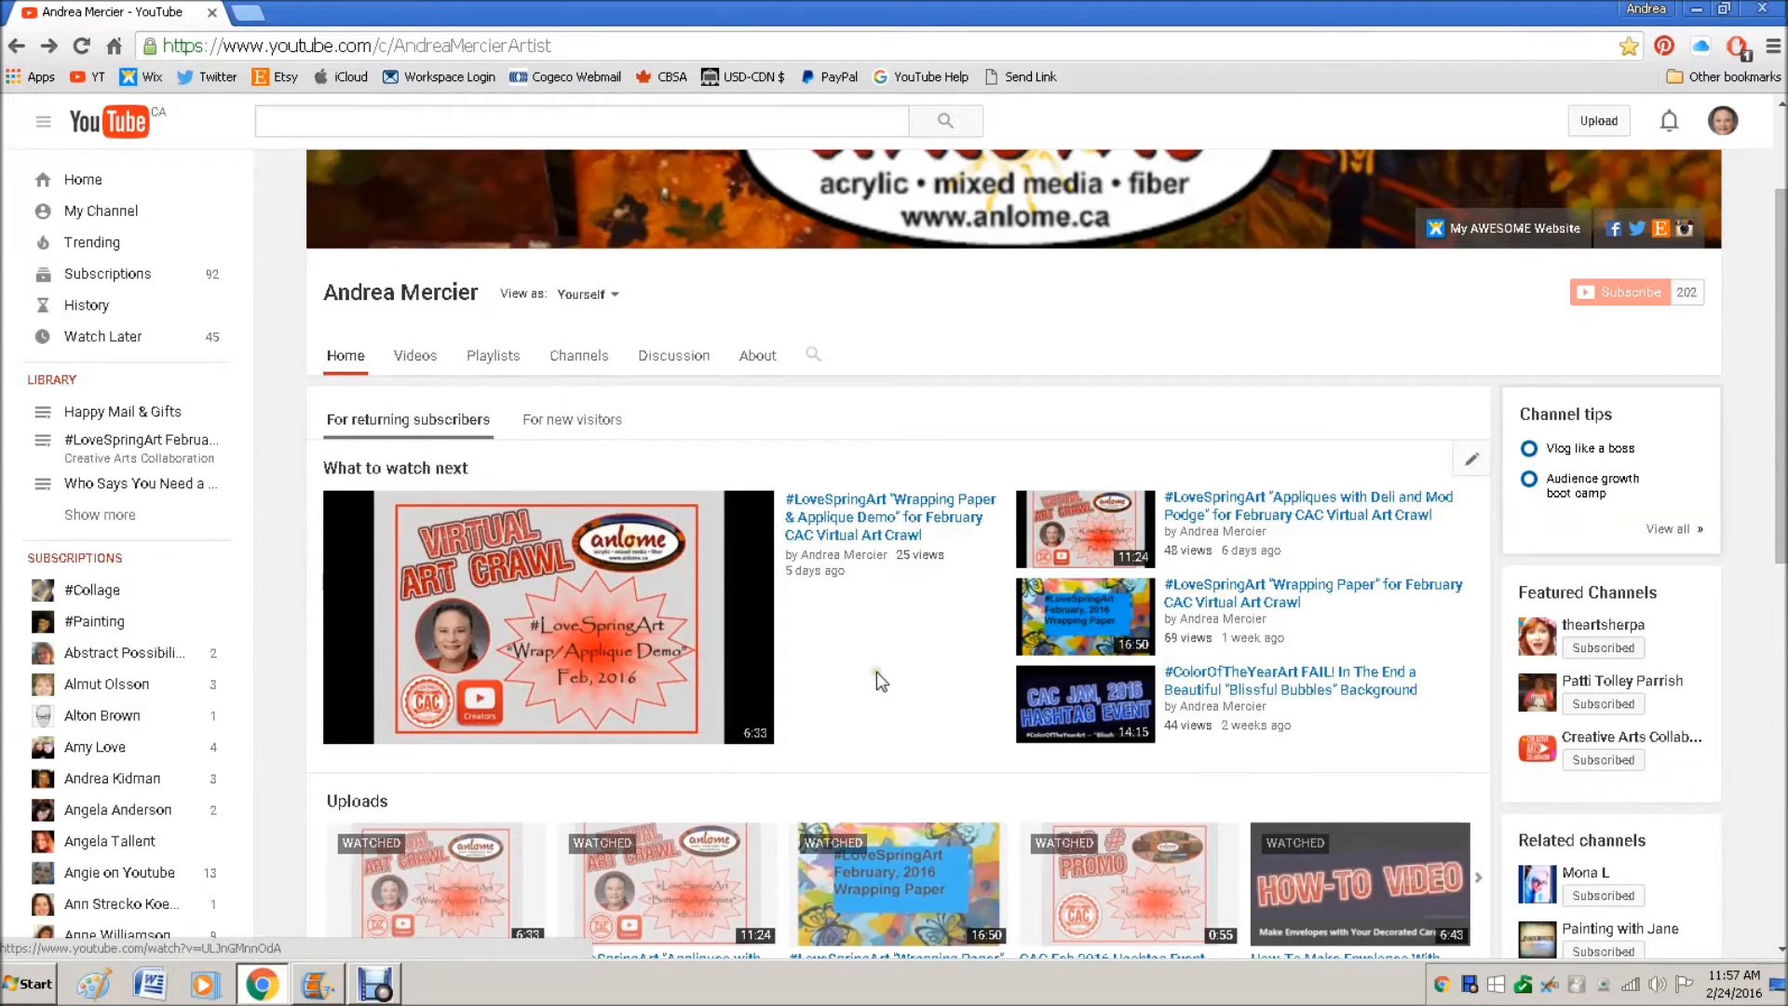
scroll(down, 3)
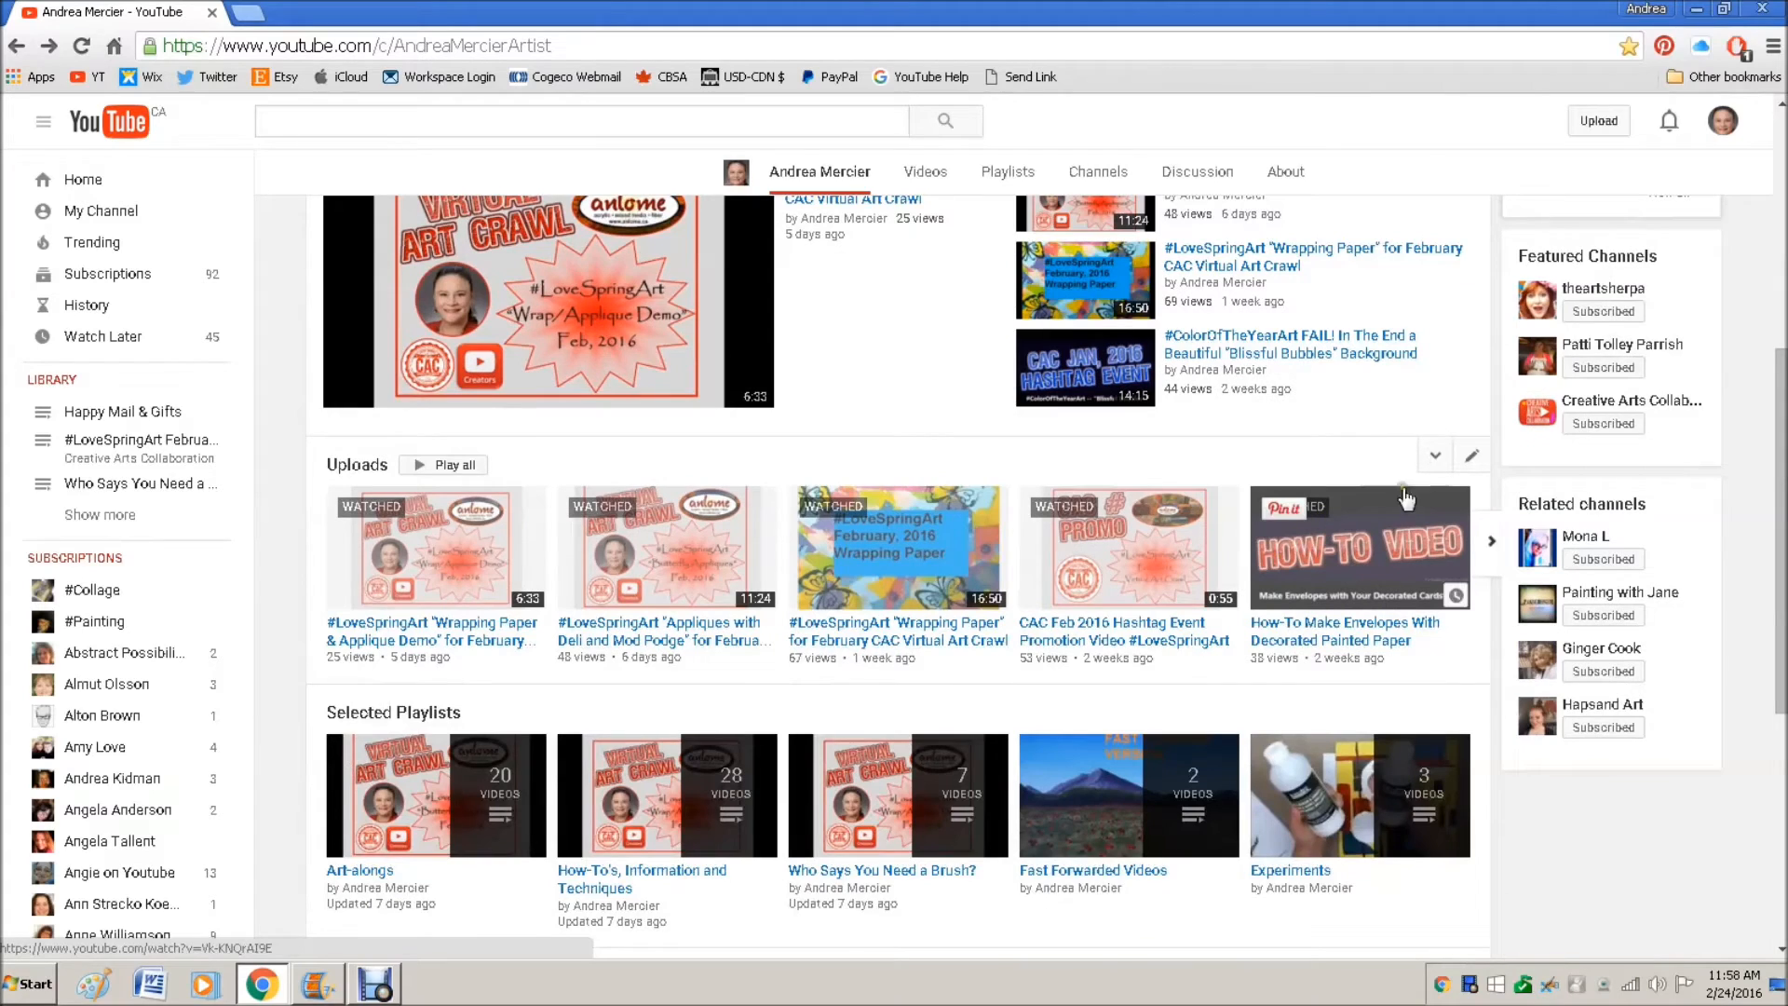
mouse_move(665, 627)
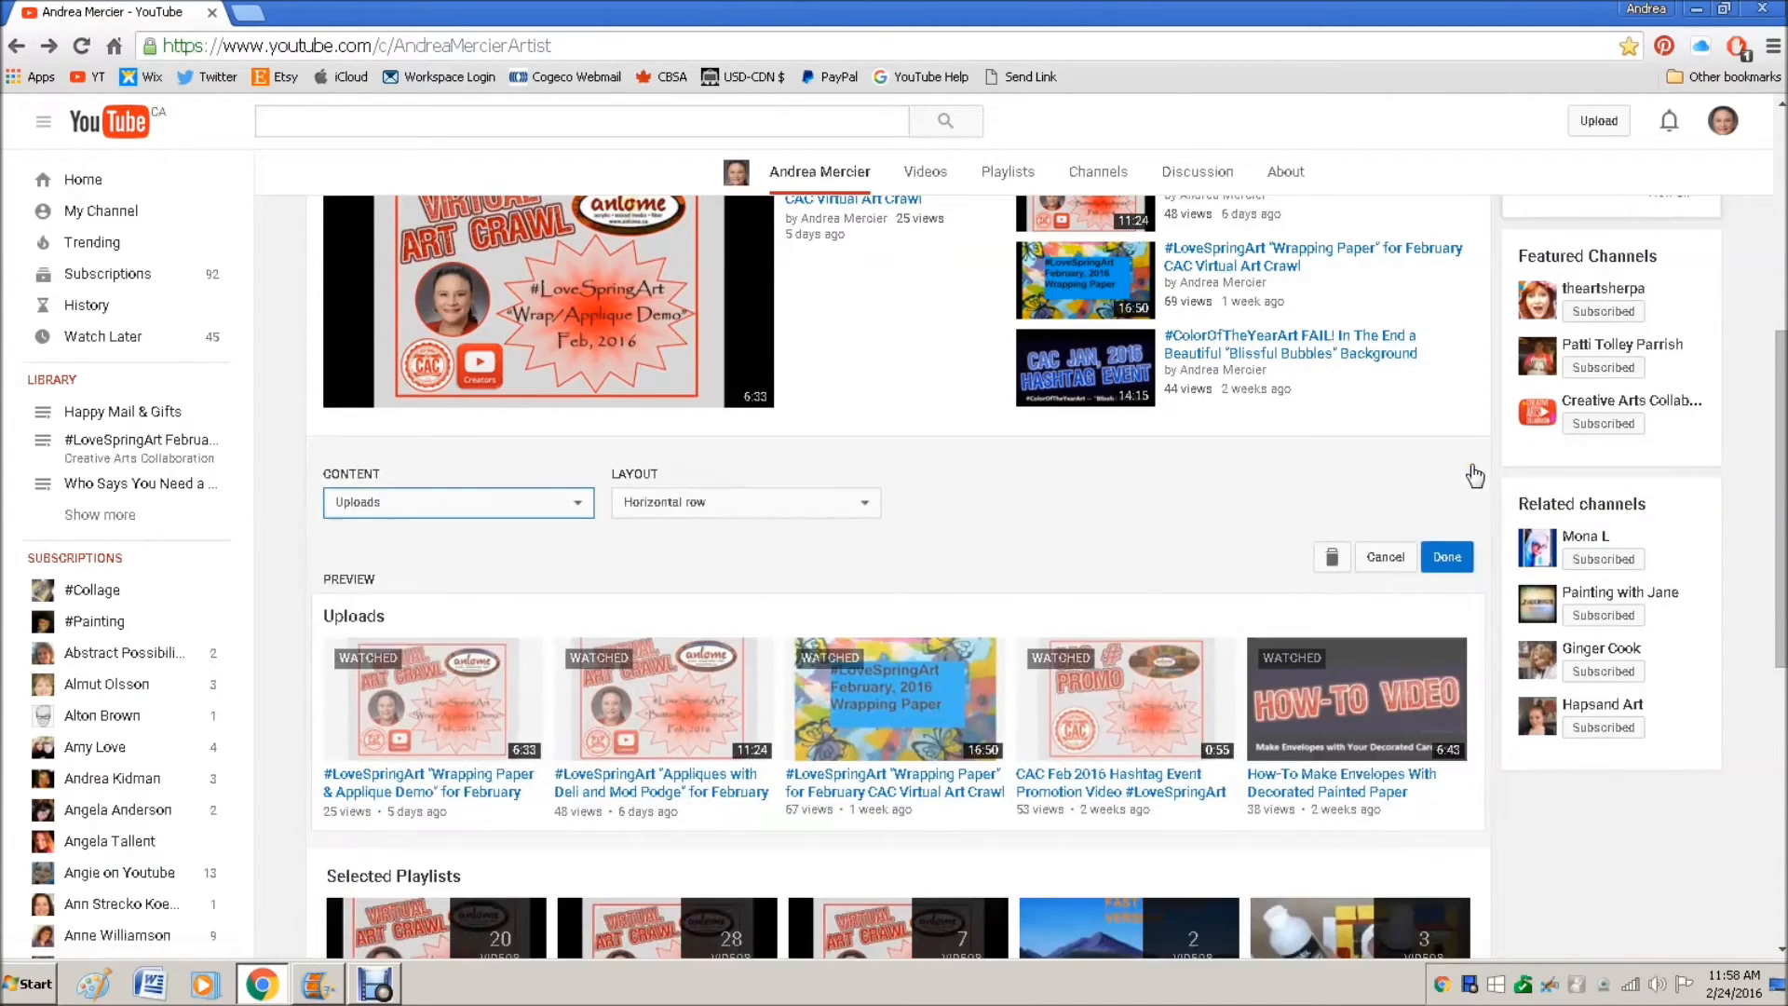
mouse_move(678, 538)
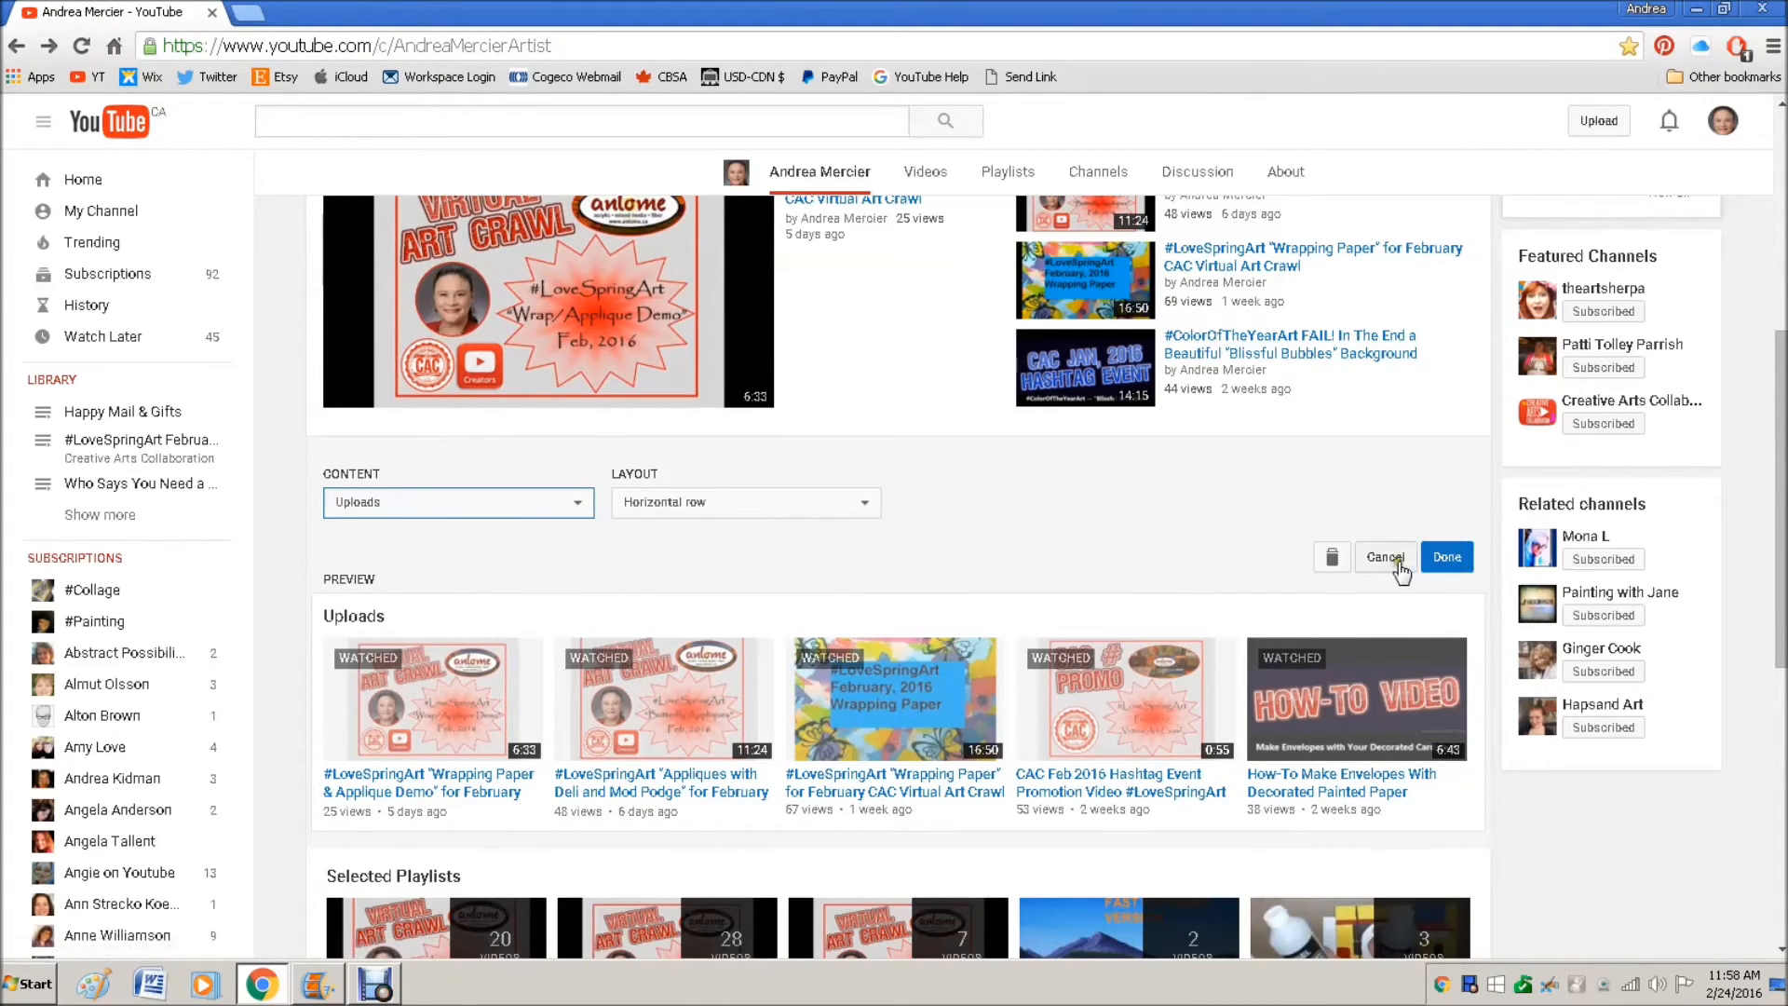
- Leave the Uploads section settings unchanged and review the playlist sections below
click(1445, 556)
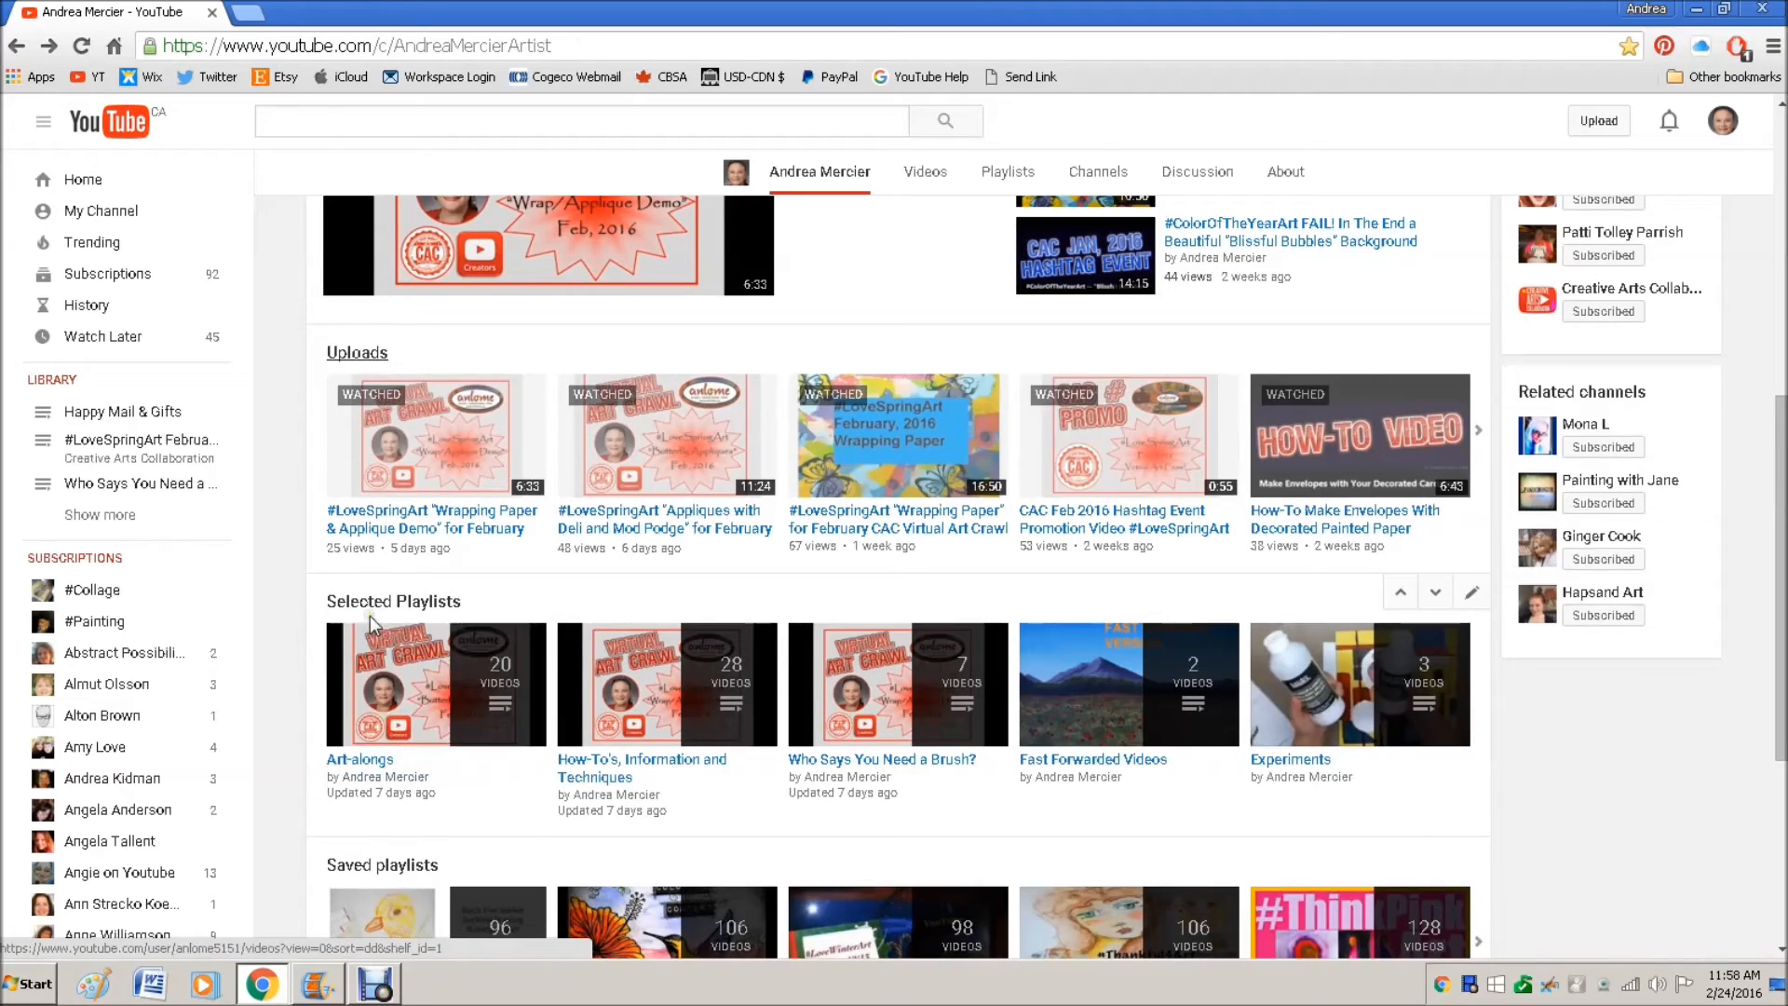
mouse_move(1128, 681)
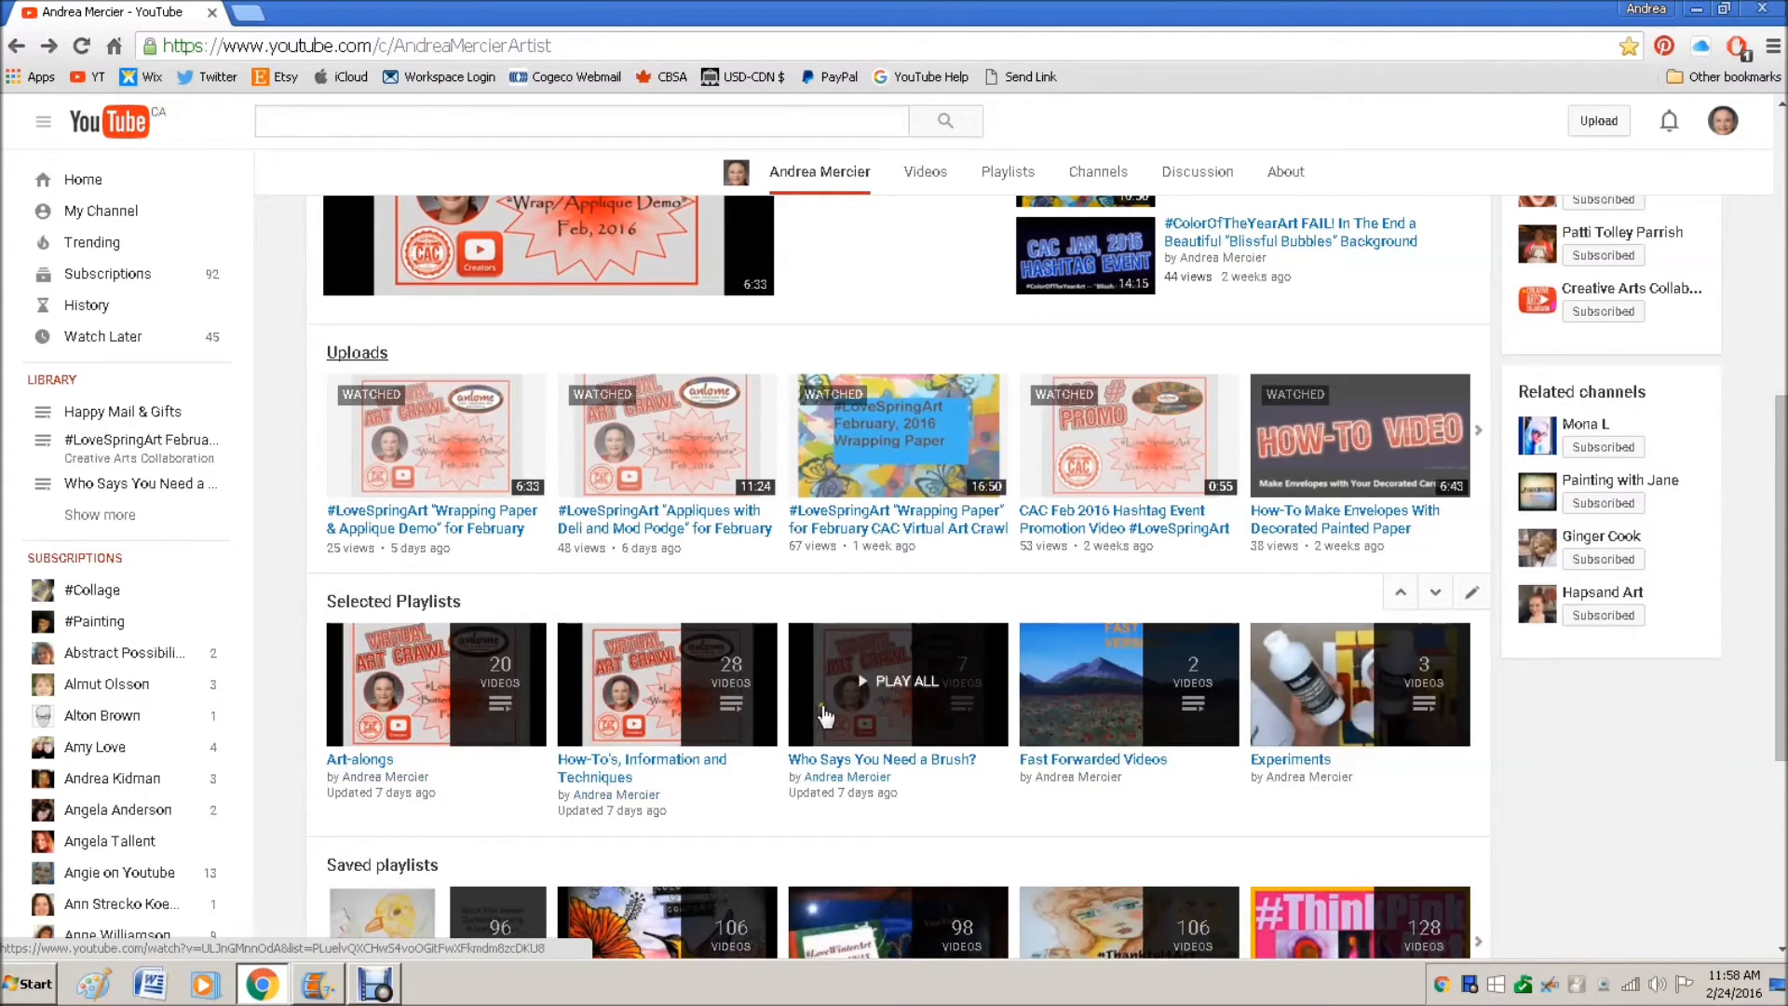
scroll(down, 3)
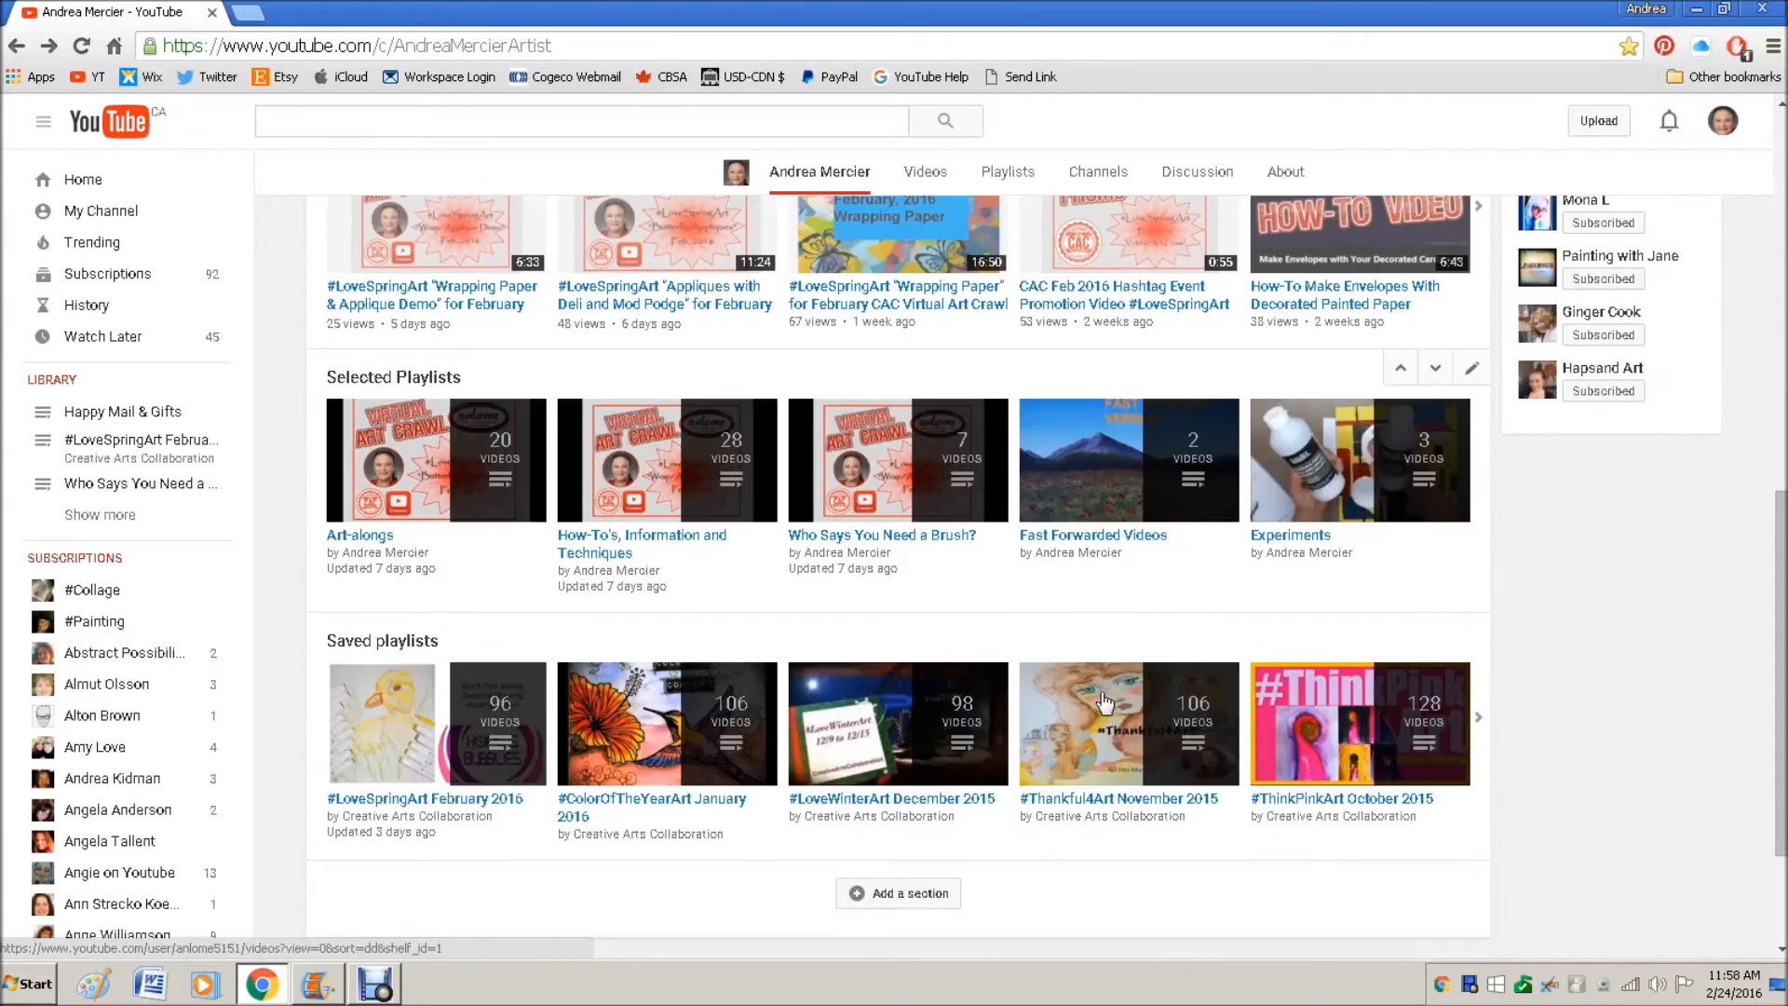
mouse_move(667, 719)
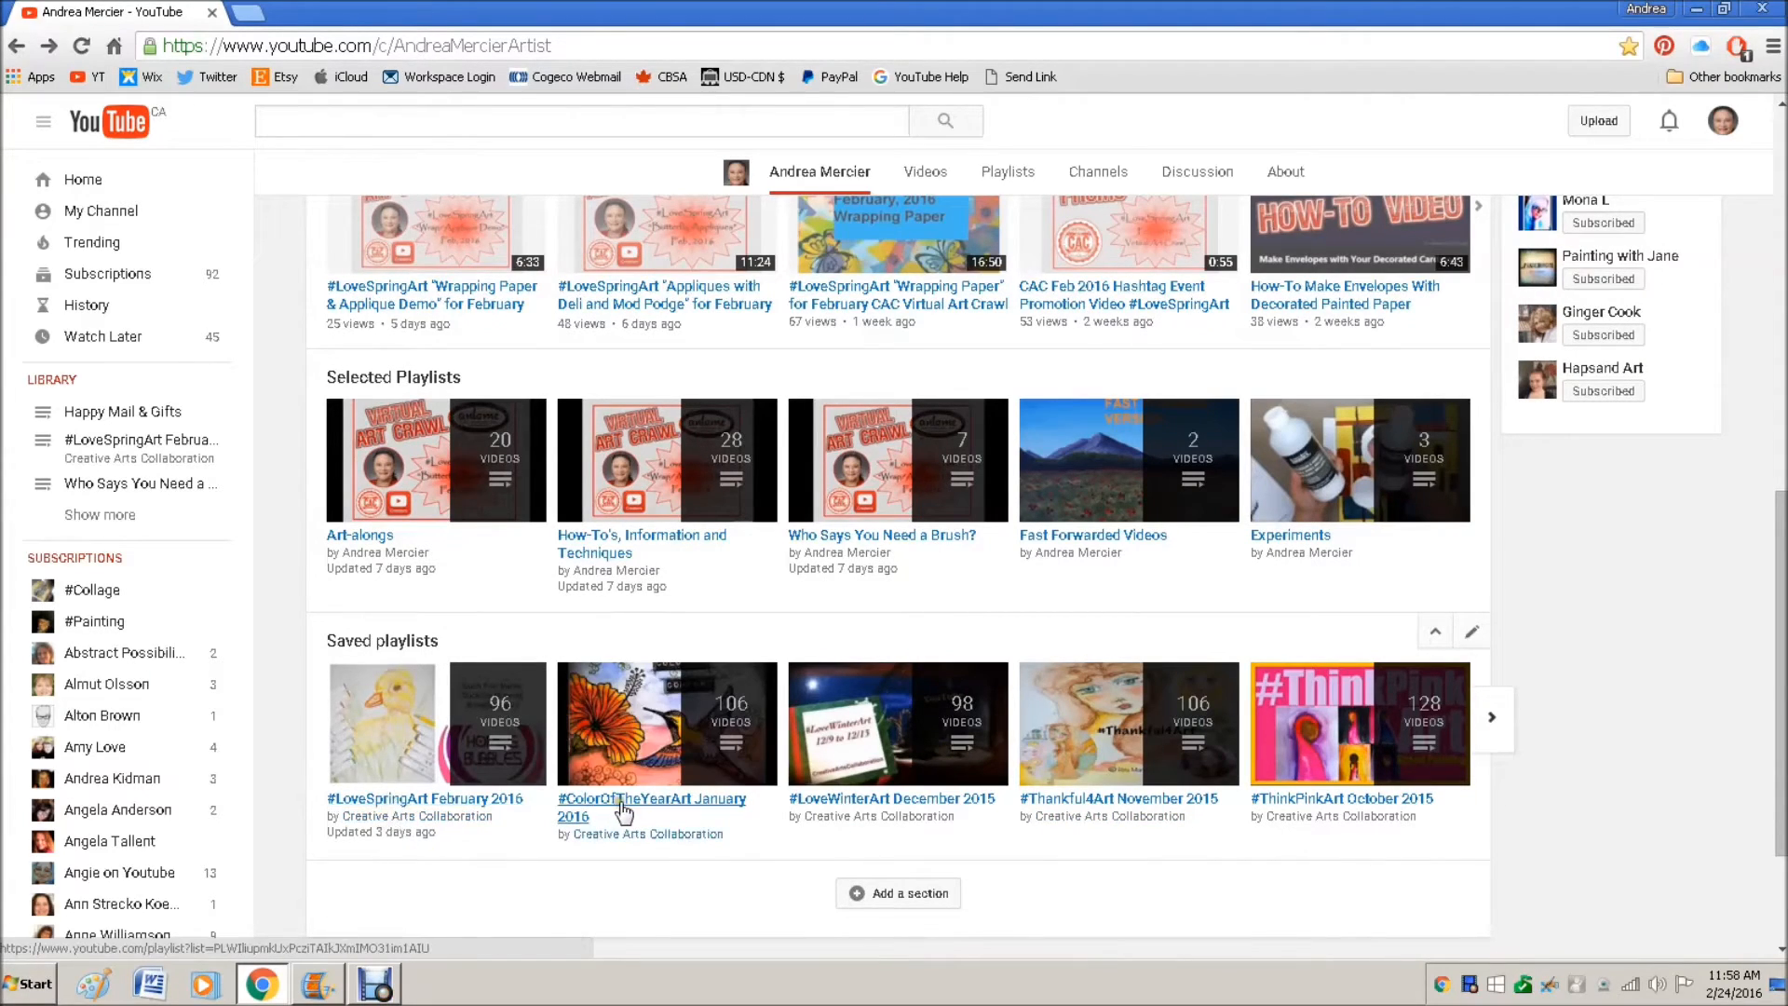
mouse_move(815, 806)
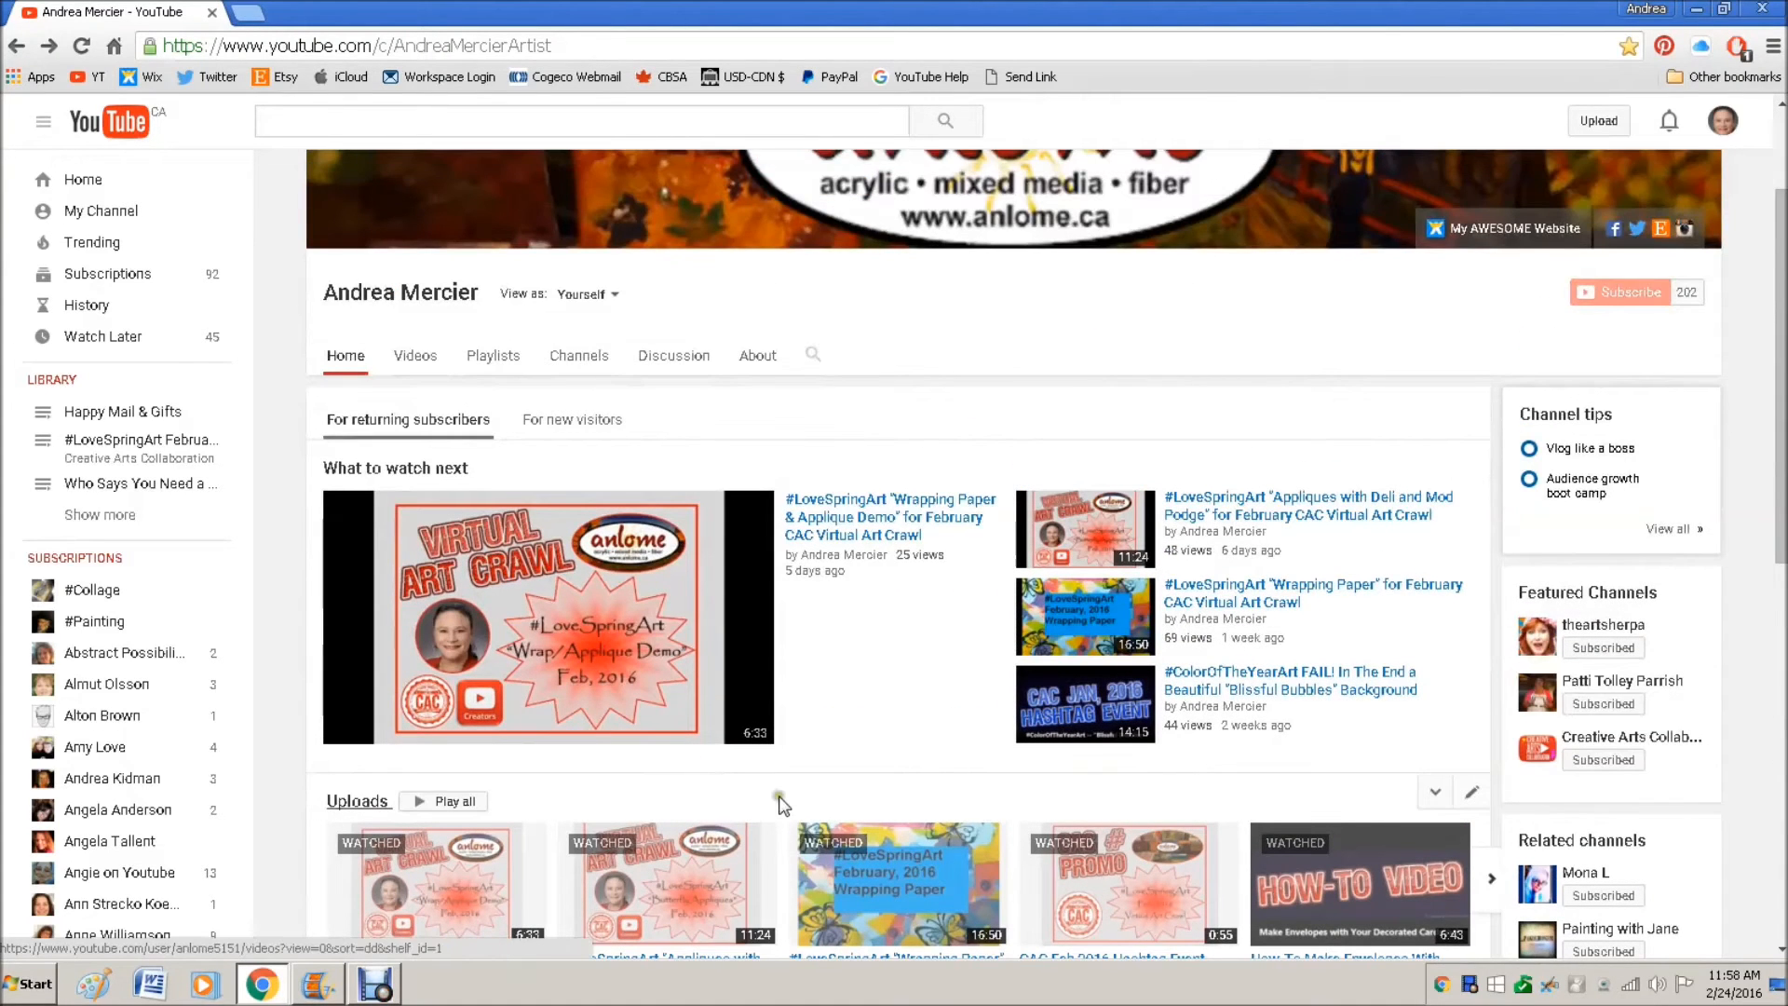
- Edit the Uploads section, review the content types, and keep it set to Uploads
click(1472, 791)
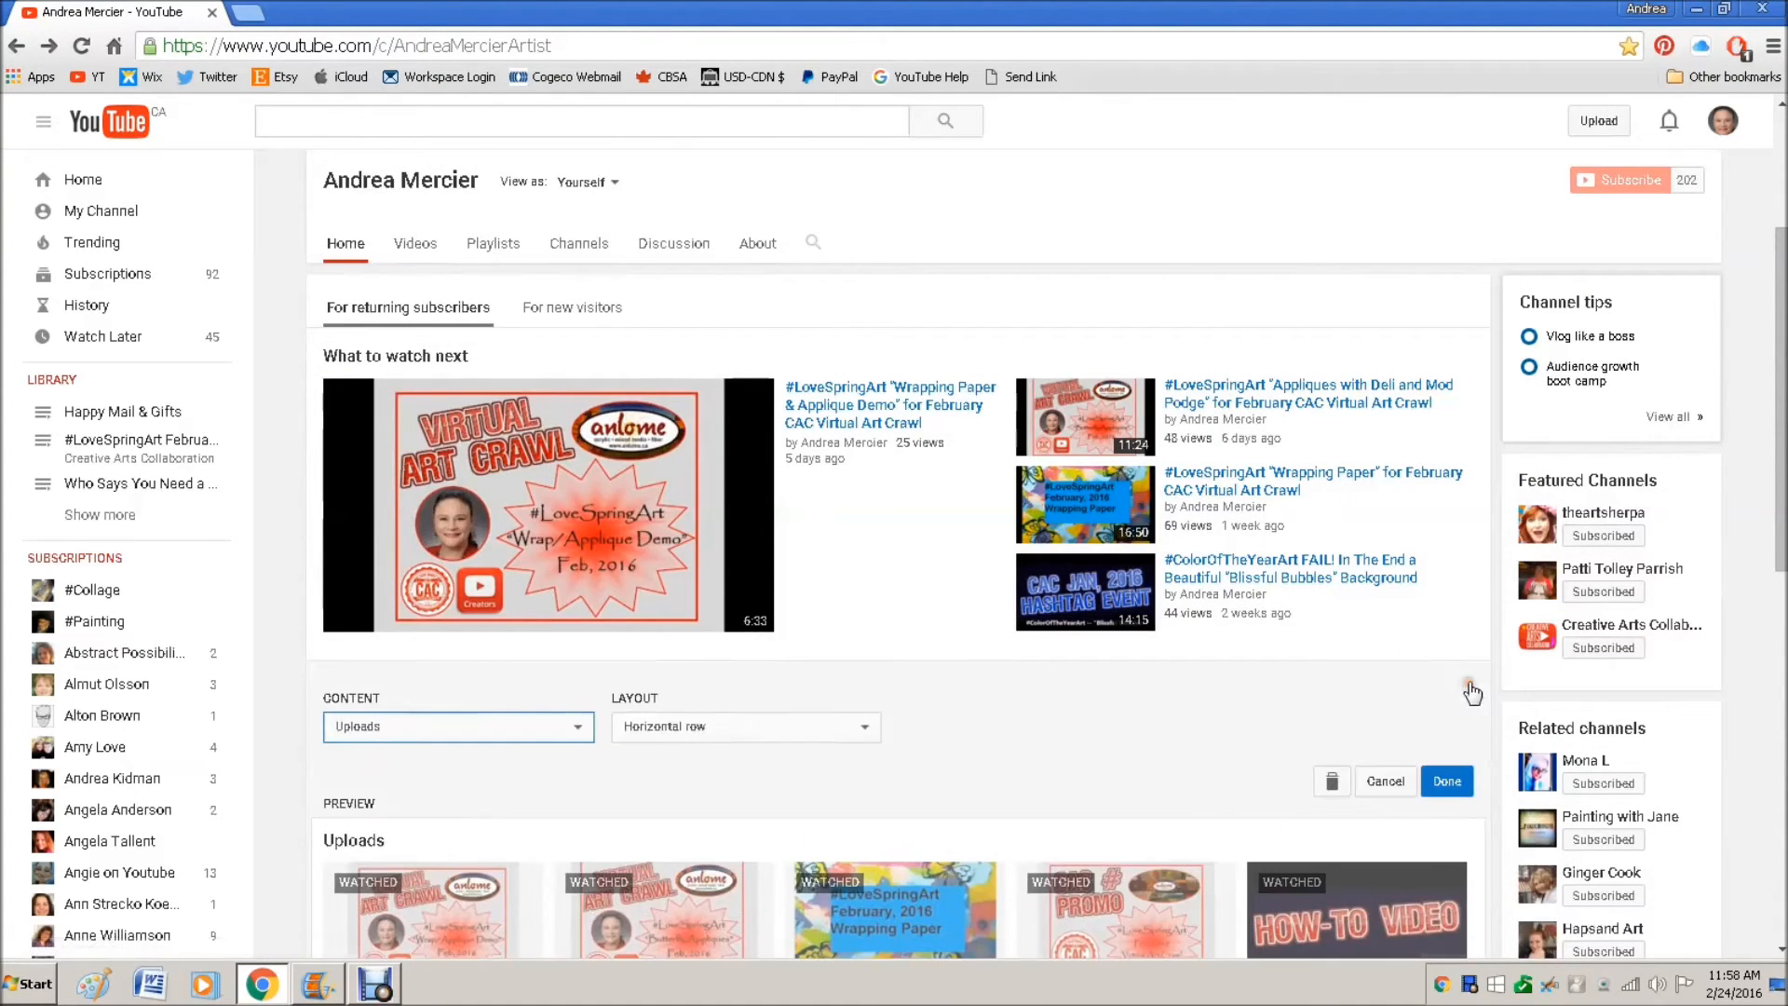
scroll(down, 3)
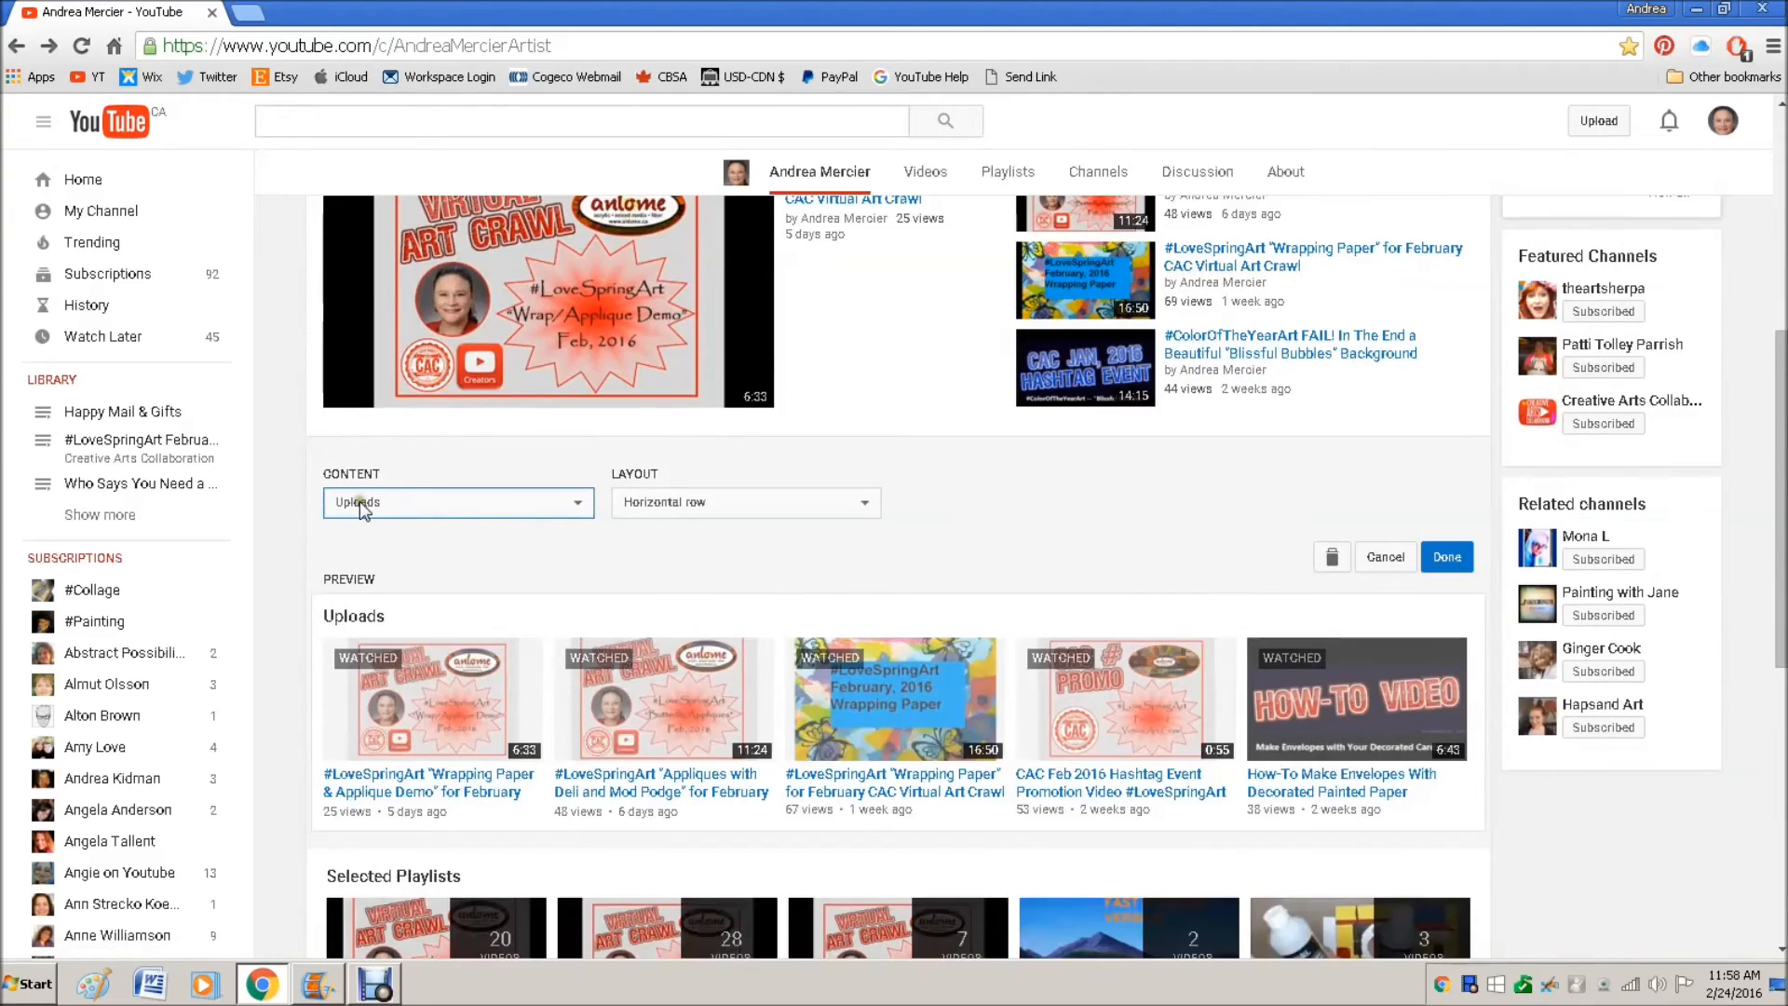
click(745, 501)
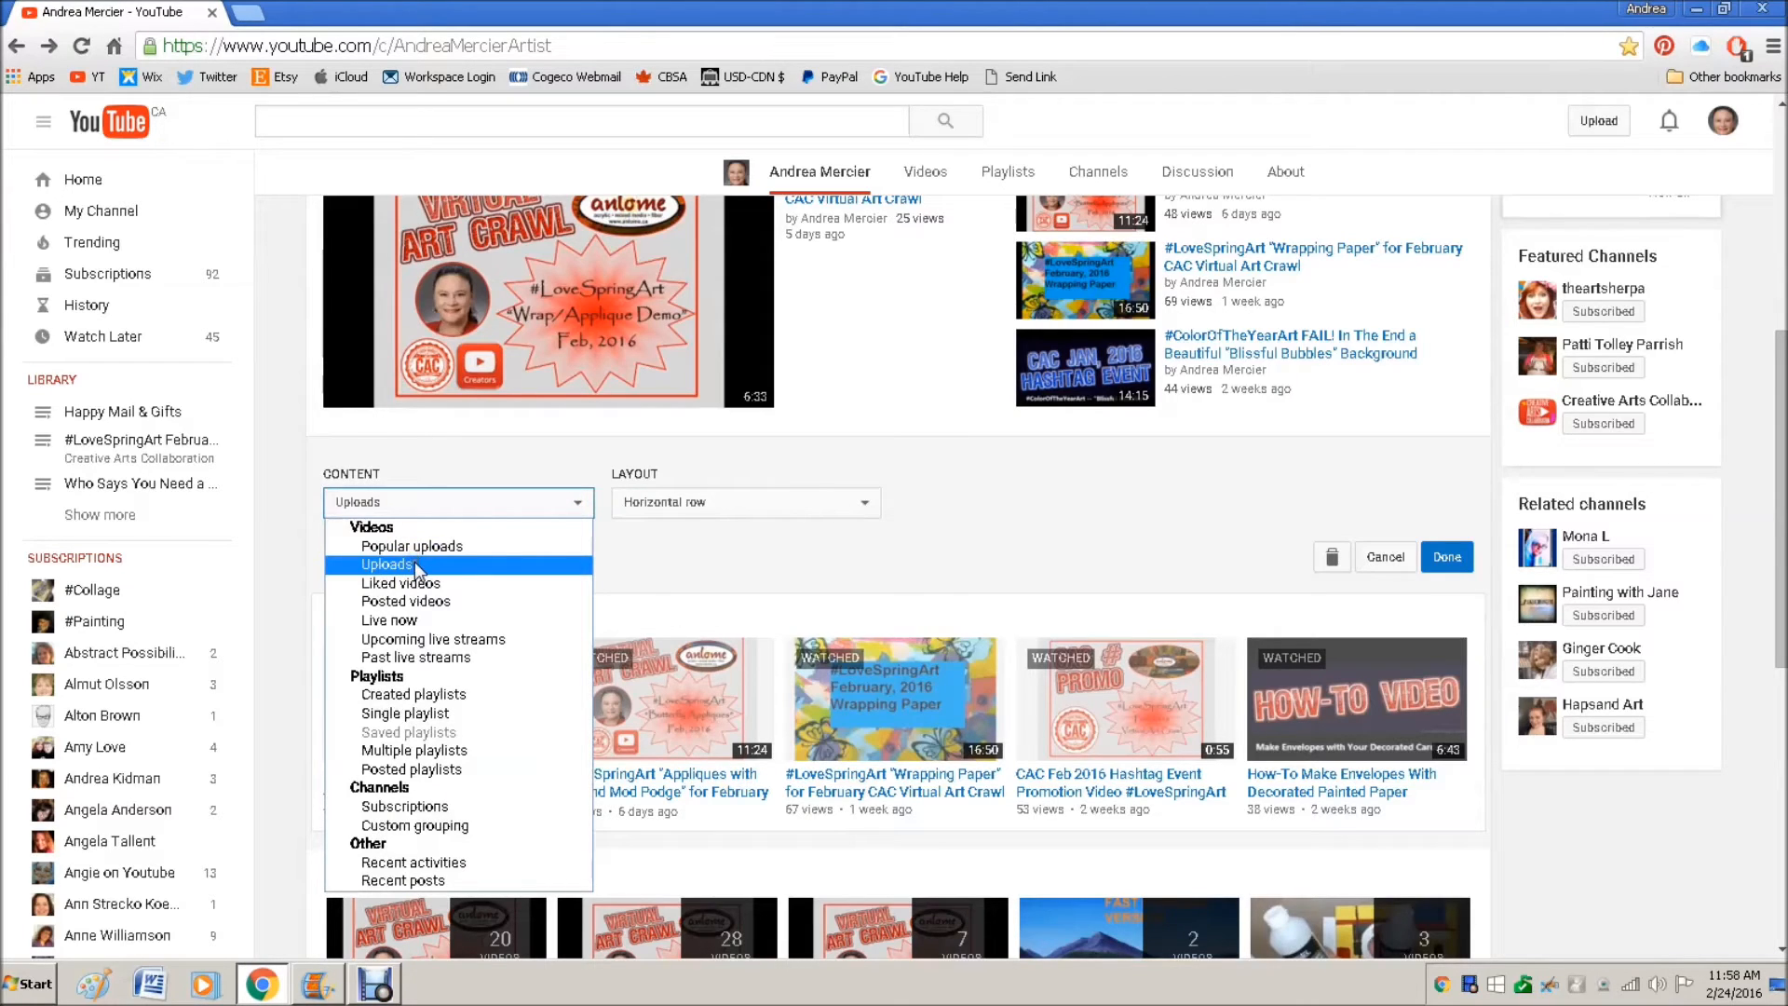
mouse_move(439, 830)
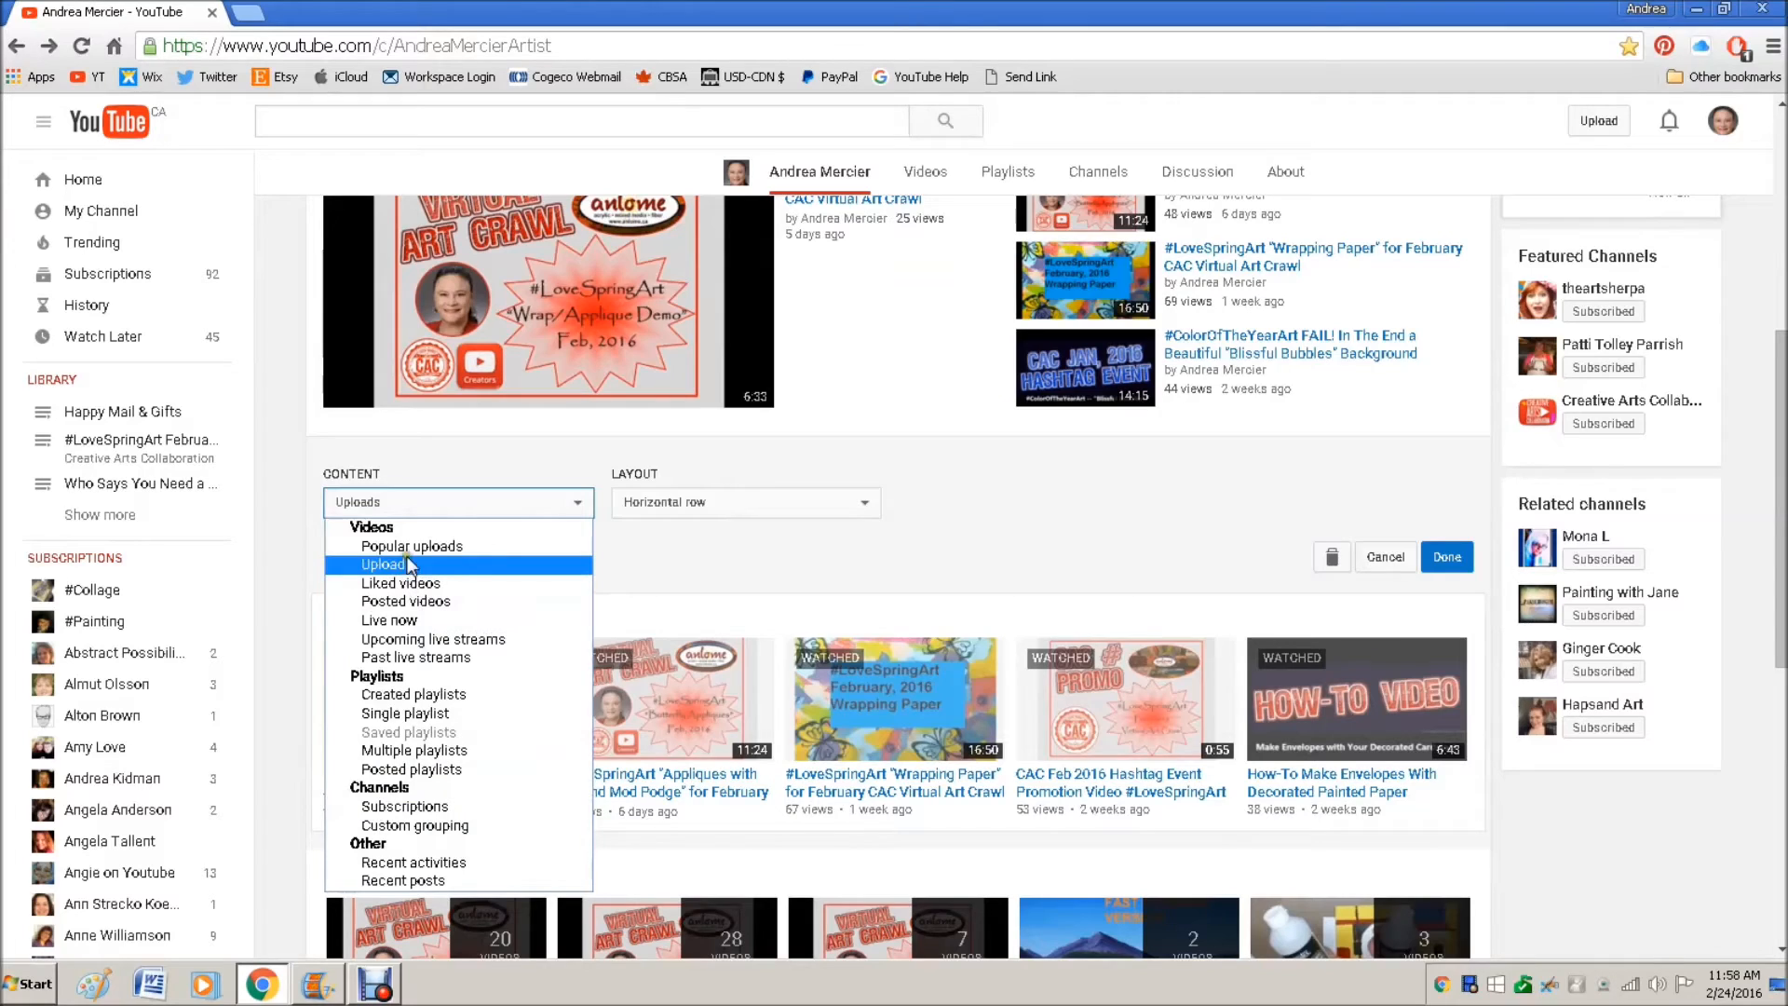
mouse_move(401, 583)
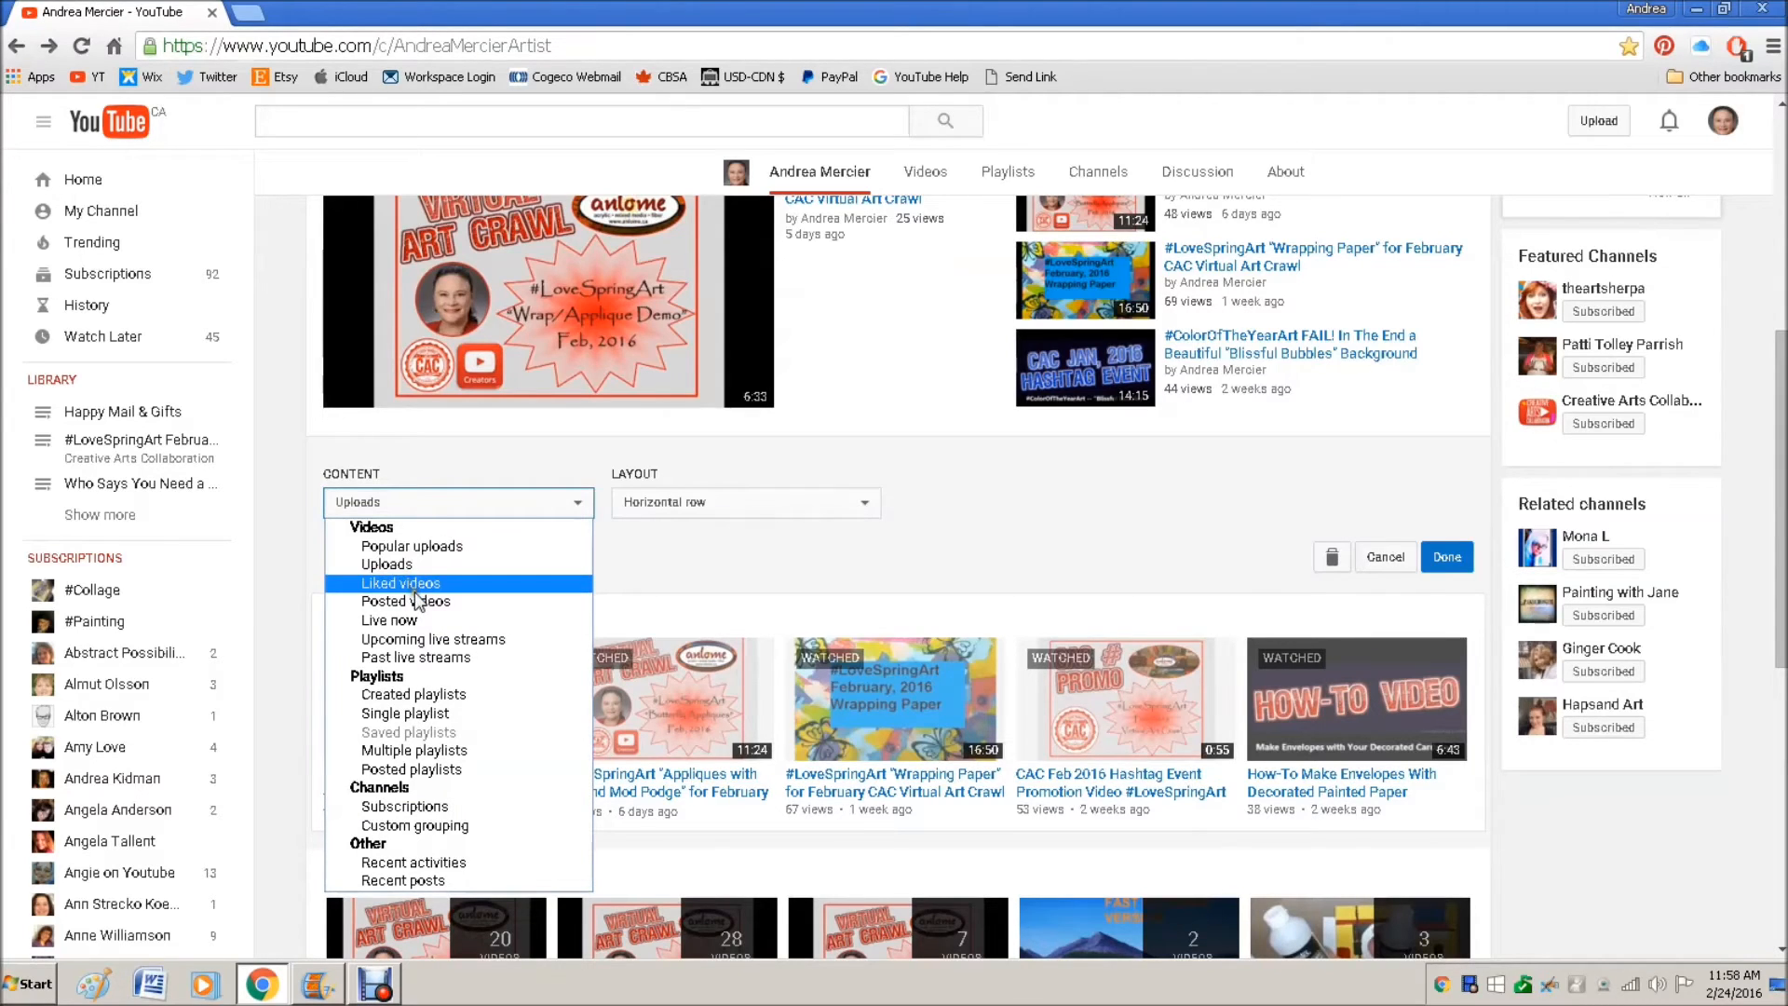
mouse_move(432, 639)
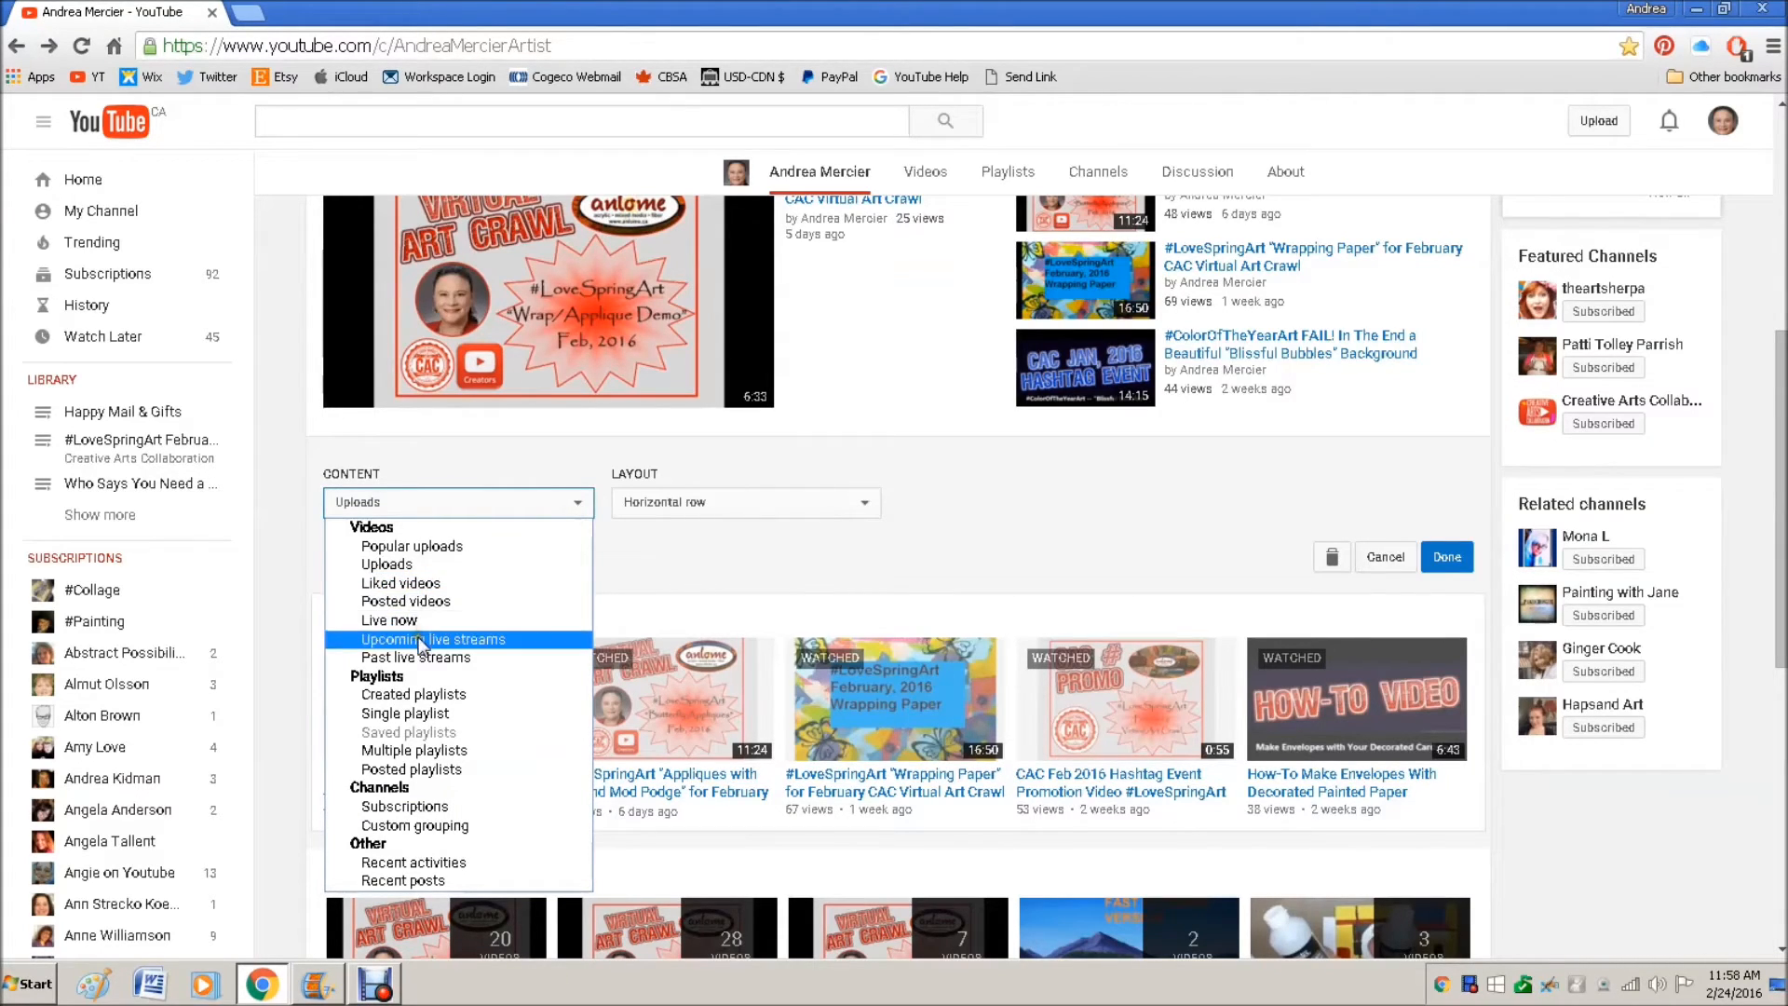
mouse_move(406, 601)
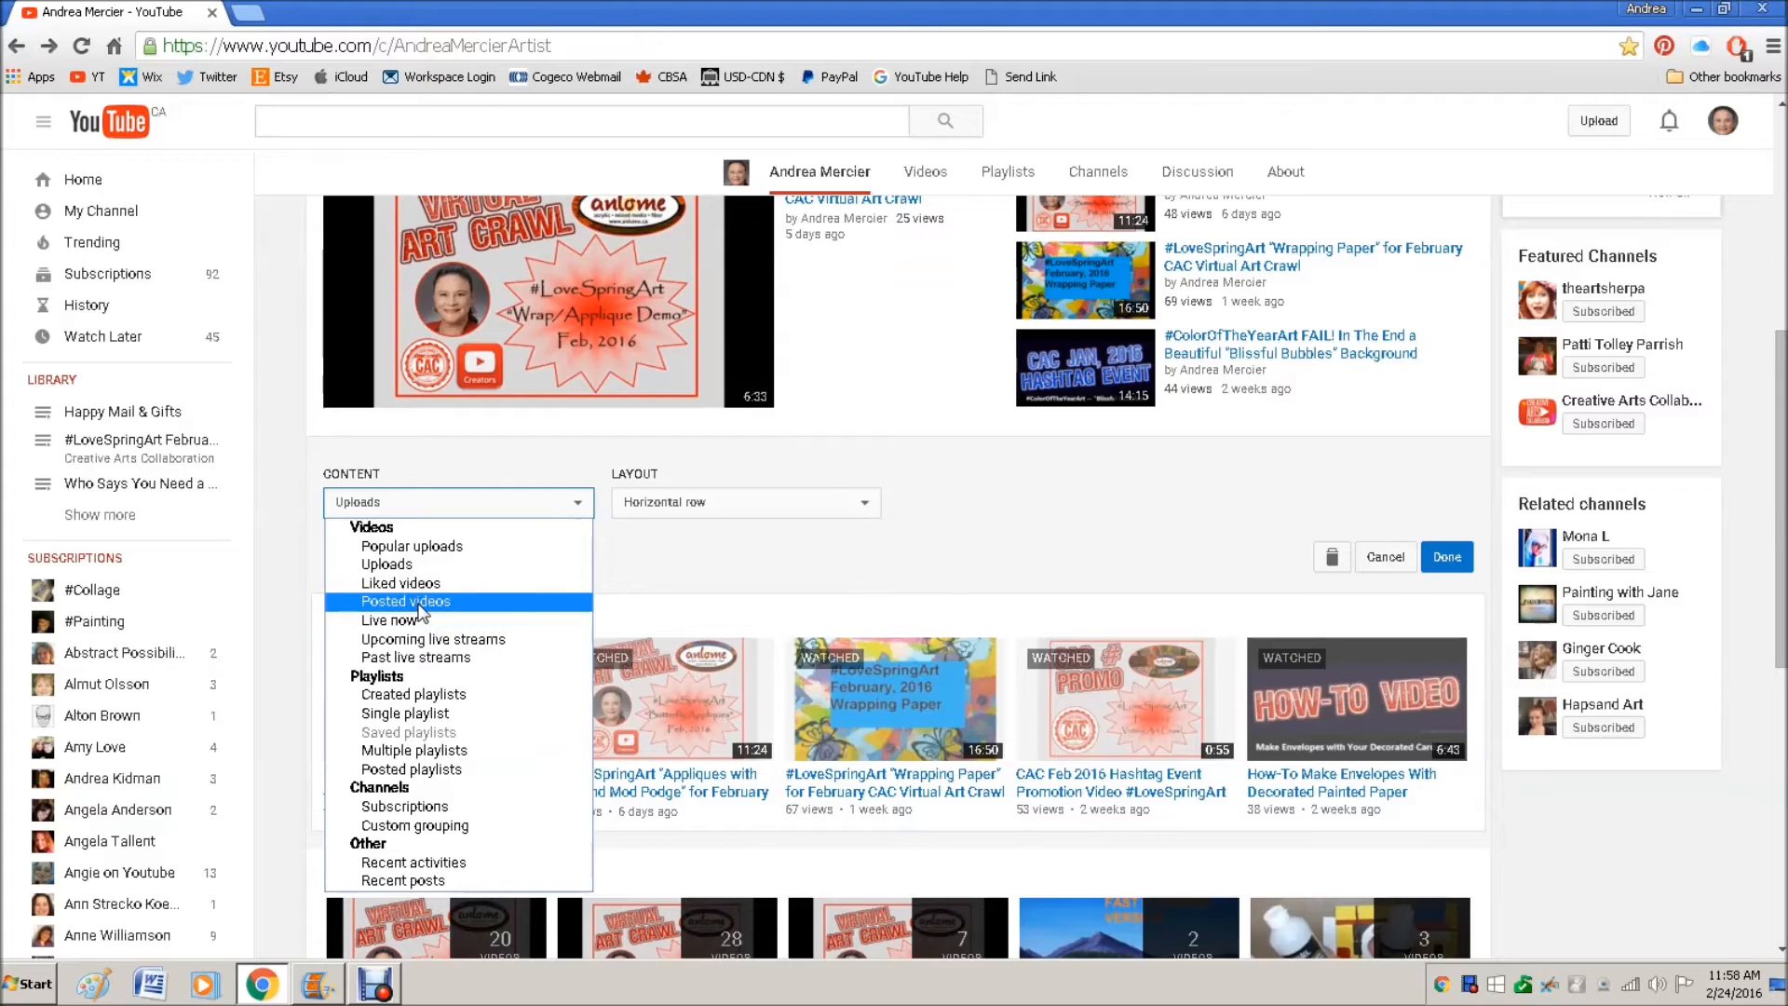
mouse_move(432, 639)
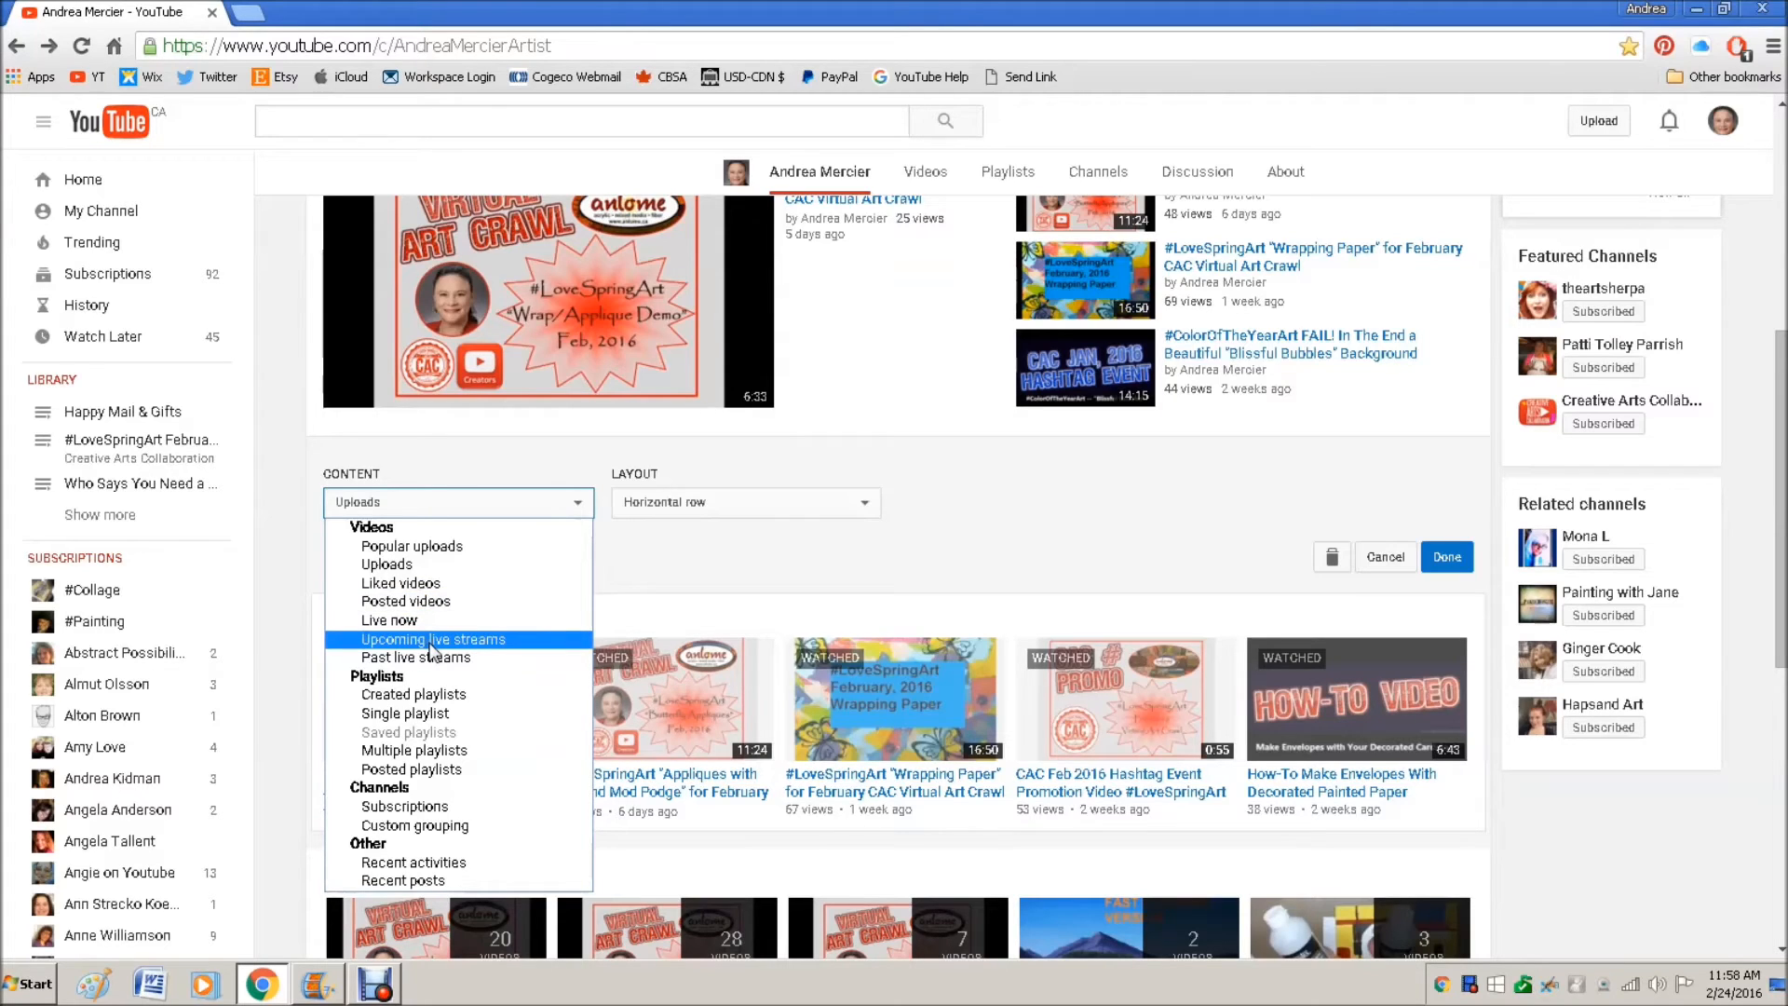
mouse_move(432, 650)
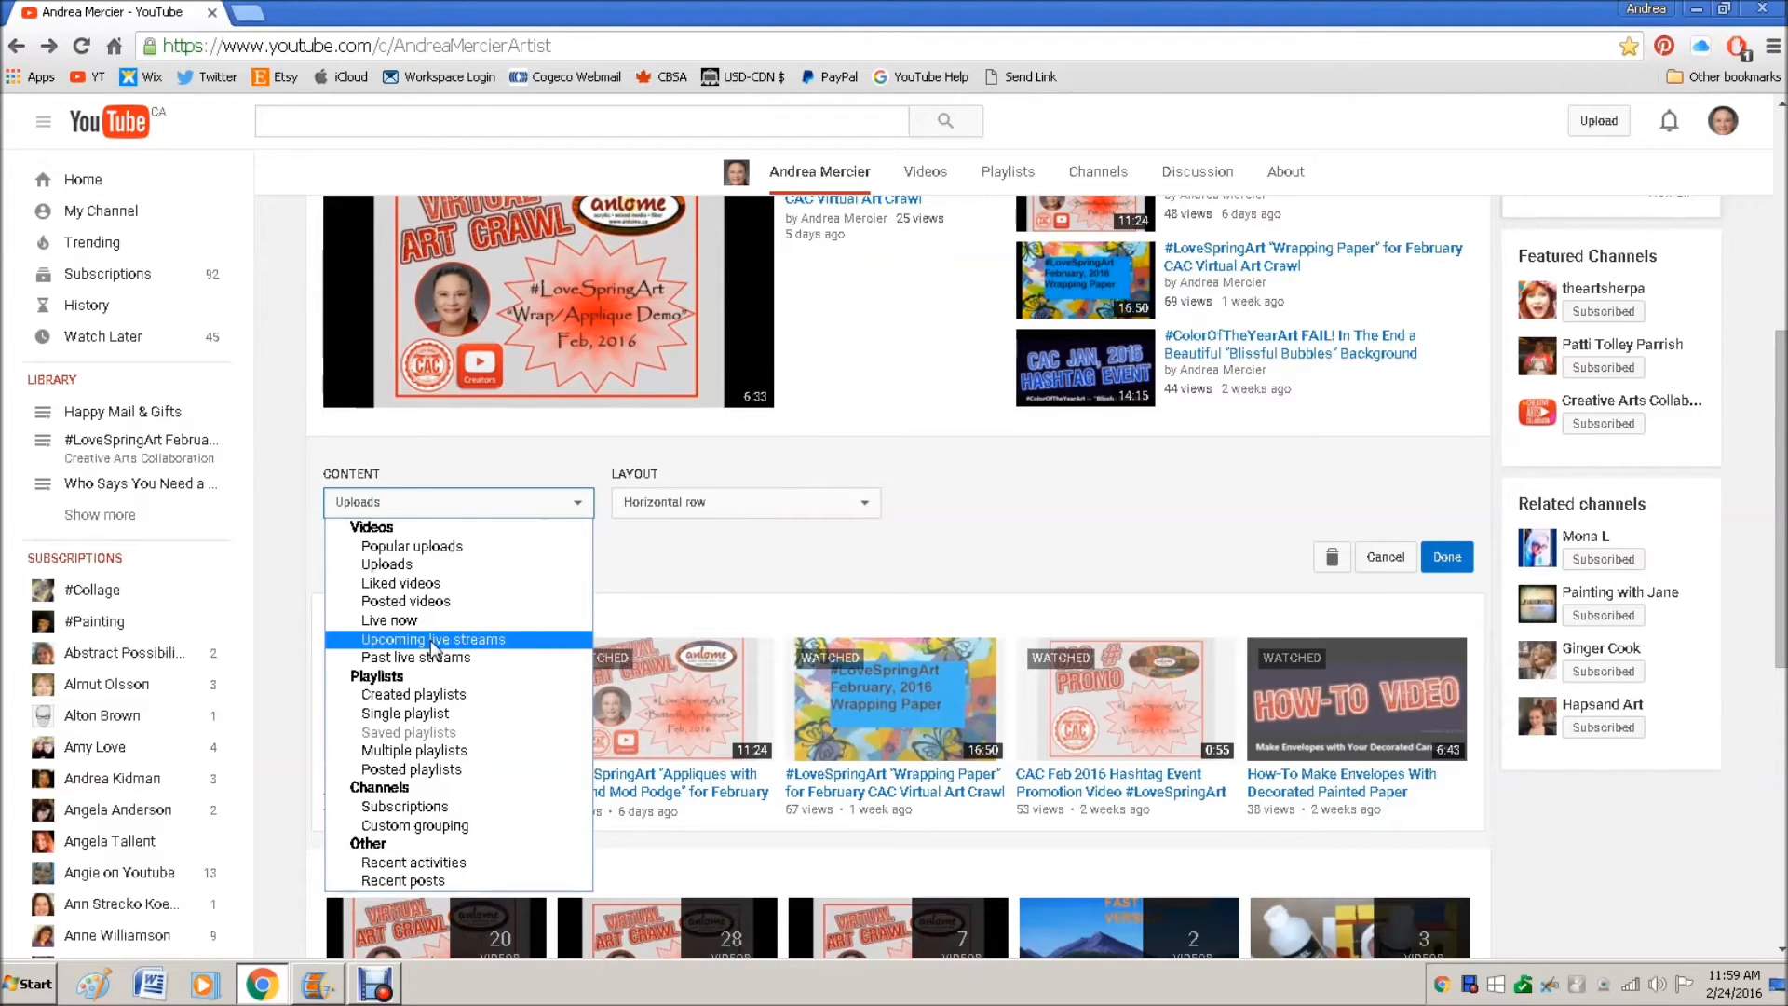
mouse_move(430, 658)
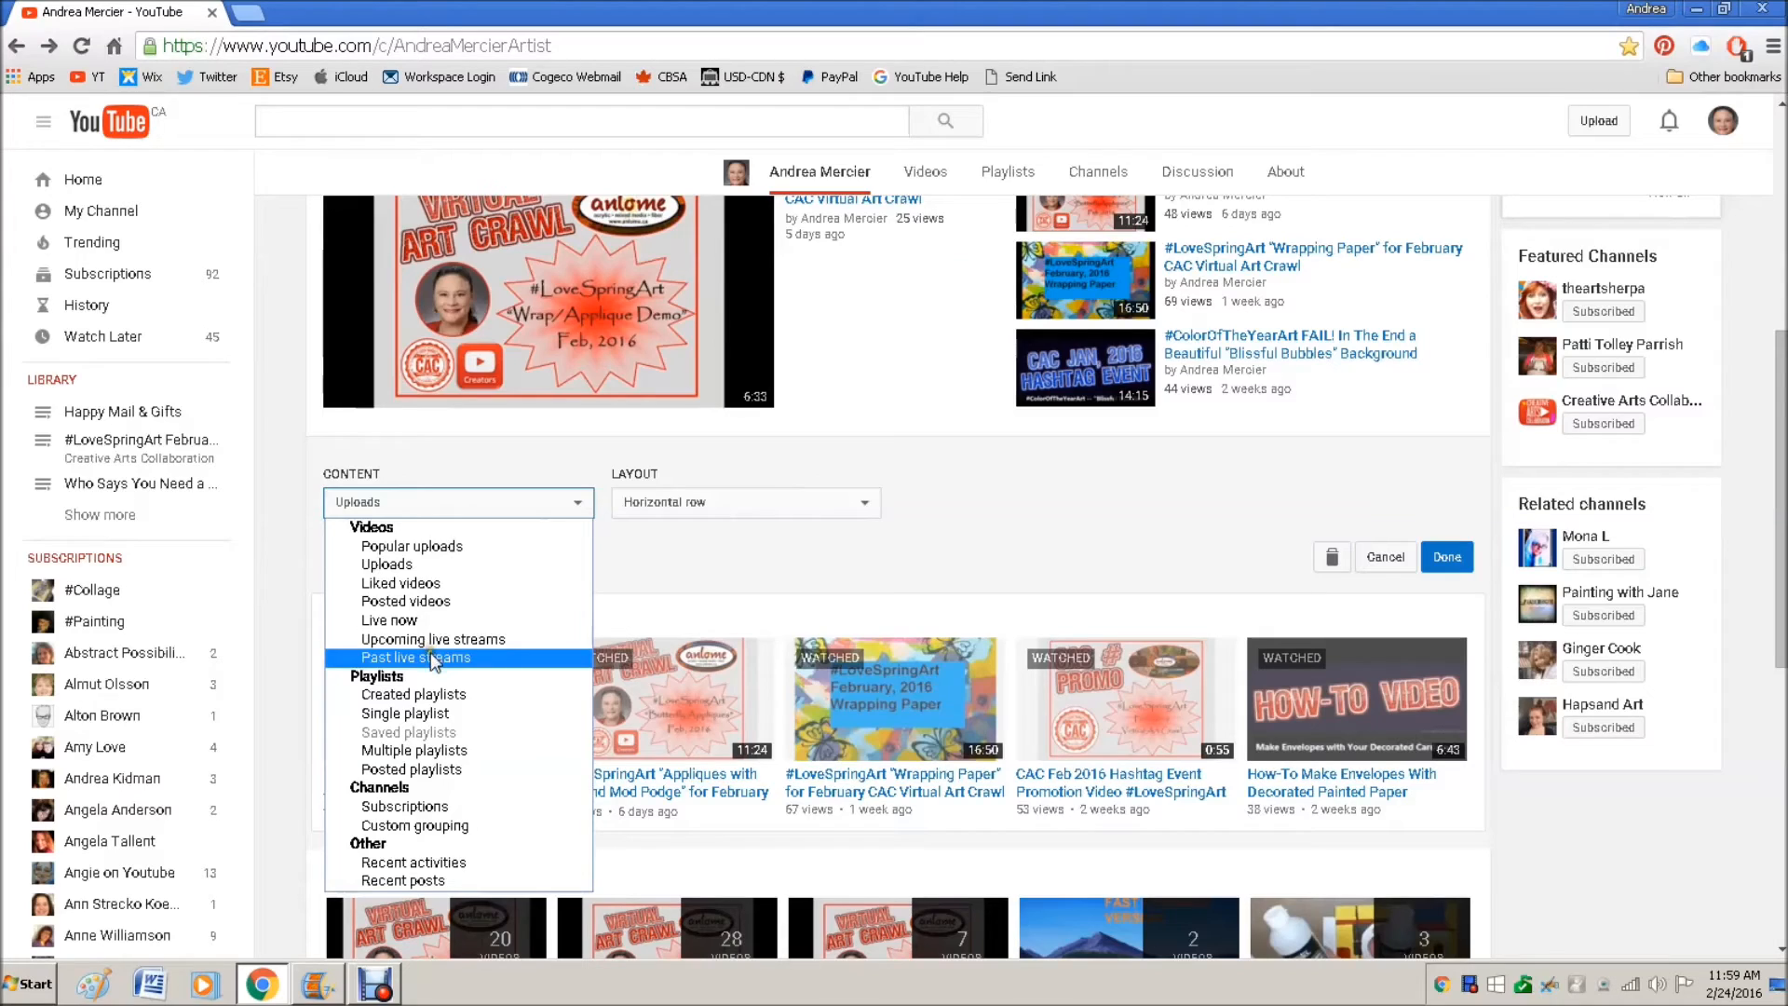
mouse_move(434, 713)
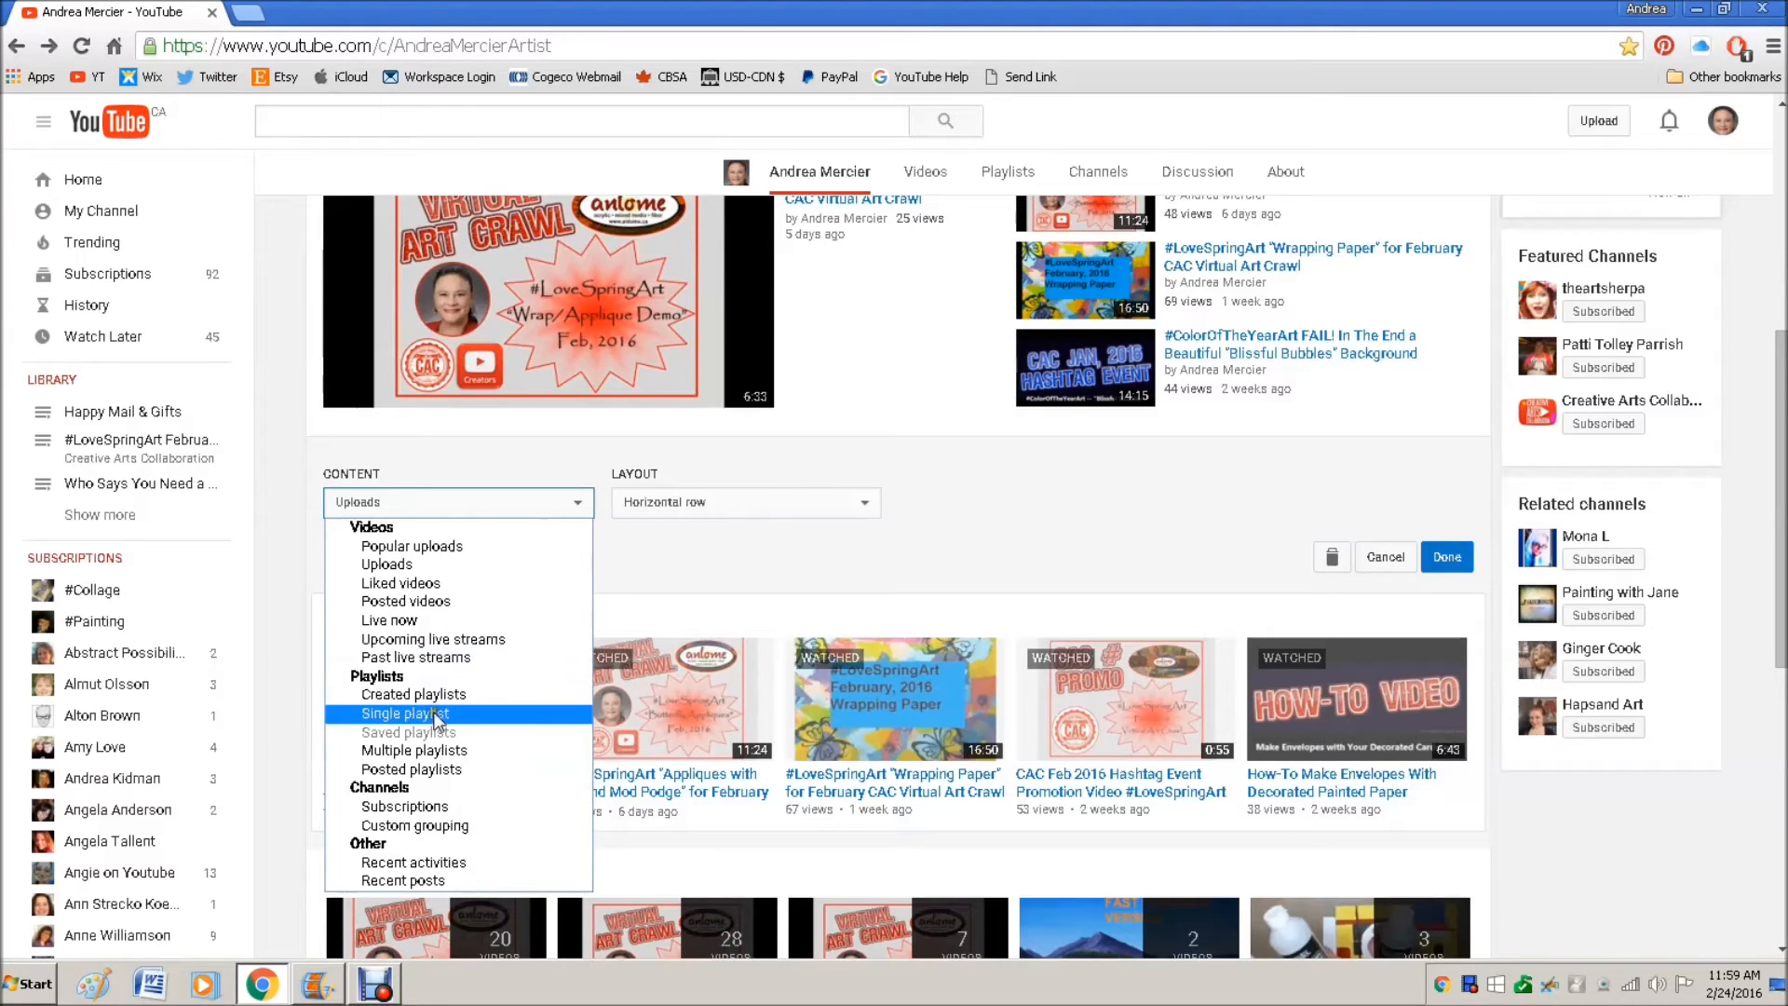
mouse_move(443, 832)
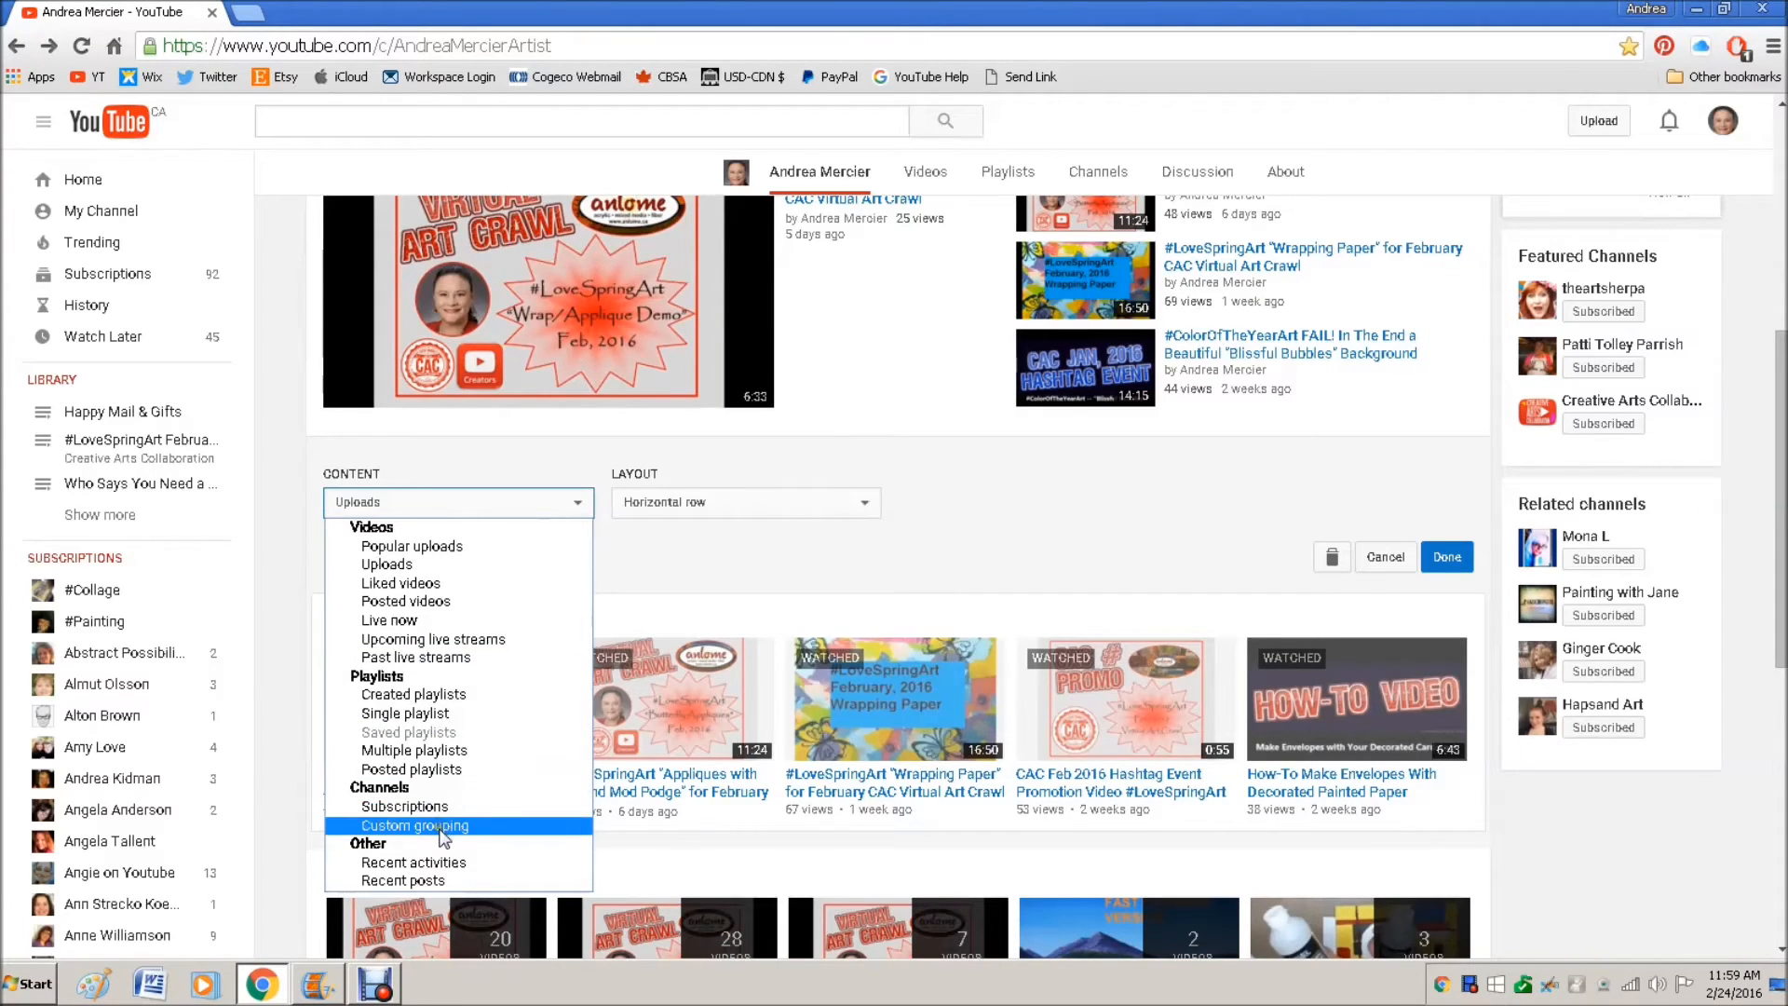
mouse_move(387, 565)
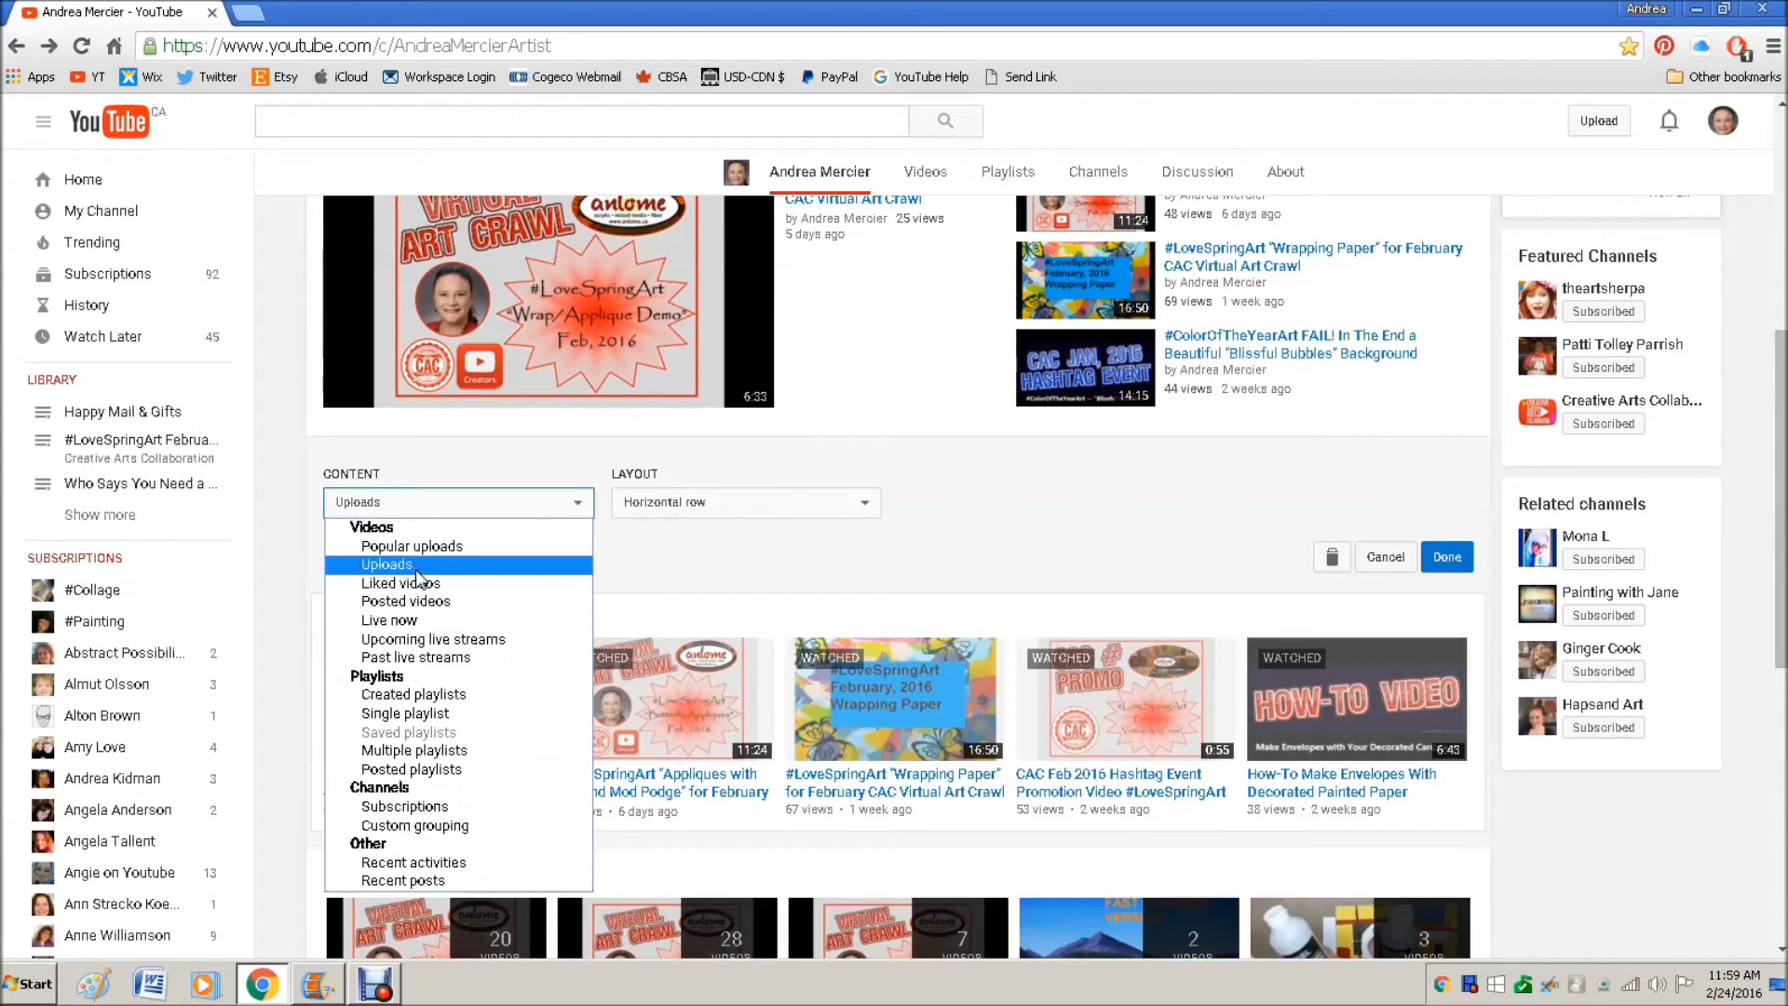
click(387, 563)
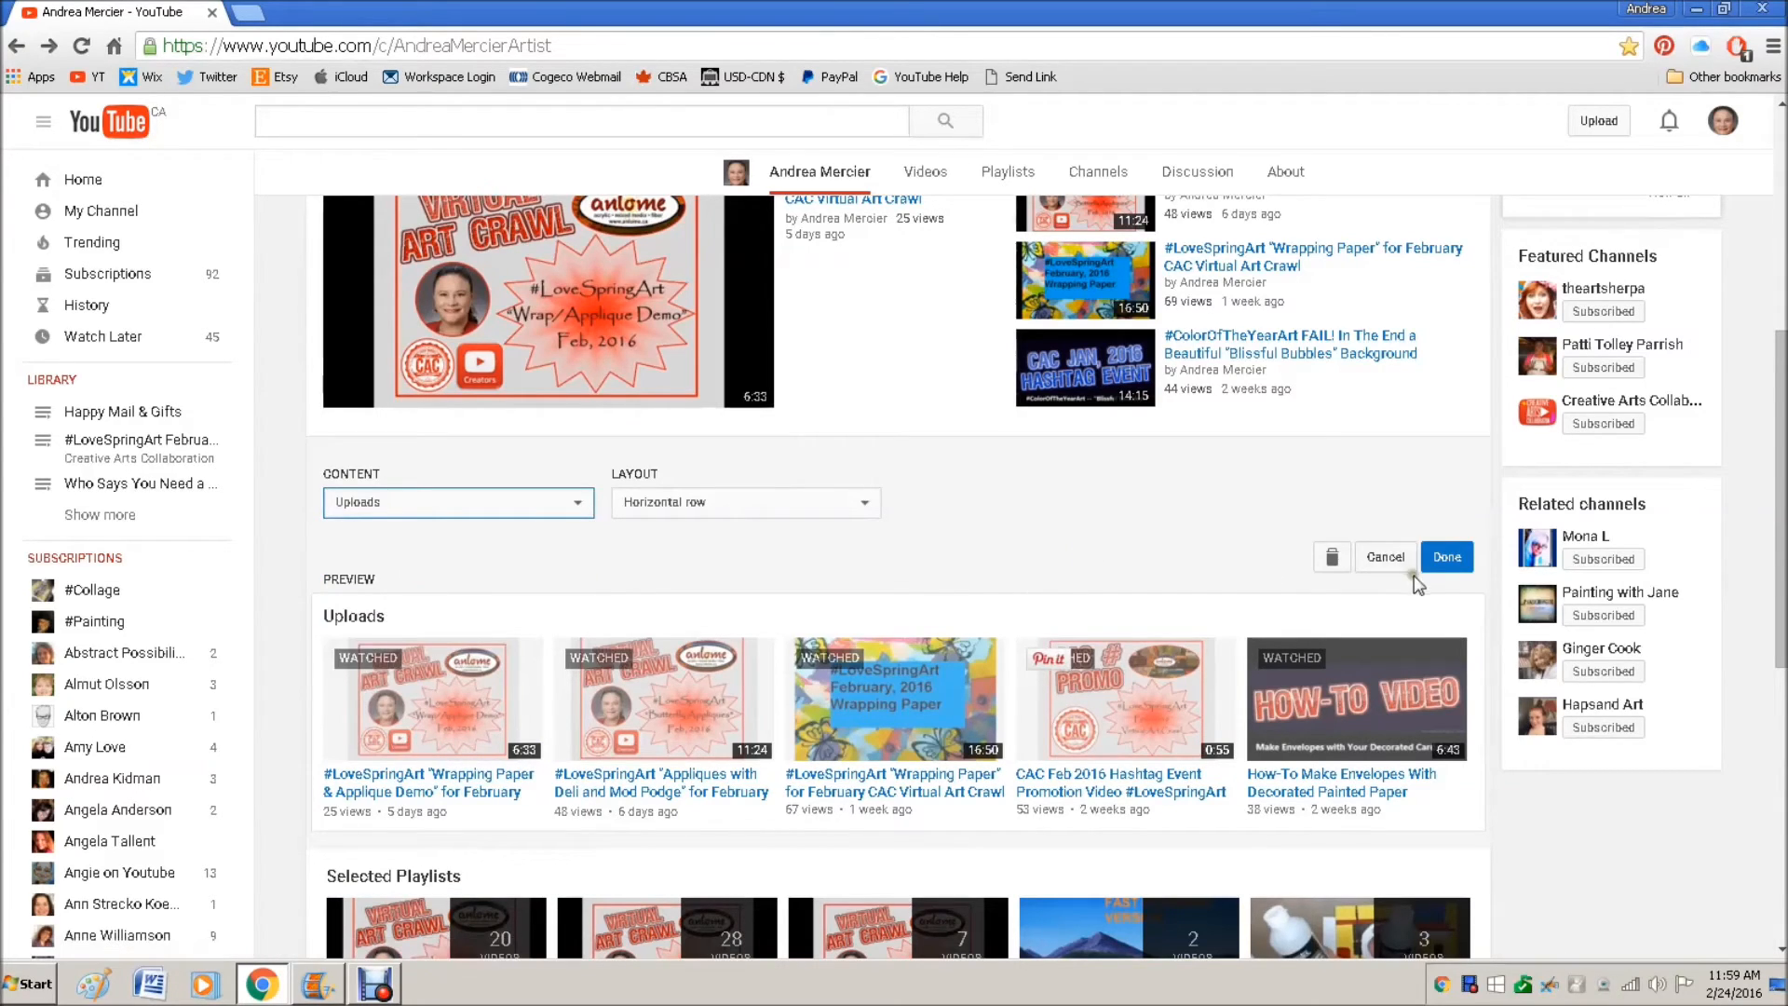
- Leave the Uploads editor without saving and move down to the Featured Channels sidebar
click(1445, 557)
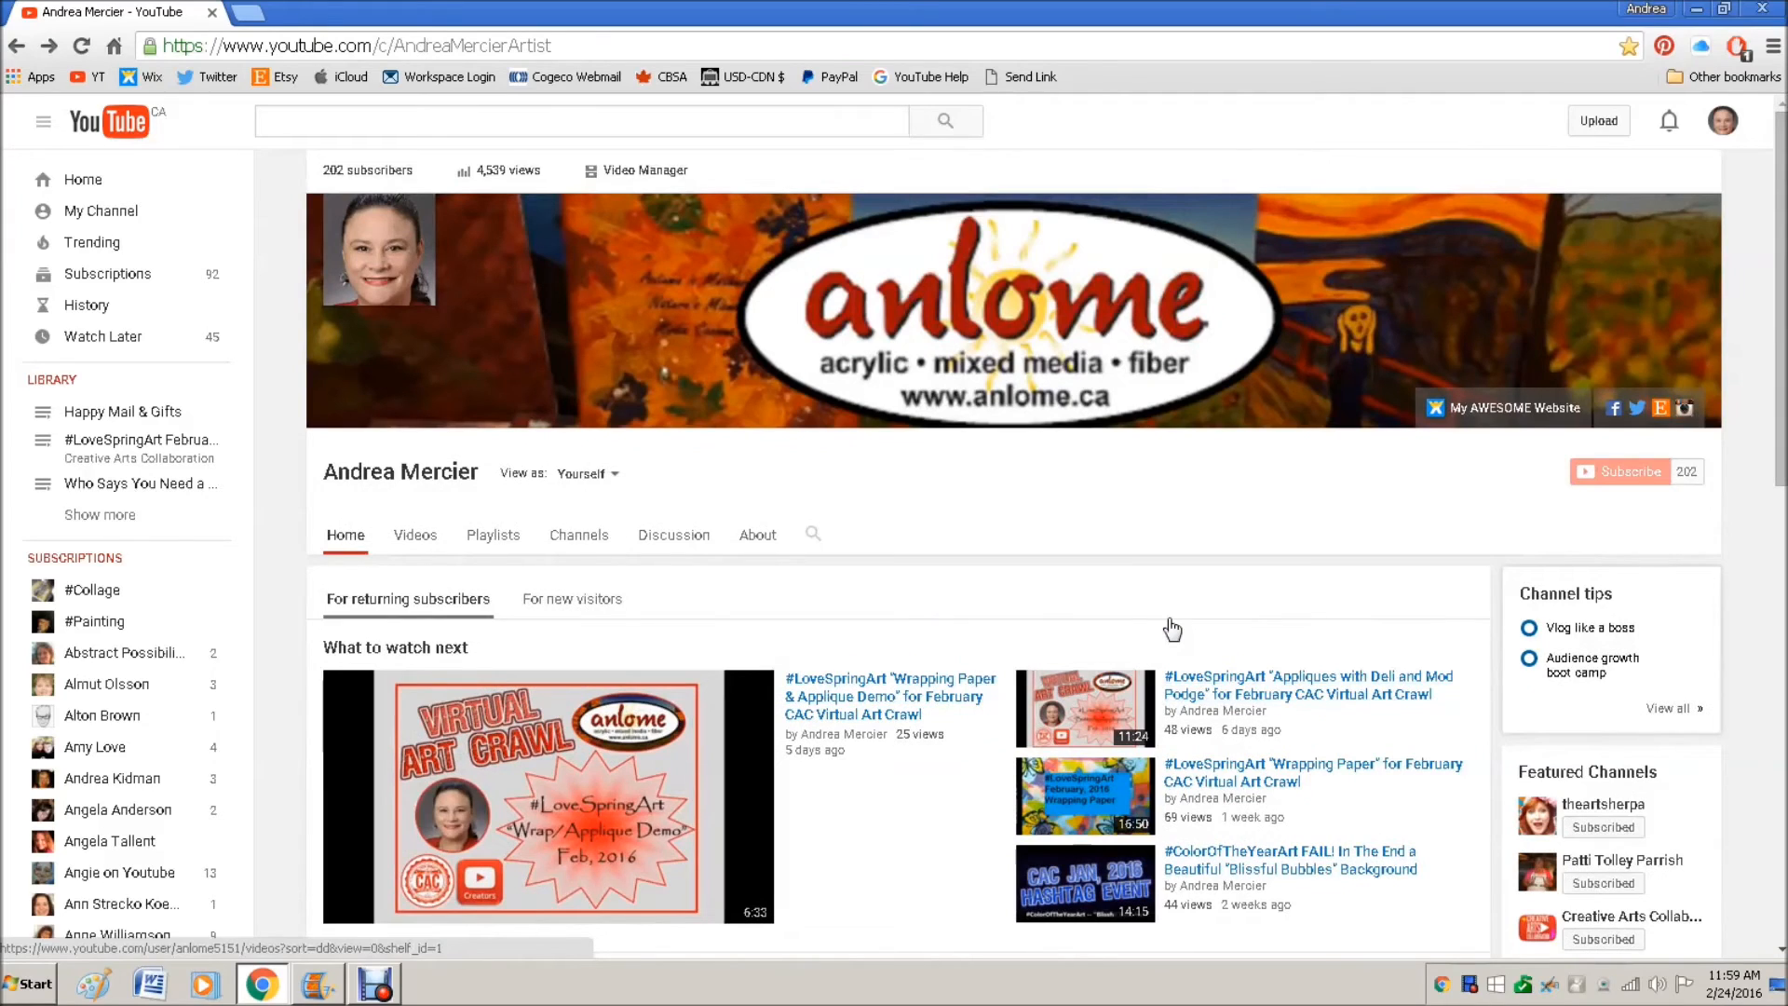
mouse_move(1171, 607)
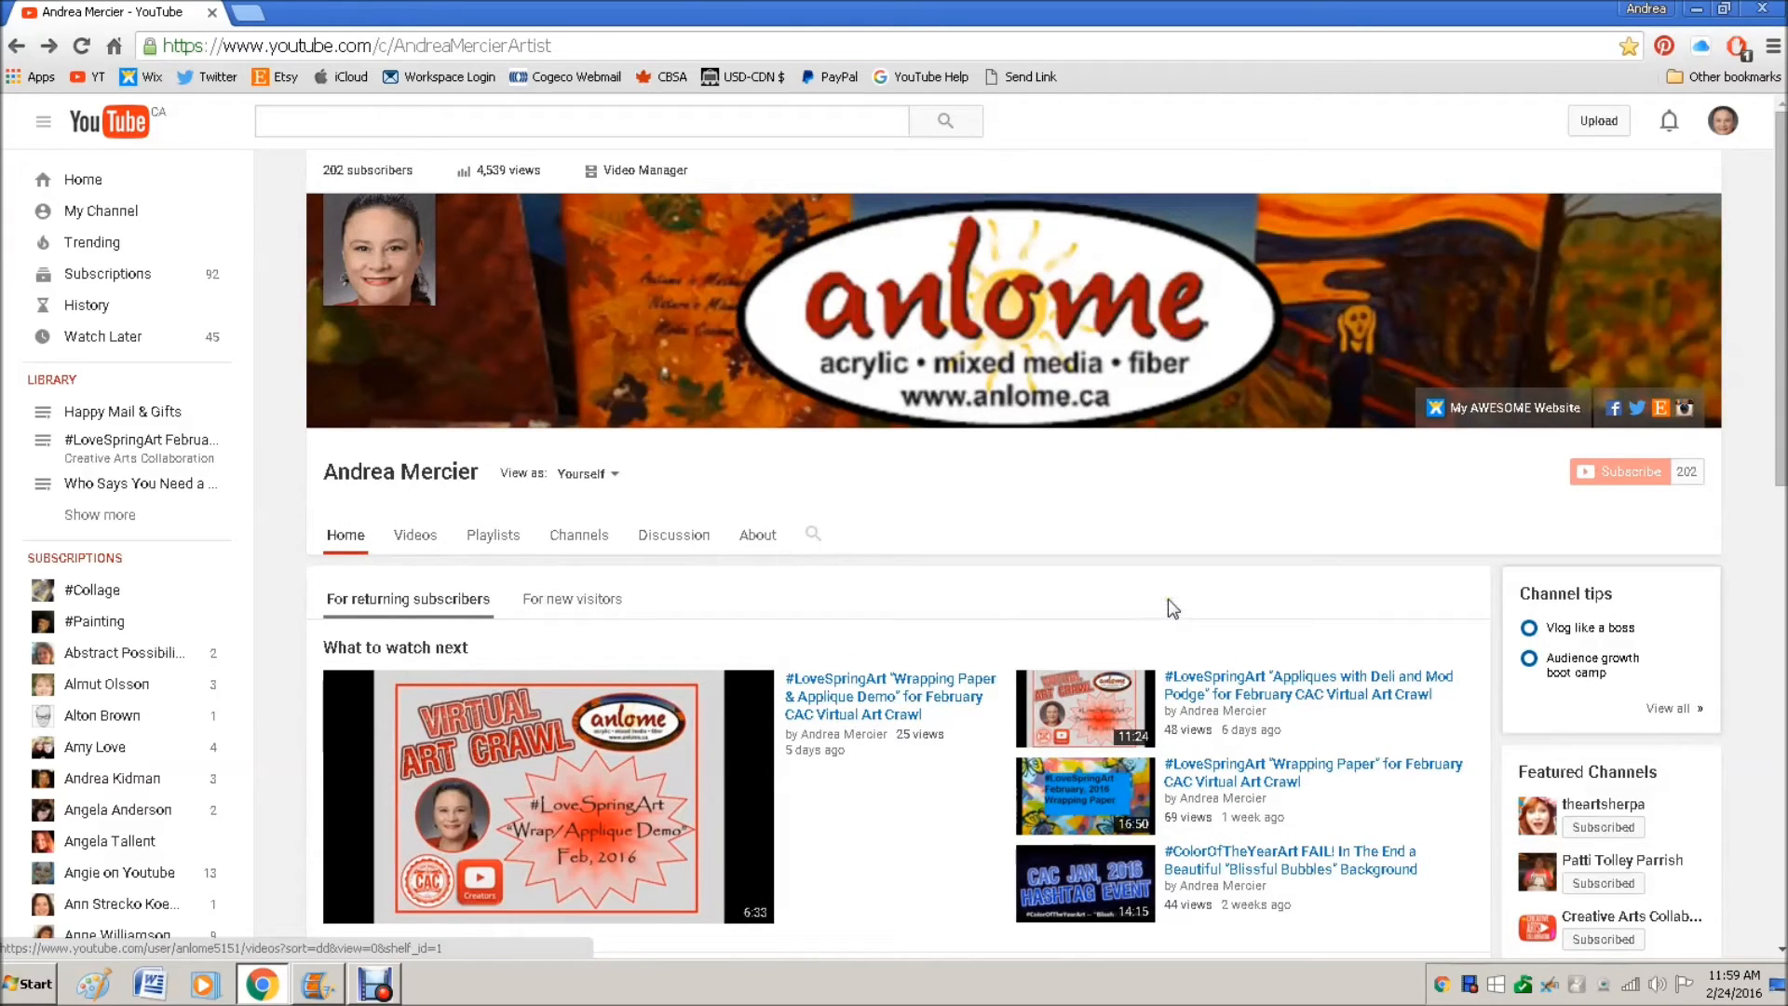
scroll(down, 3)
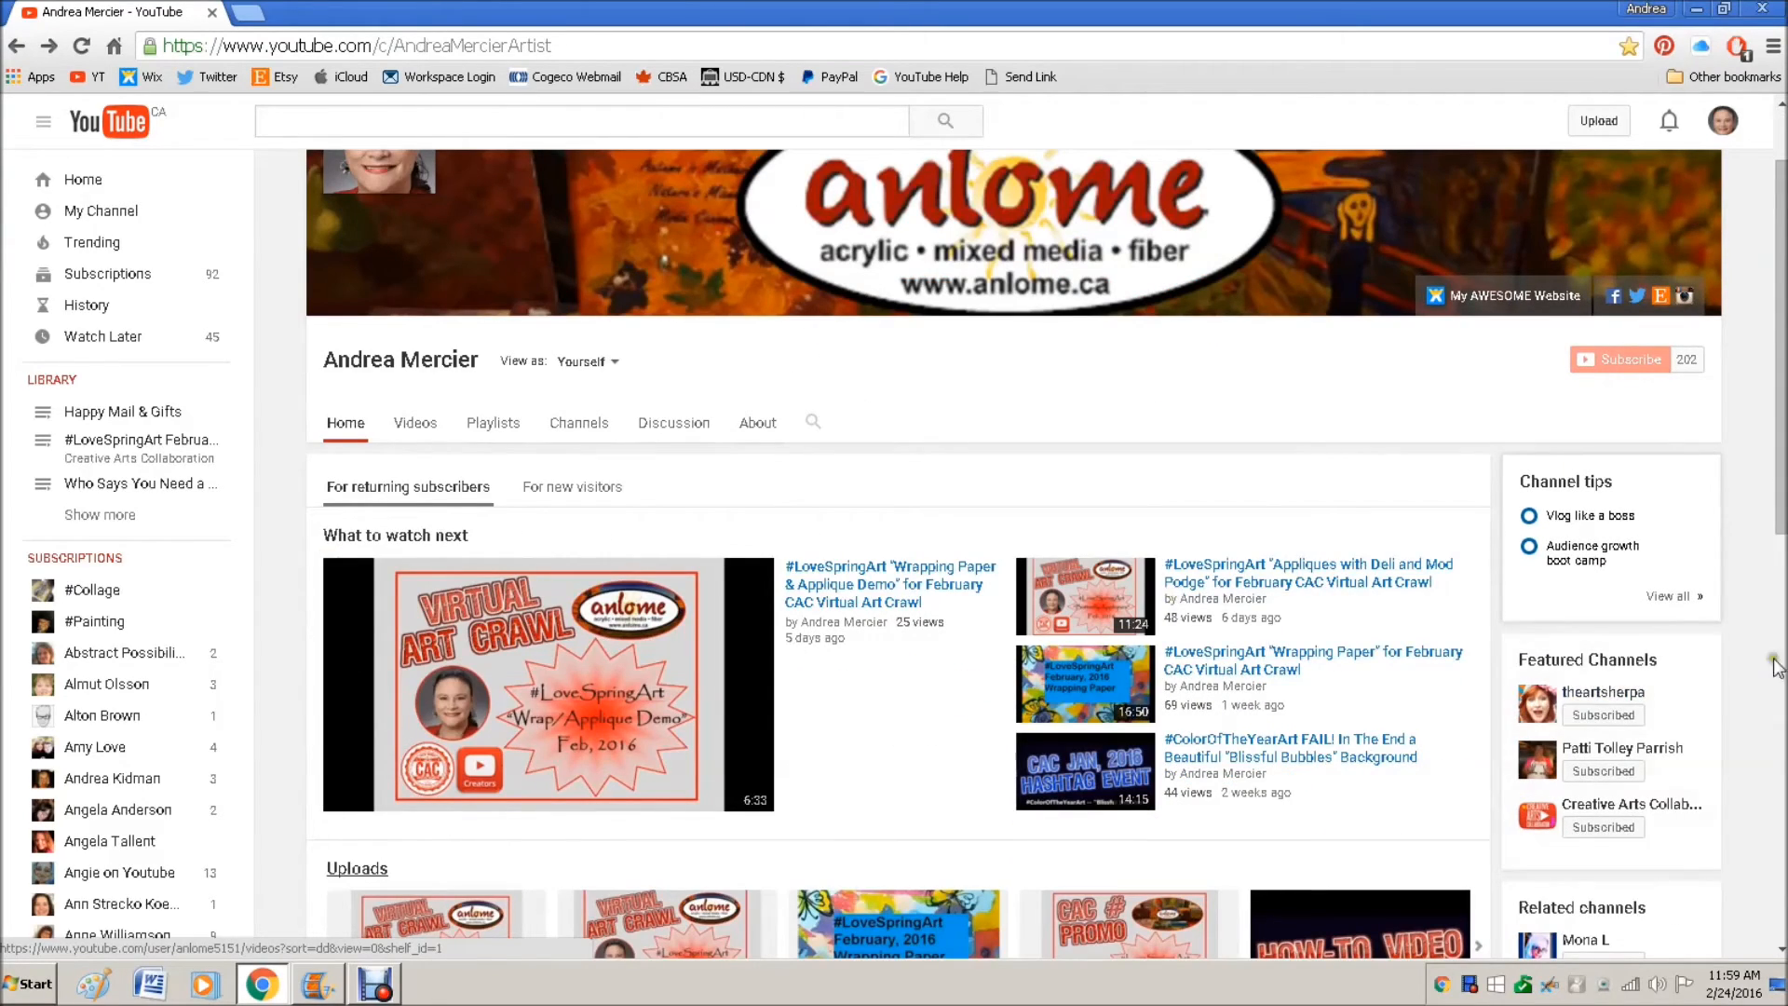
mouse_move(1659, 878)
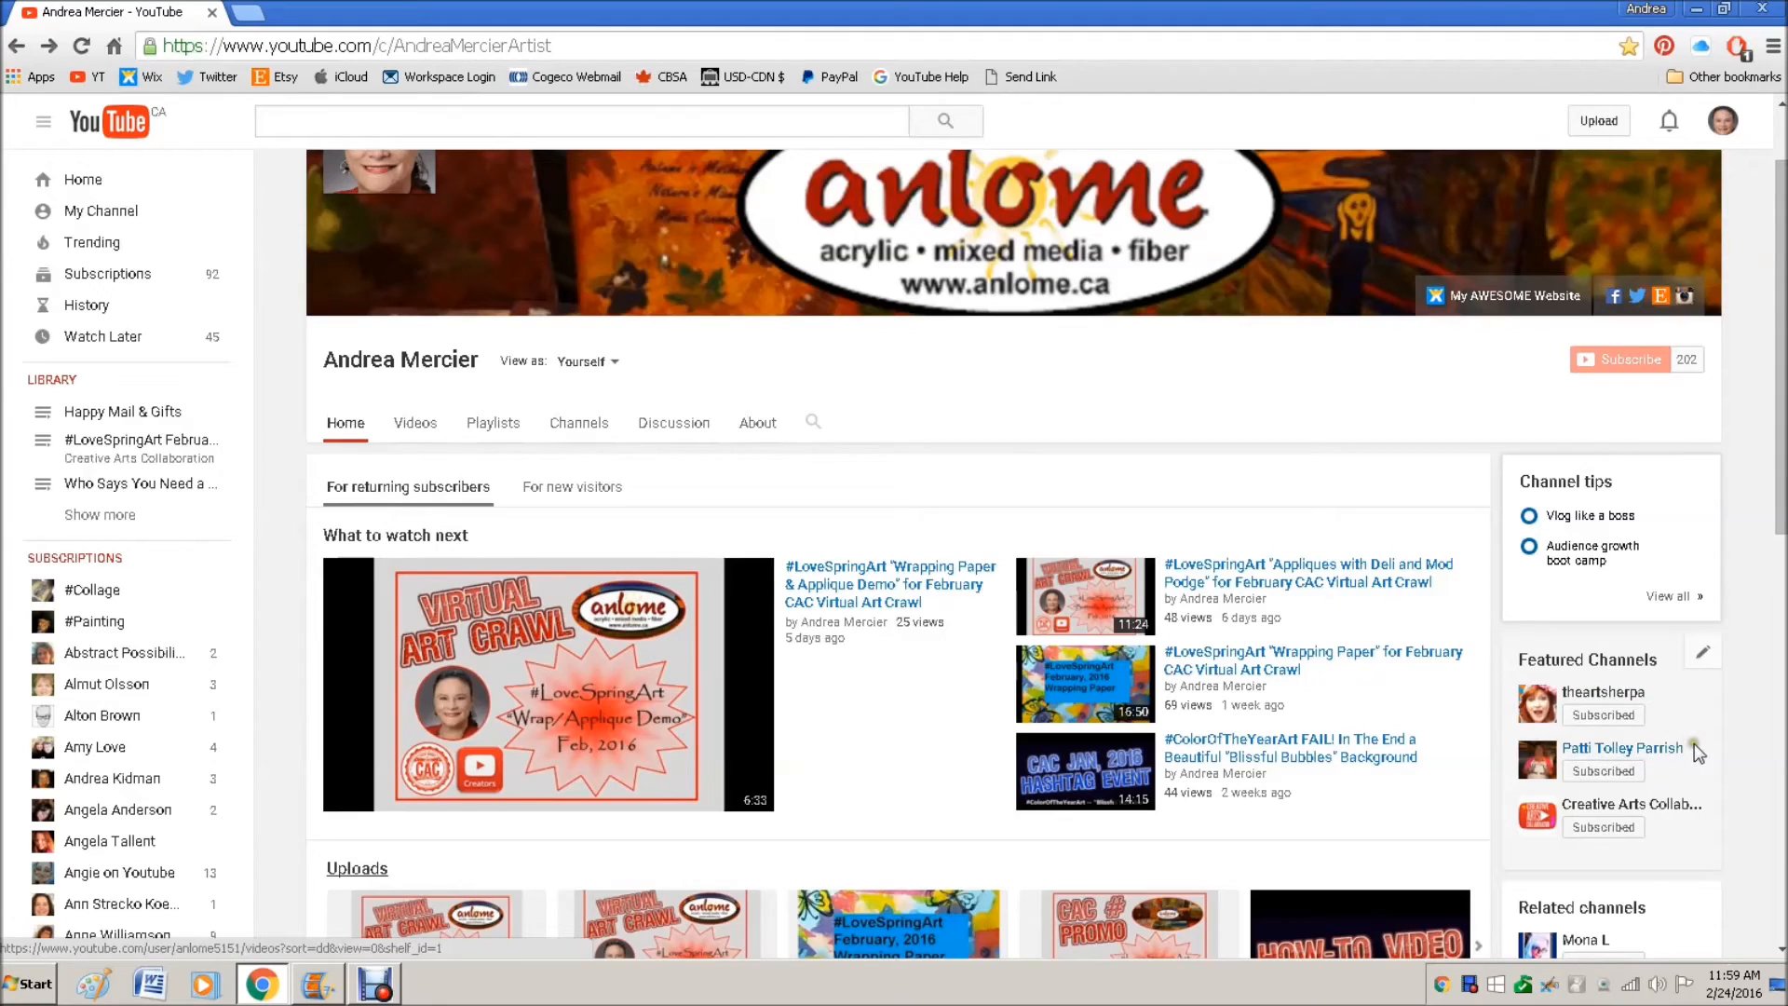
mouse_move(1598, 816)
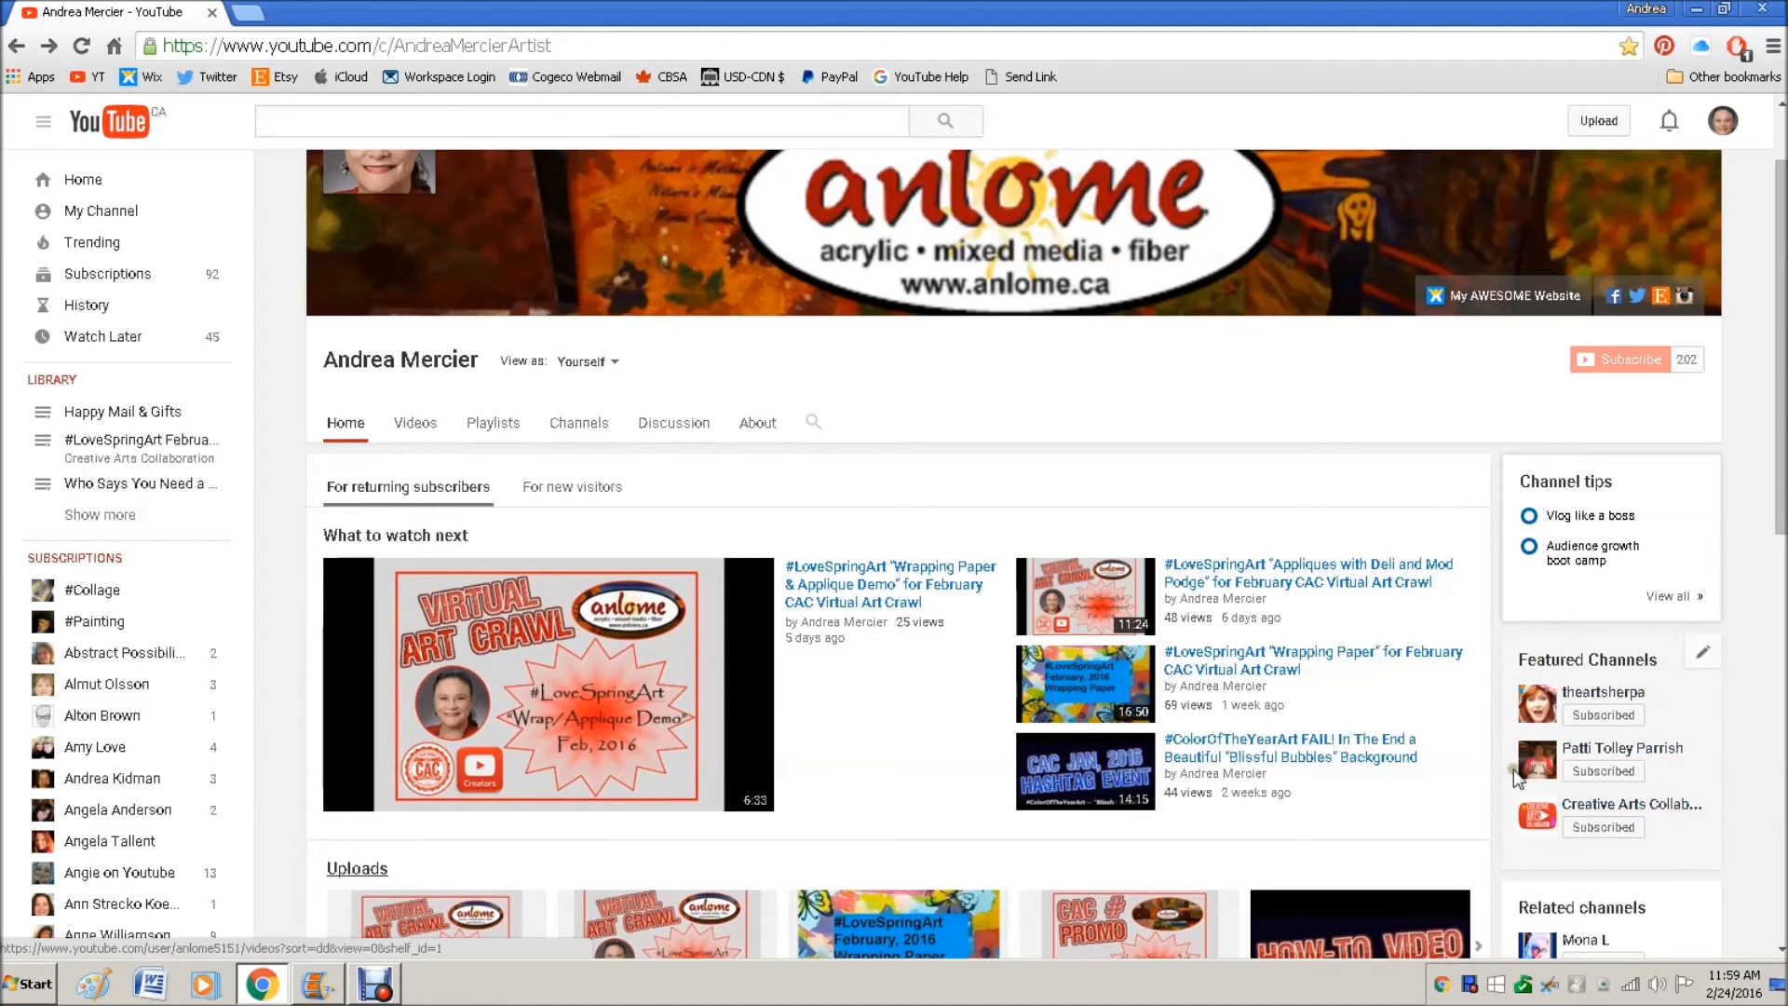
mouse_move(1713, 760)
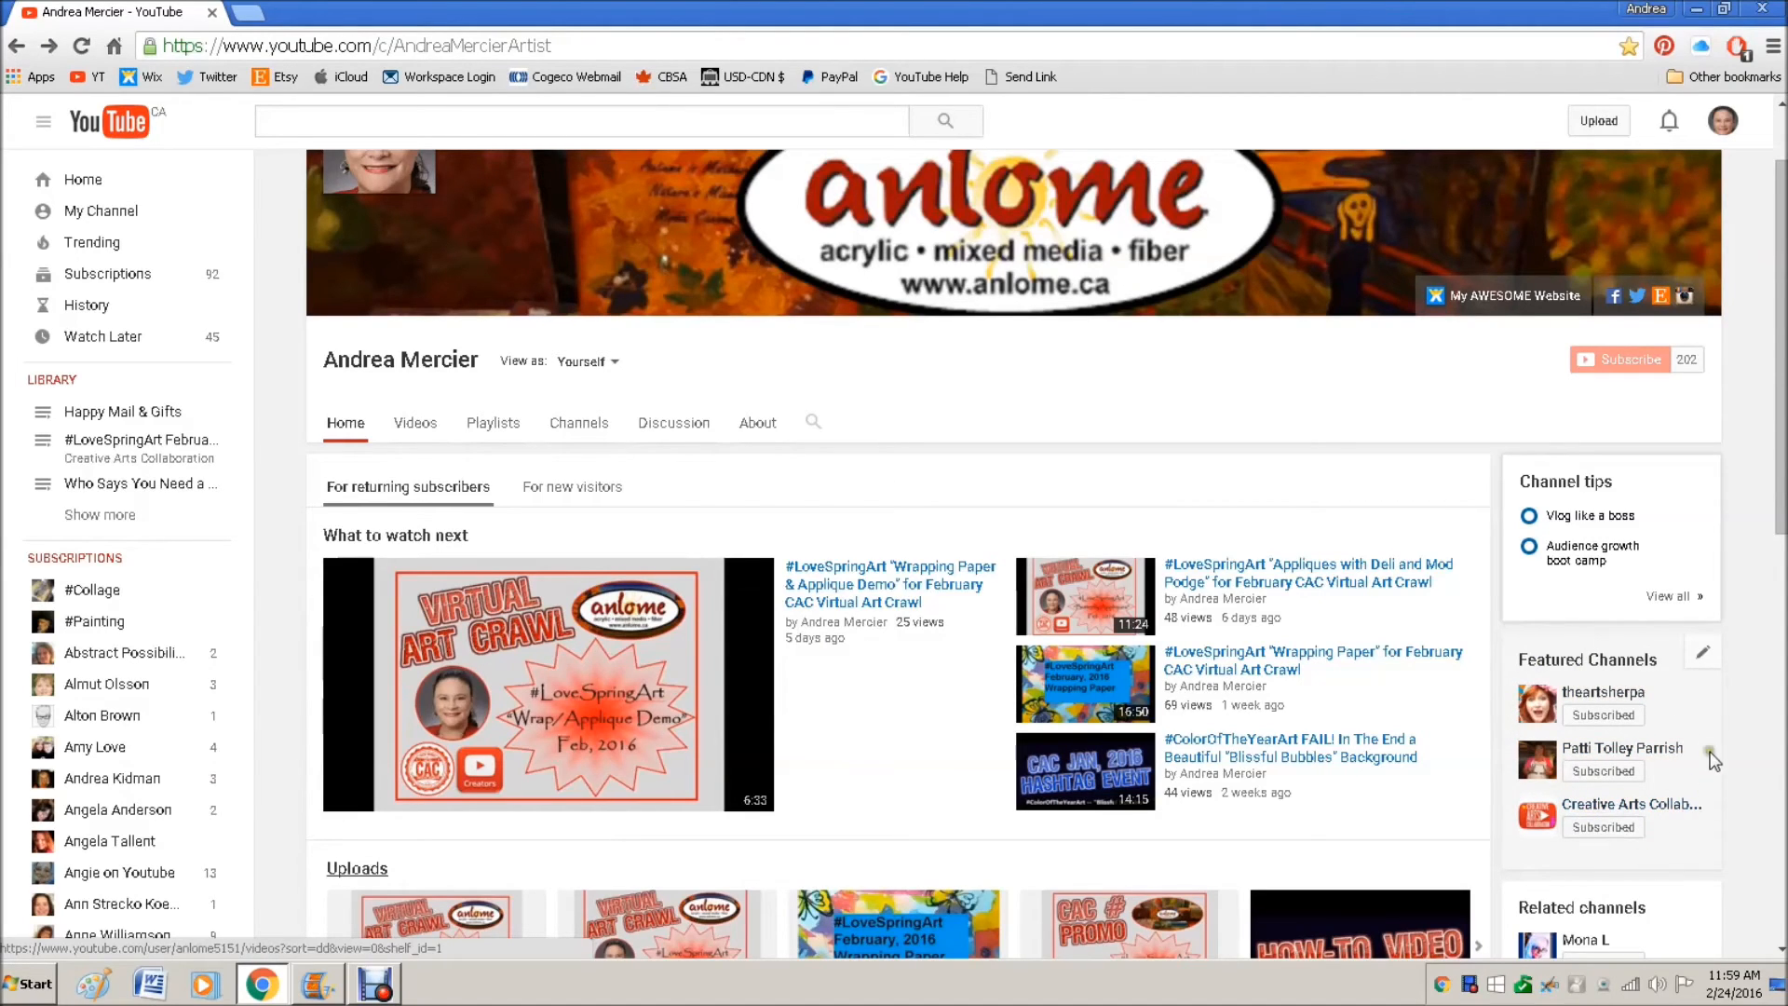
- Edit Featured Channels to show the Add channels dialog with its three added channels
click(1700, 652)
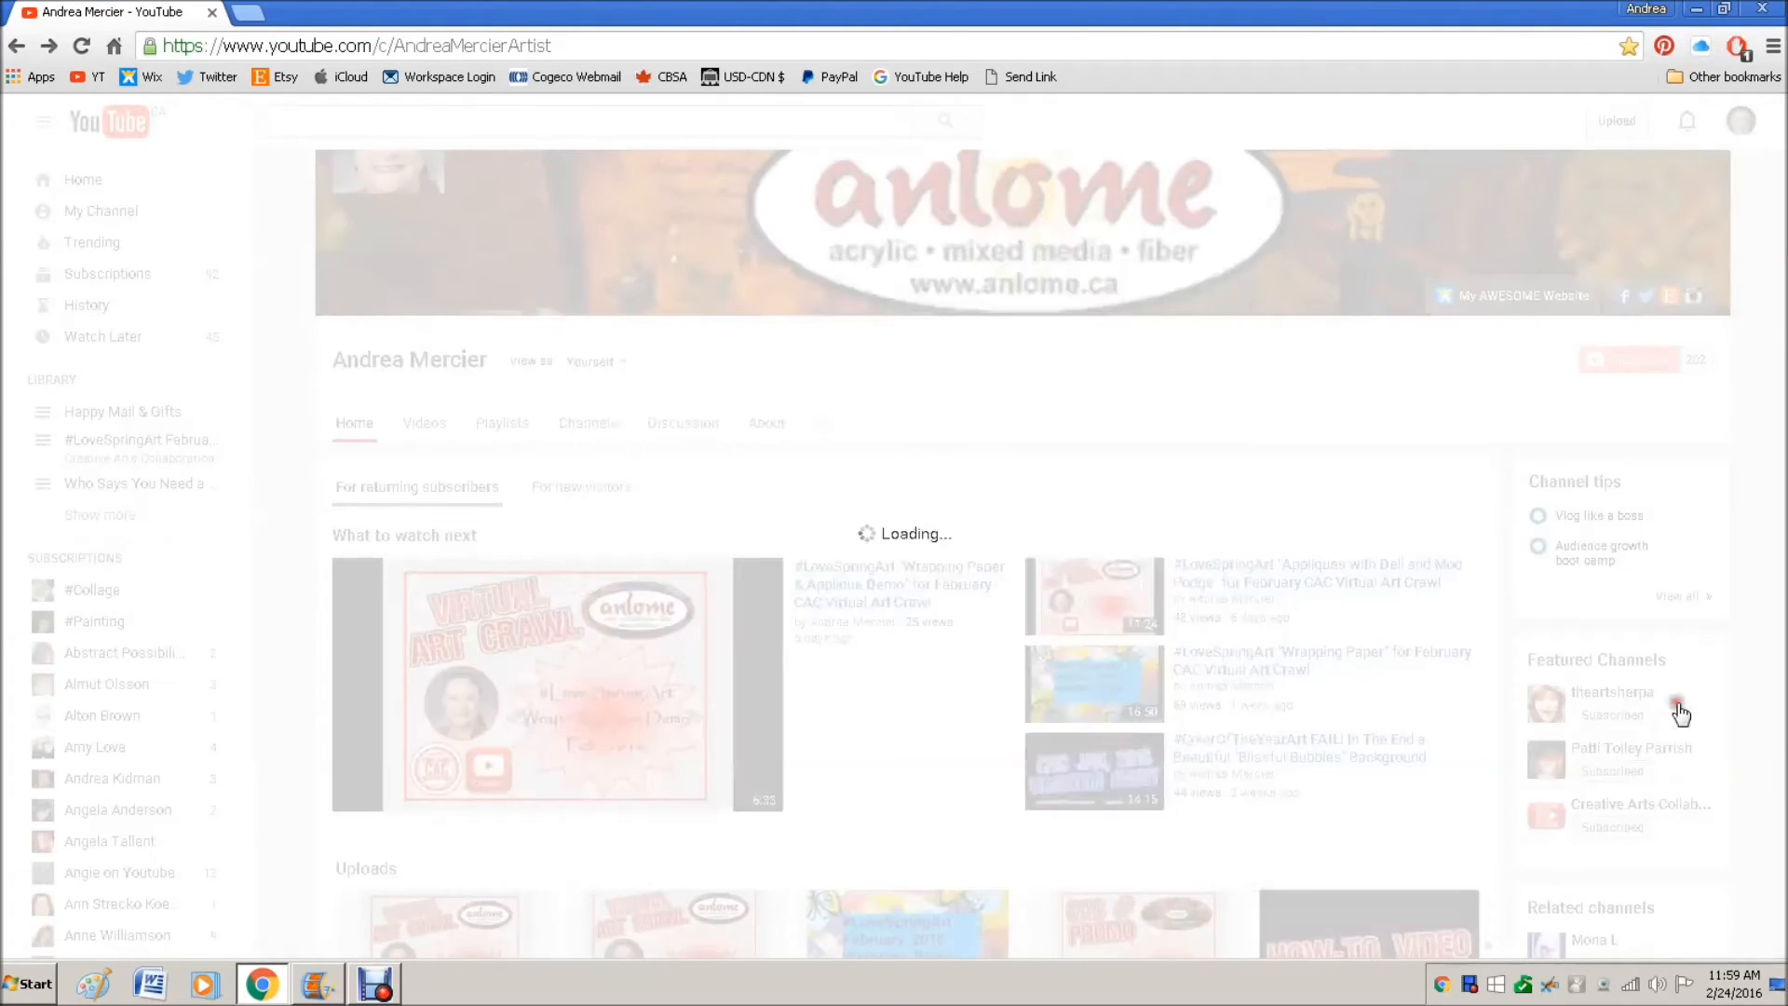
click(1677, 707)
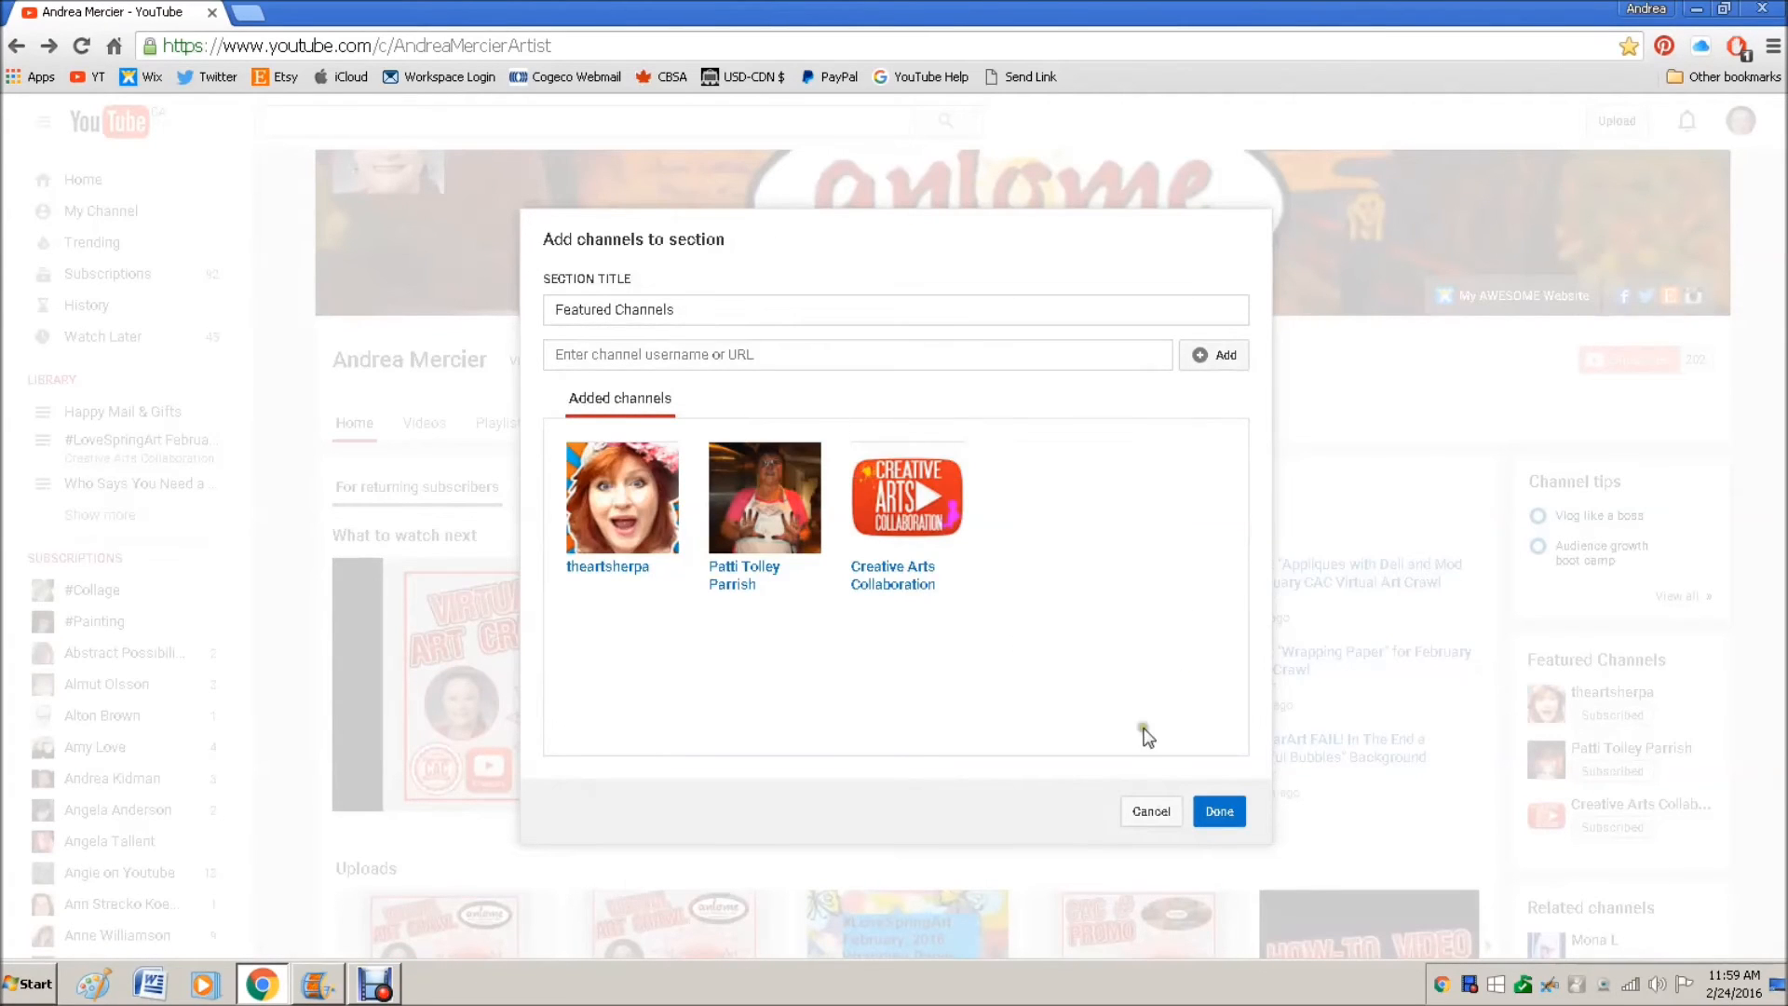
mouse_move(845, 774)
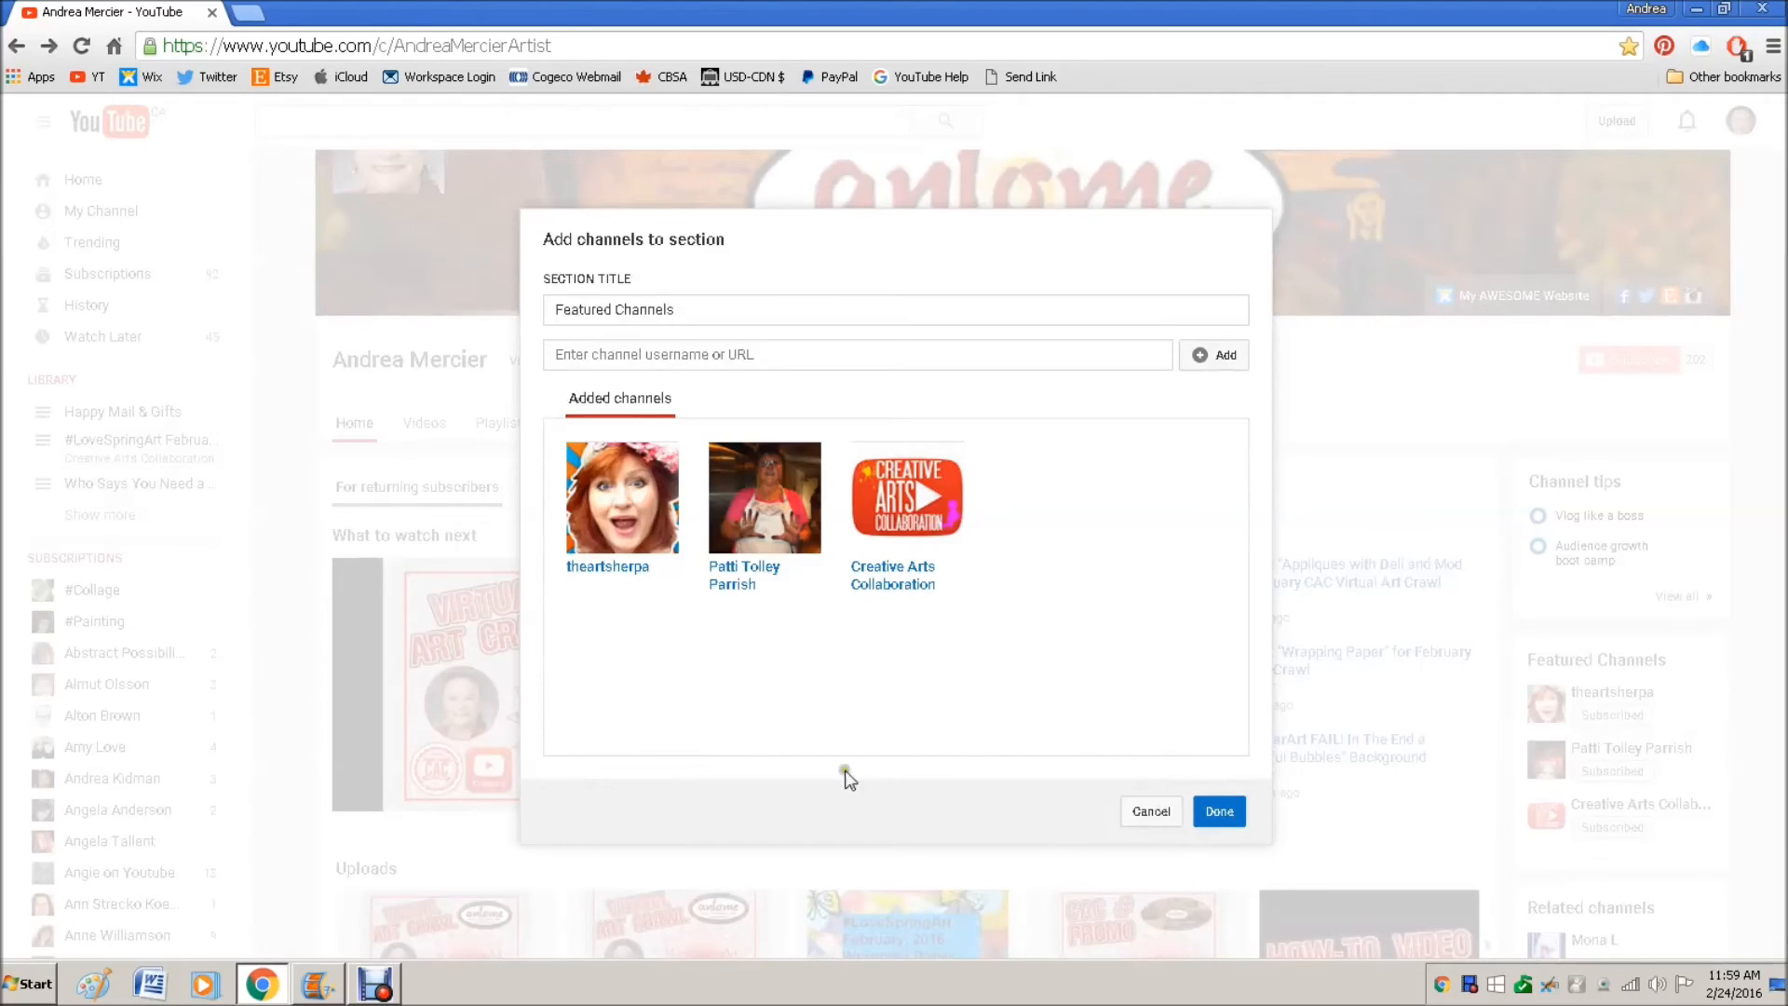
mouse_move(1135, 695)
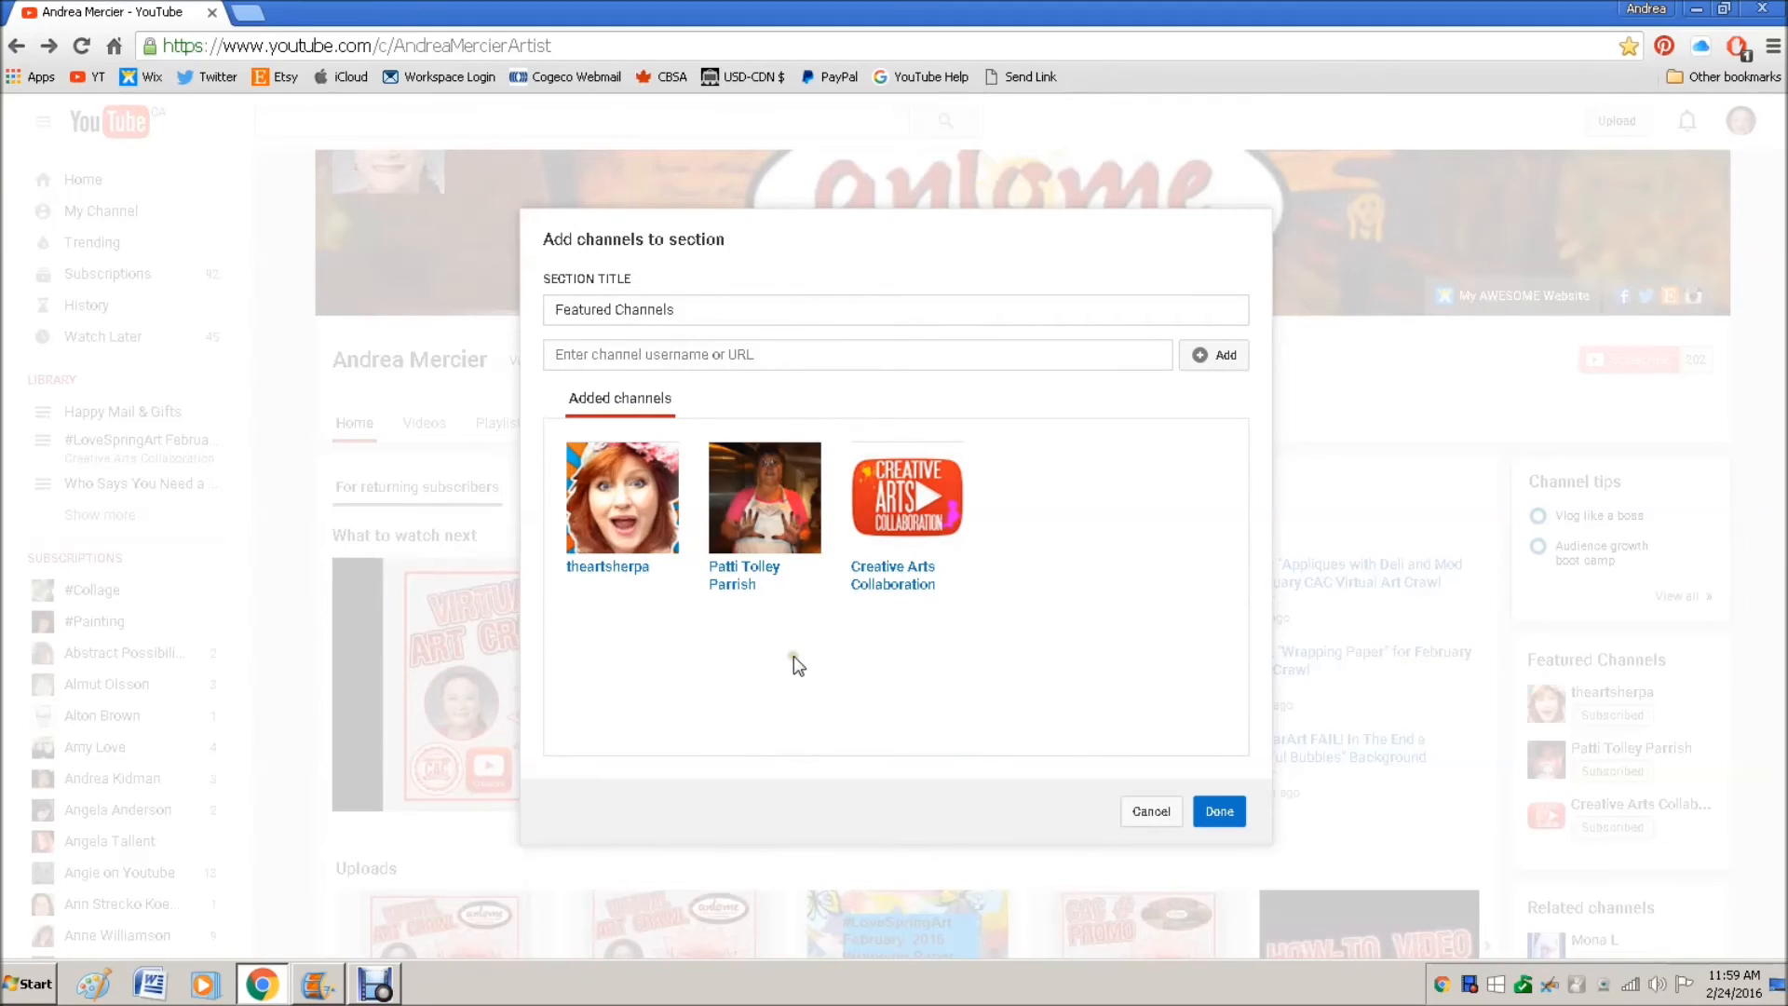
mouse_move(795, 663)
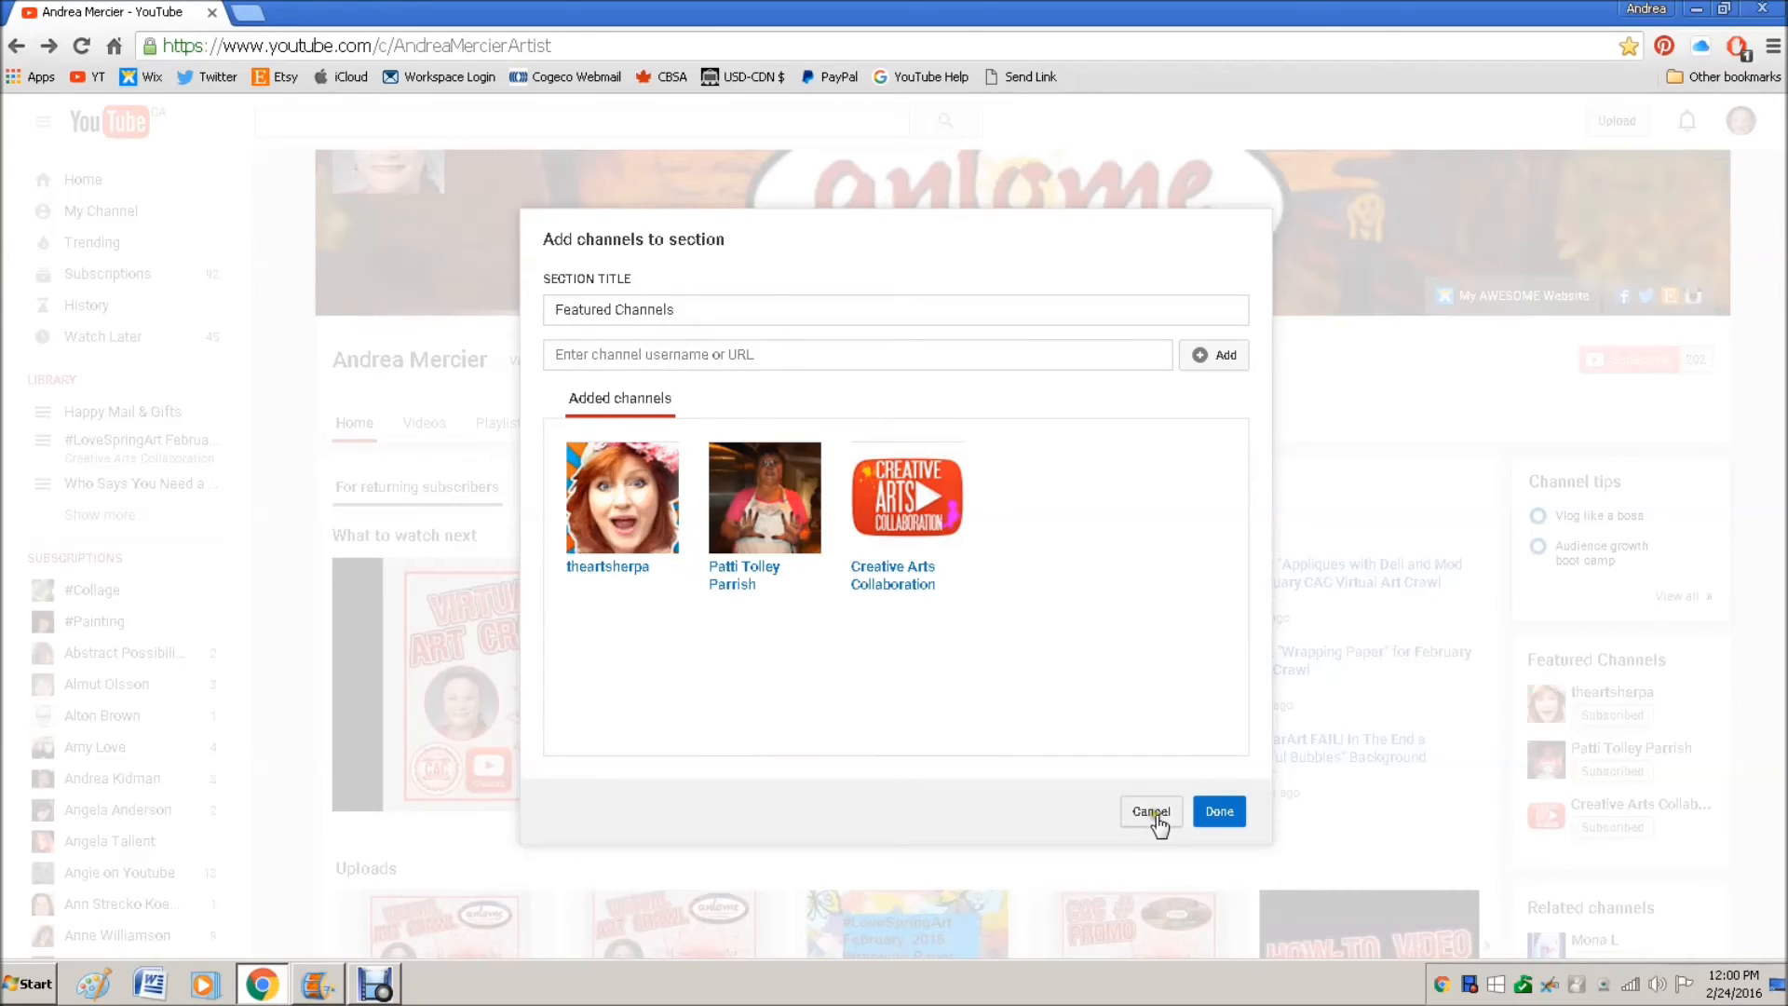
- Leave the Featured Channels list unchanged and return to the home page
click(1149, 810)
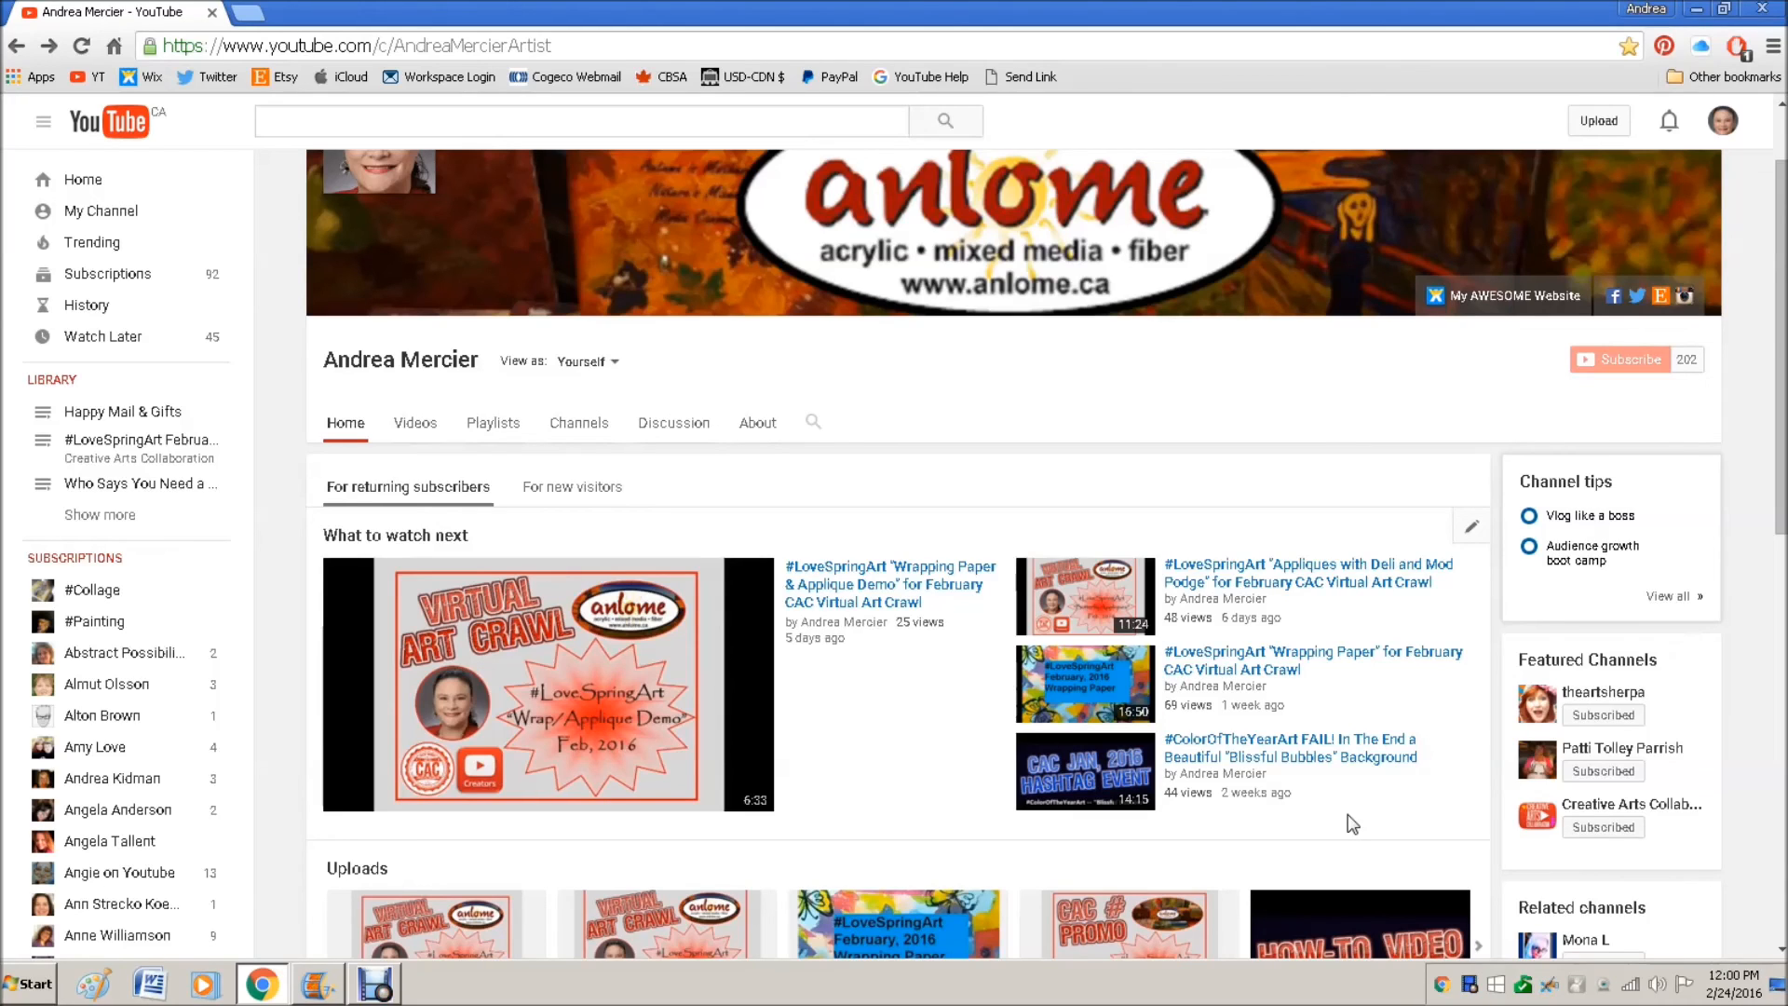
mouse_move(983, 613)
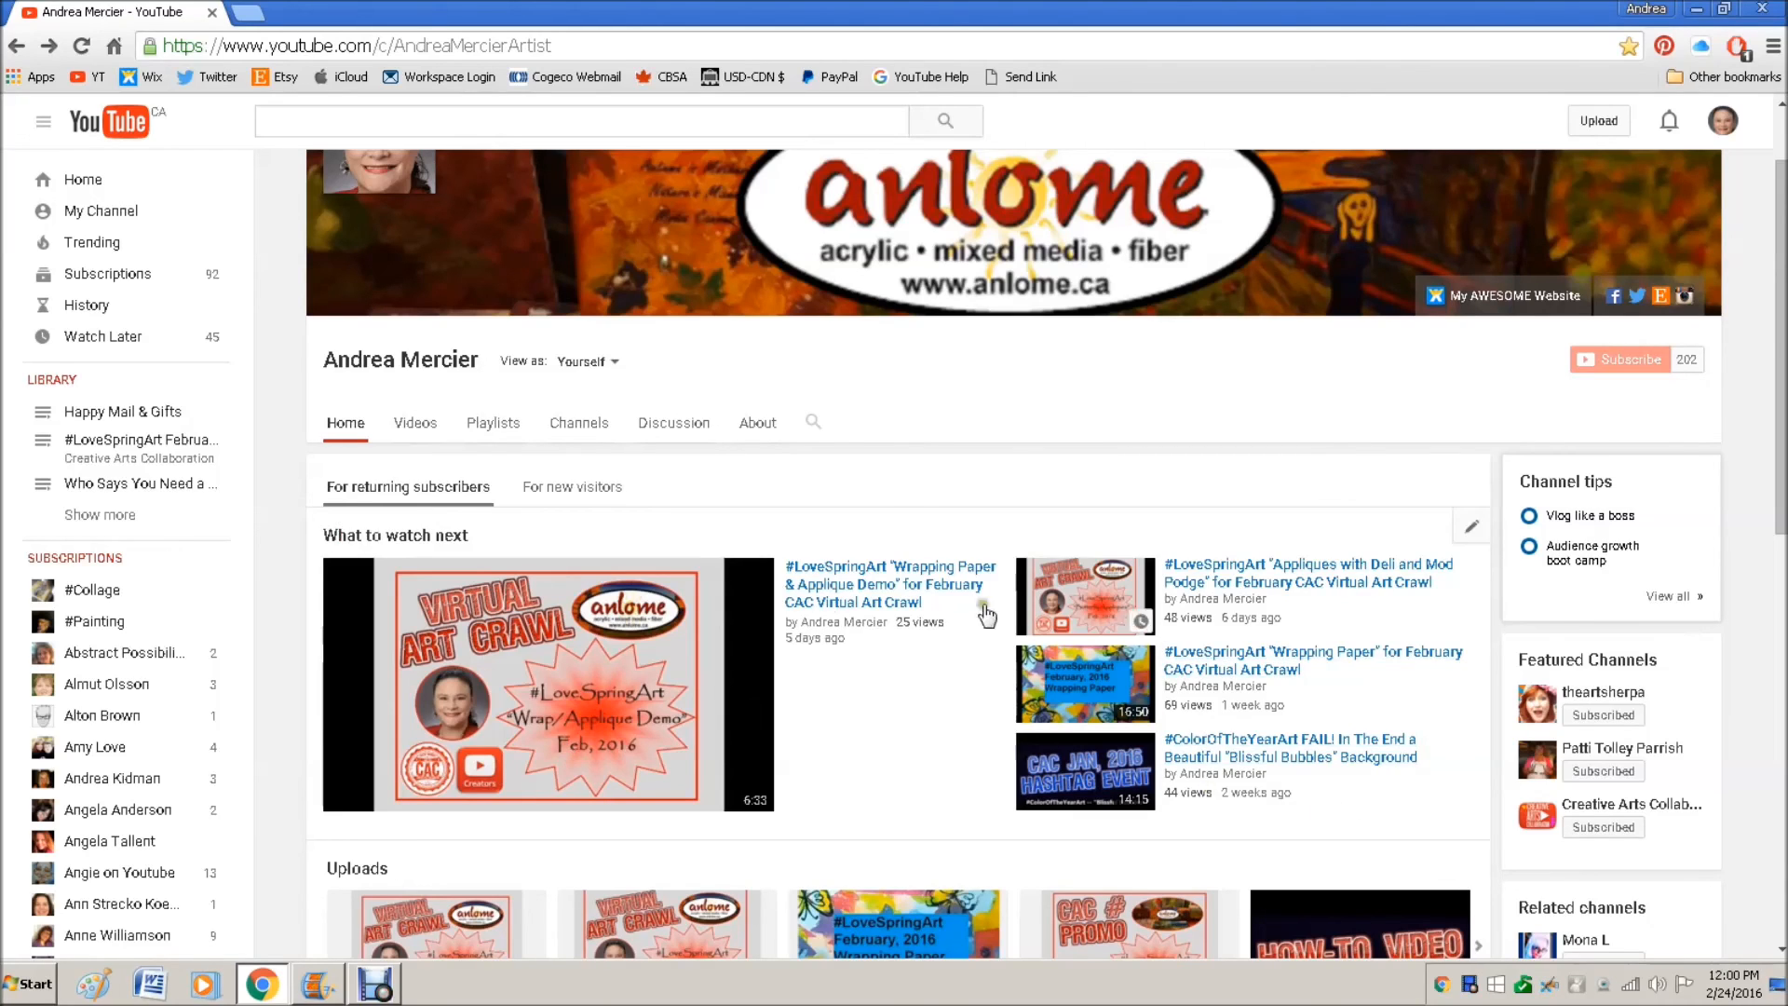
mouse_move(728, 505)
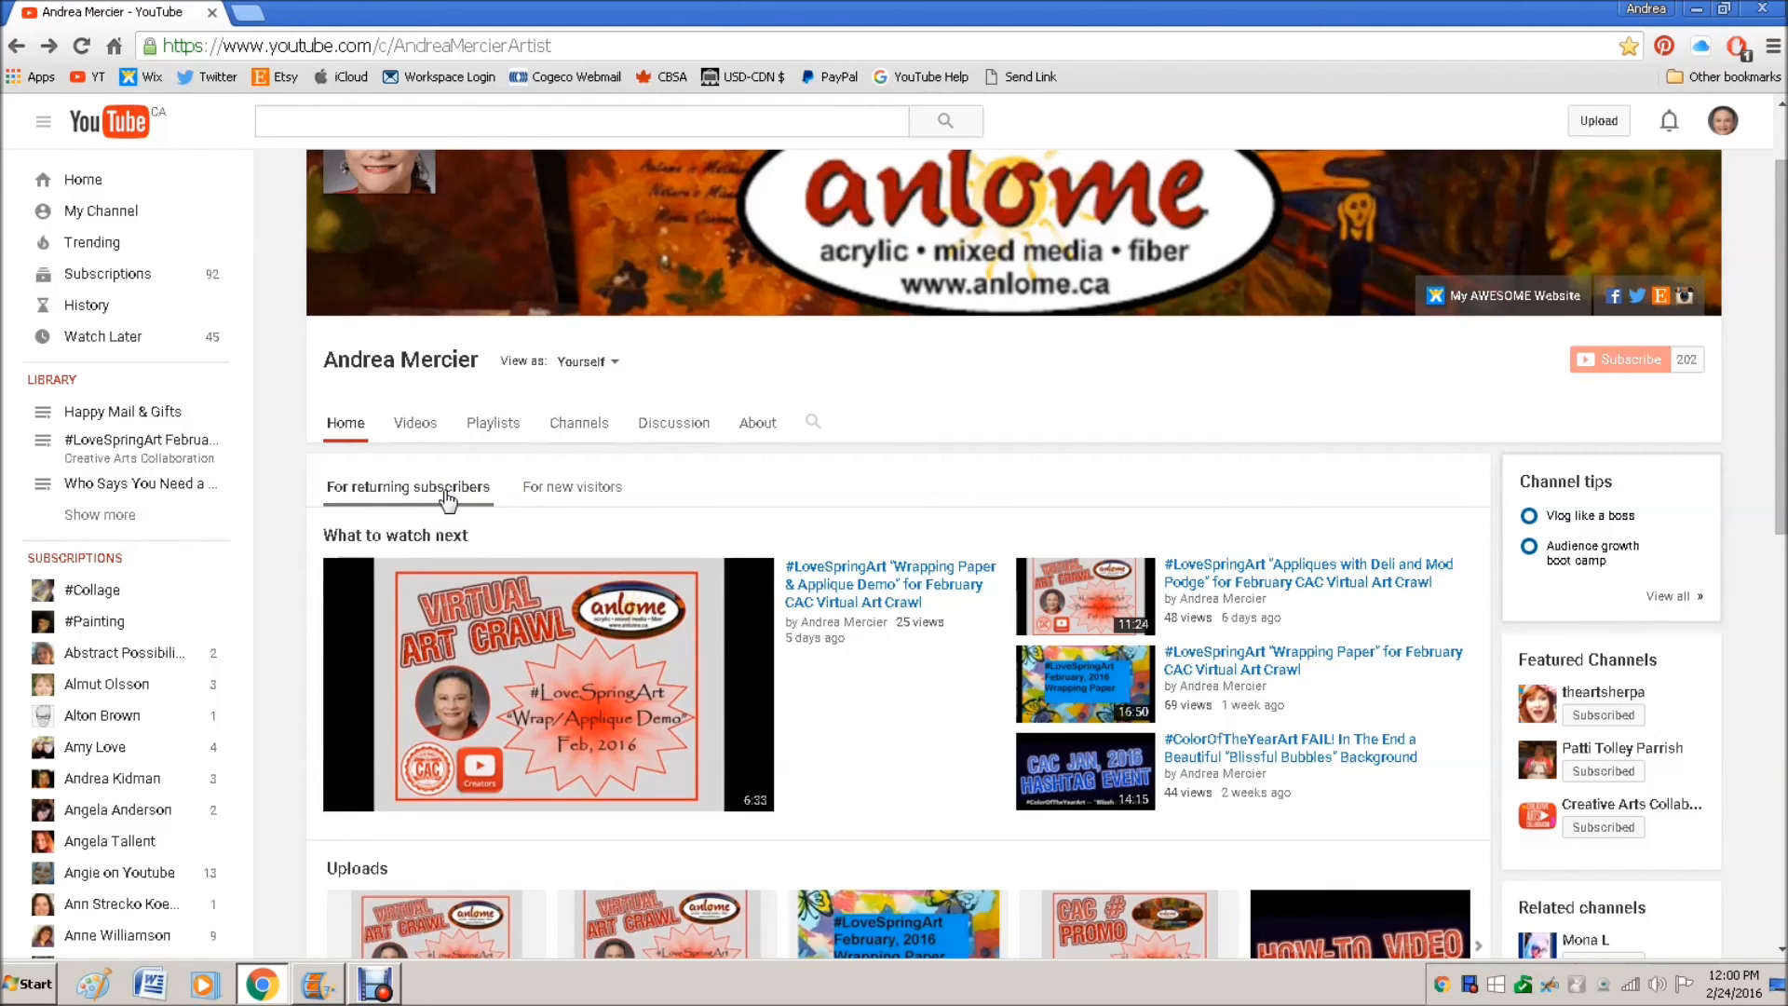
mouse_move(681, 699)
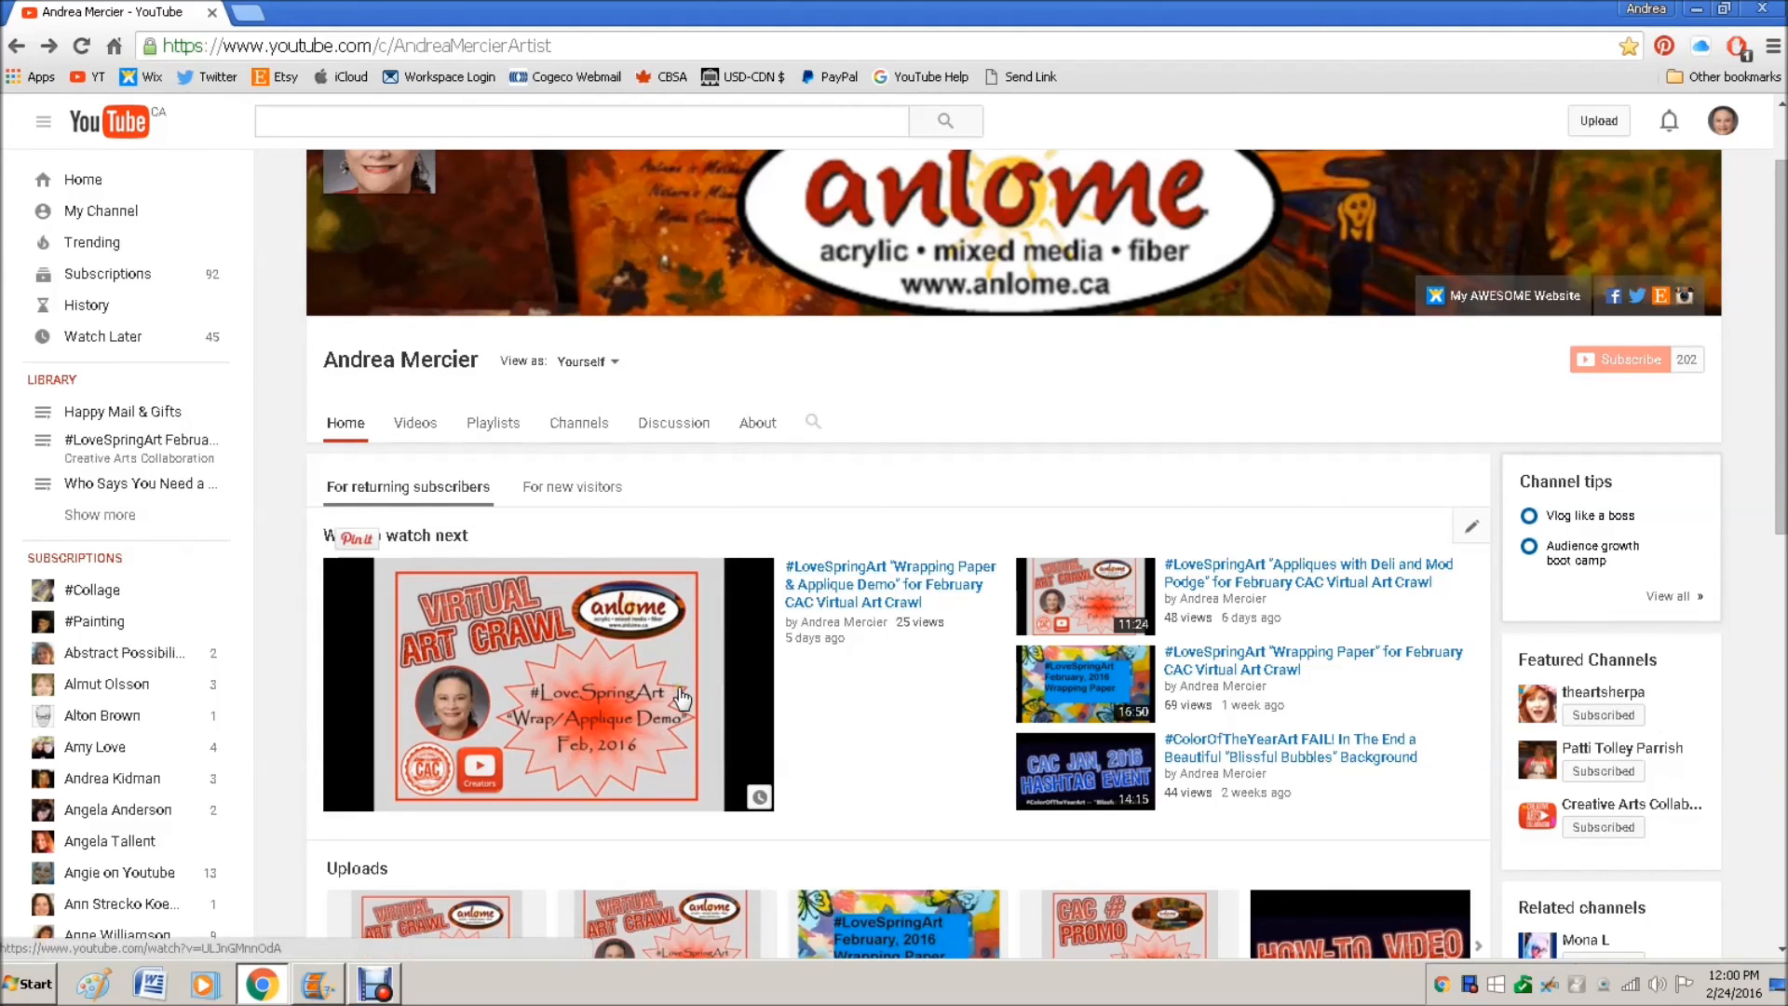